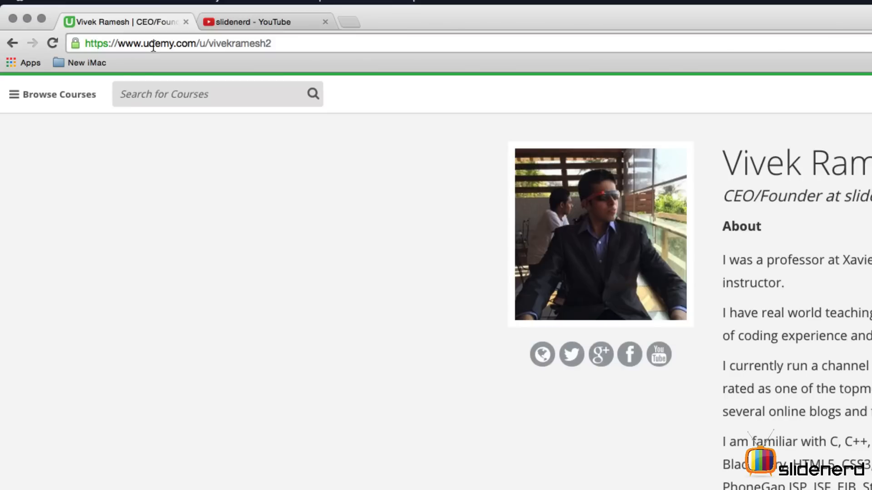
Show the slidenerd YouTube channel's created playlists.
{"action": "left_click", "coordinate": [177, 43]}
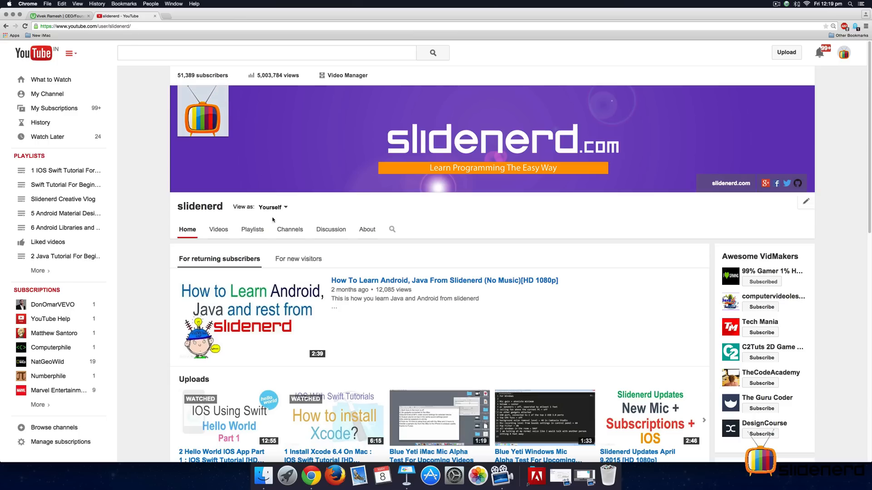
{"action": "left_click", "coordinate": [251, 229]}
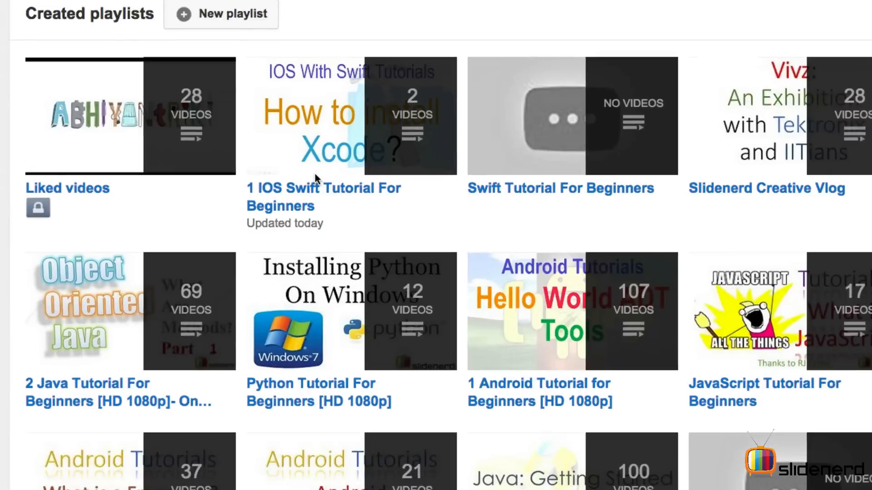
{"action": "mouse_move", "coordinate": [307, 206]}
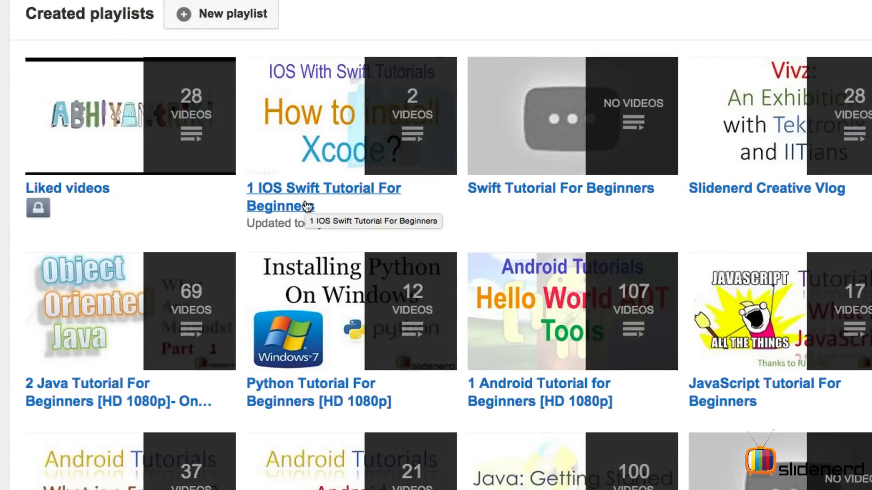
{"action": "mouse_move", "coordinate": [579, 196]}
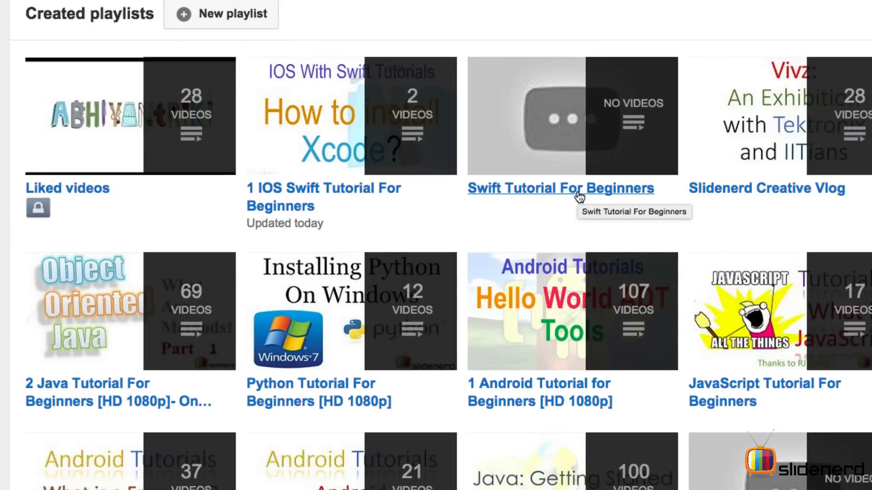
{"action": "mouse_move", "coordinate": [611, 196]}
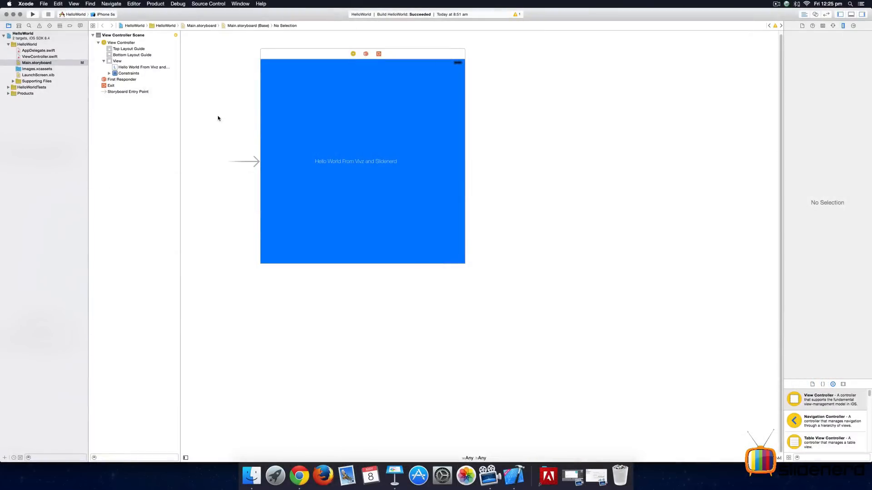
{"action": "mouse_move", "coordinate": [287, 134]}
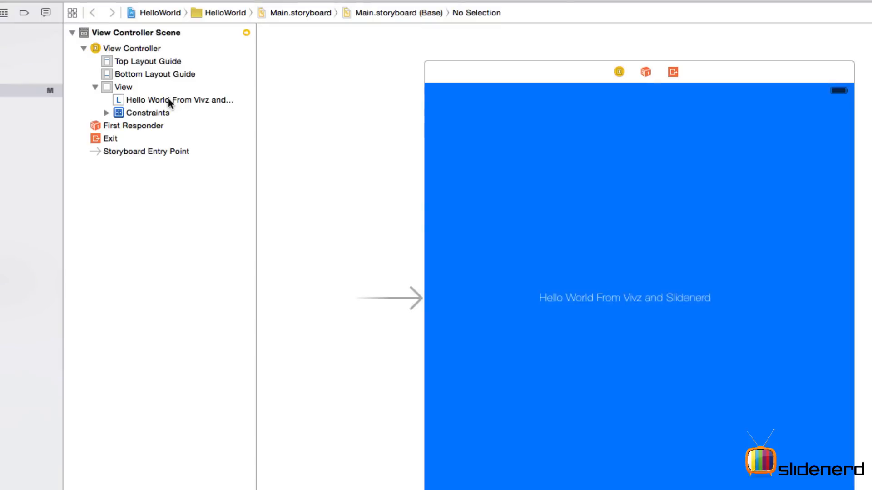
Select the Hello World label and view its 280 by 21 size in the Size inspector.
{"action": "left_click", "coordinate": [178, 99]}
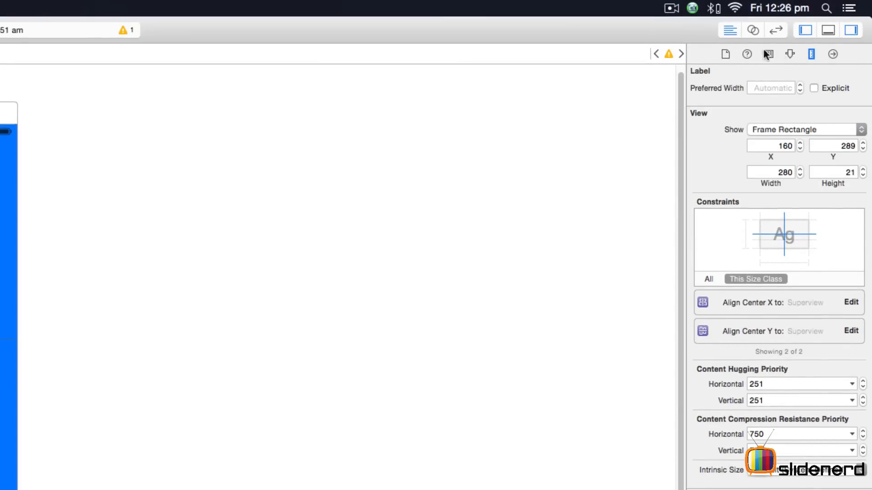
{"action": "mouse_move", "coordinate": [811, 54]}
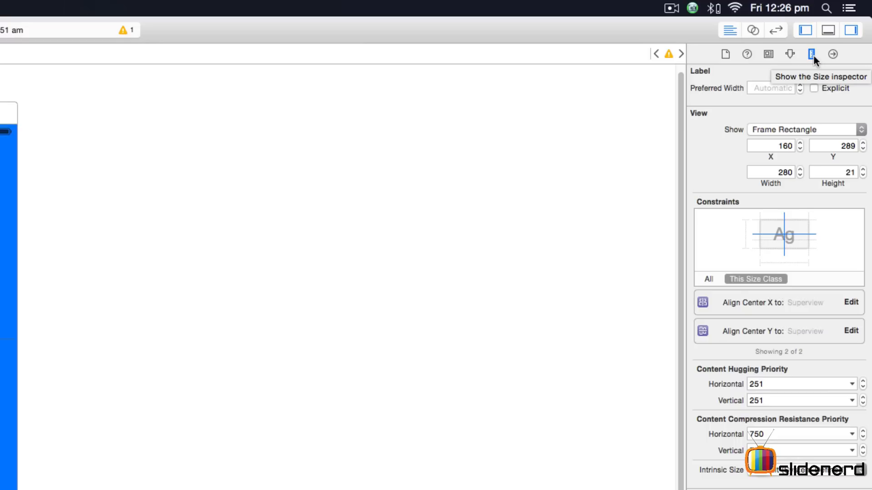
{"action": "left_click", "coordinate": [770, 145]}
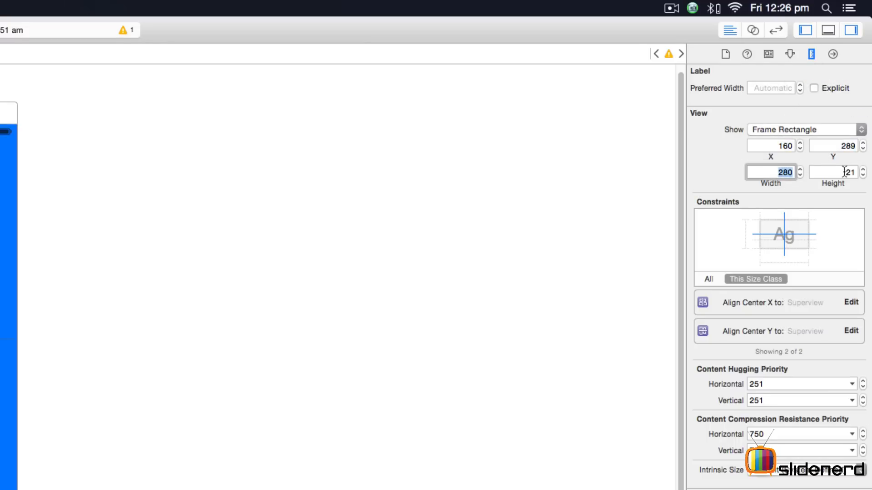
{"action": "left_click", "coordinate": [833, 172]}
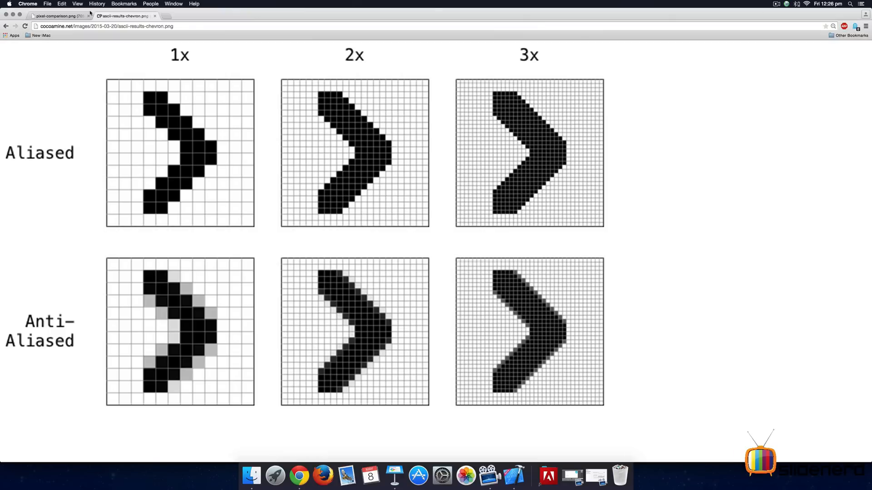
View the pixel-comparison.png image mapping one point to 1x, 2x and 3x pixels.
{"action": "left_click", "coordinate": [58, 16]}
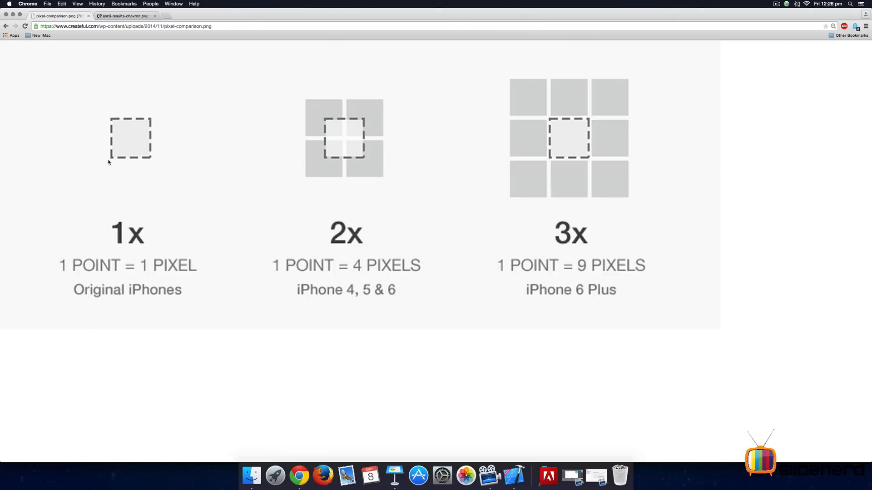
{"action": "mouse_move", "coordinate": [112, 118]}
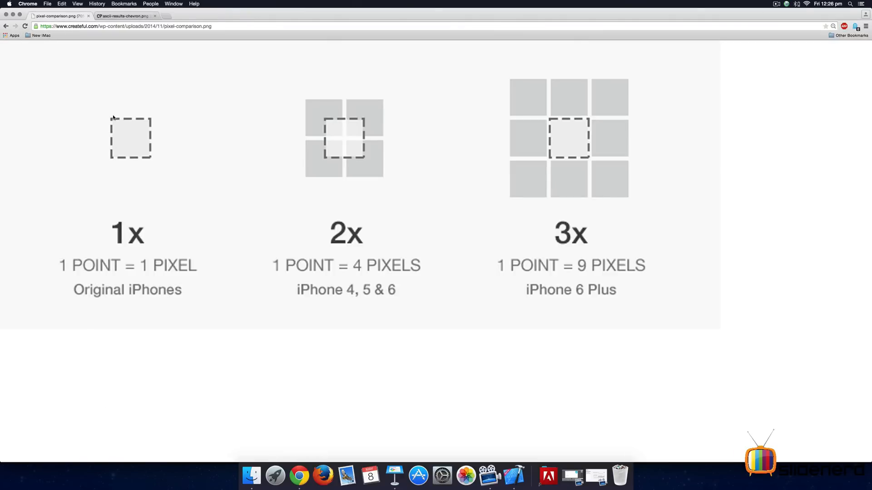
{"action": "mouse_move", "coordinate": [134, 130]}
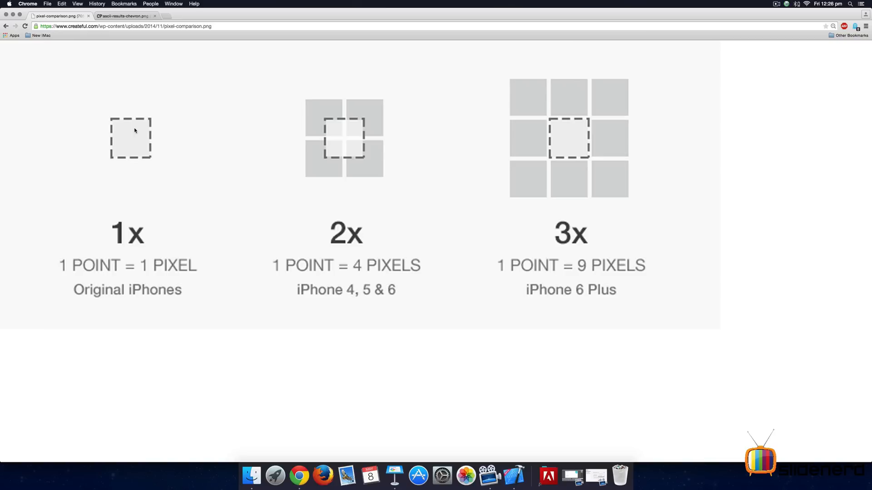
{"action": "mouse_move", "coordinate": [355, 135]}
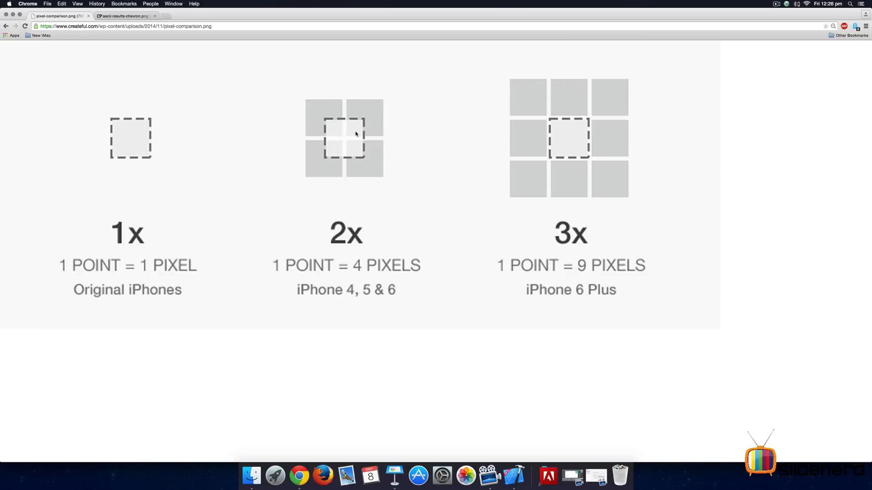
{"action": "mouse_move", "coordinate": [325, 131]}
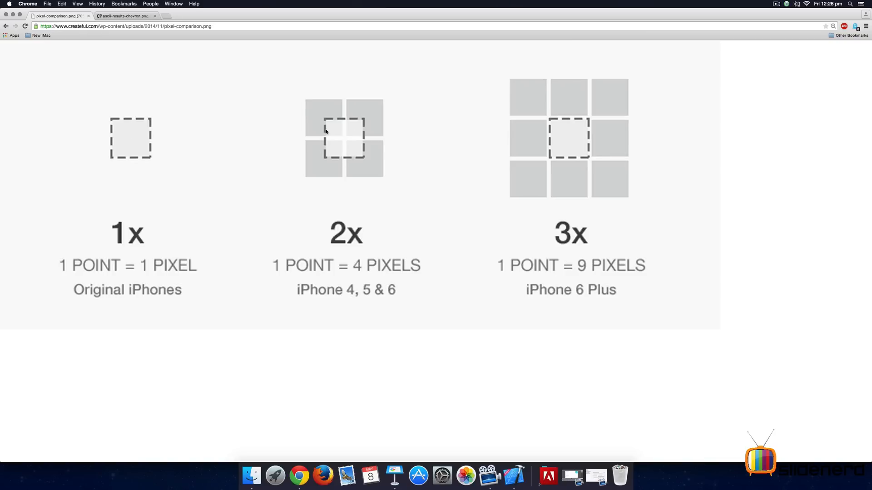
{"action": "mouse_move", "coordinate": [356, 116]}
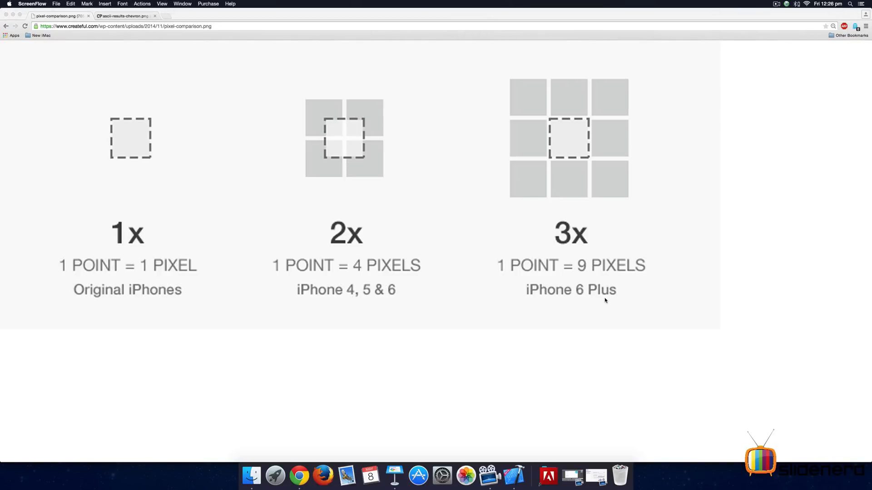
{"action": "mouse_move", "coordinate": [601, 191]}
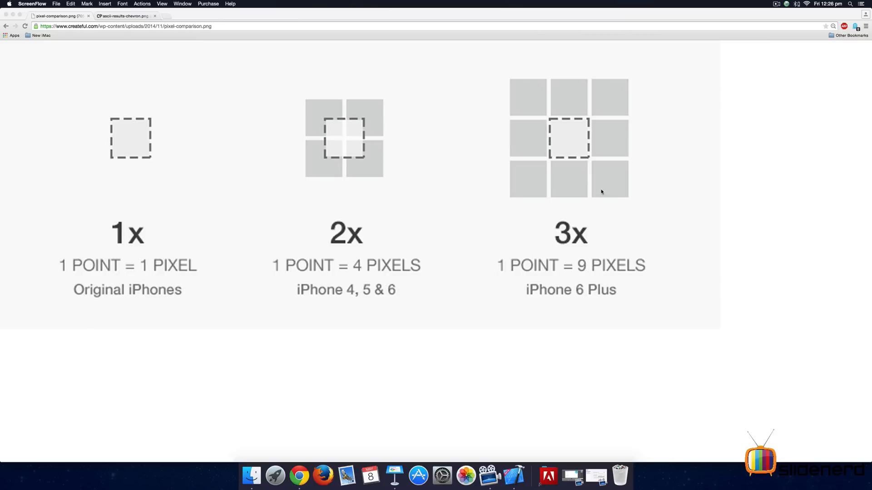
{"action": "mouse_move", "coordinate": [599, 93]}
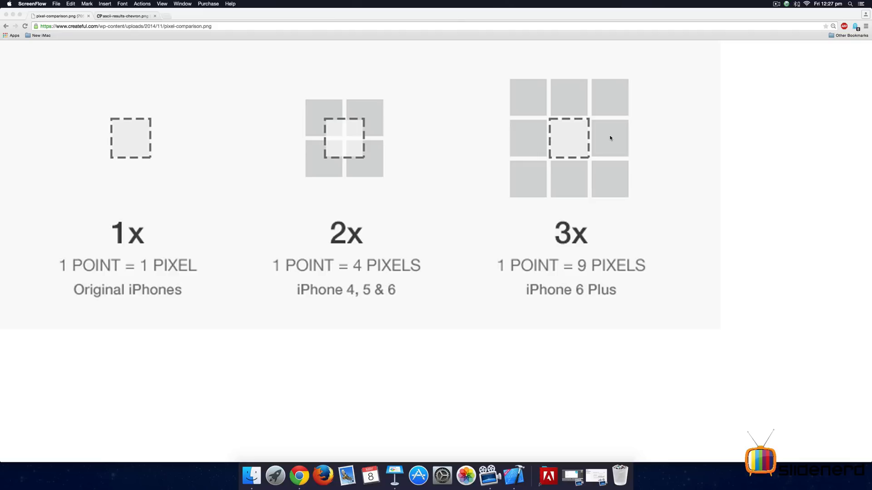
{"action": "mouse_move", "coordinate": [358, 60]}
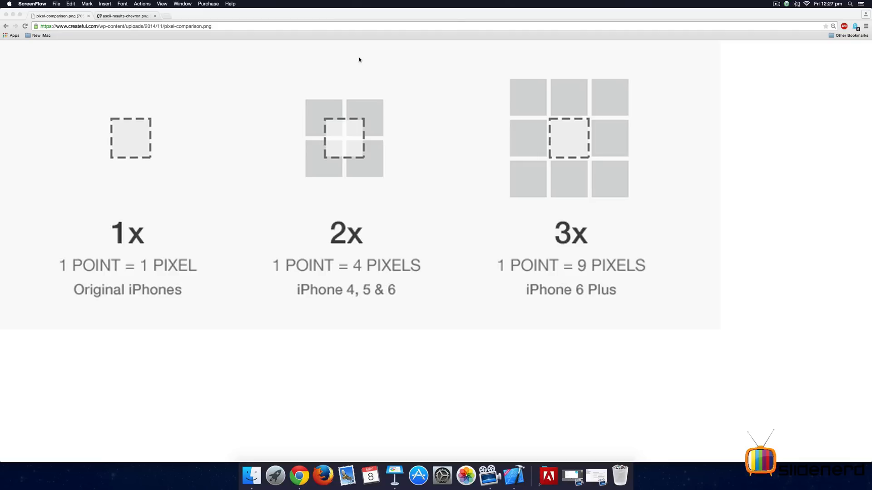
View the ascii-results-chevron.png image of aliased vs anti-aliased chevrons.
{"action": "left_click", "coordinate": [123, 15]}
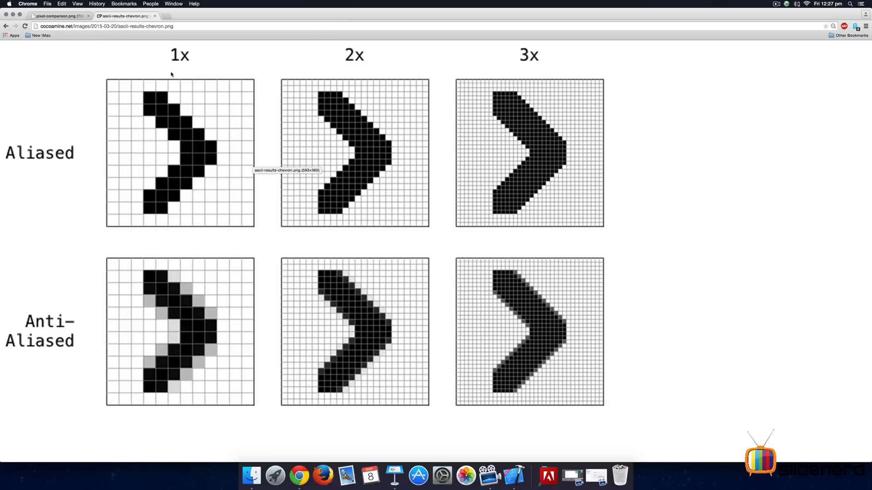
{"action": "mouse_move", "coordinate": [216, 200]}
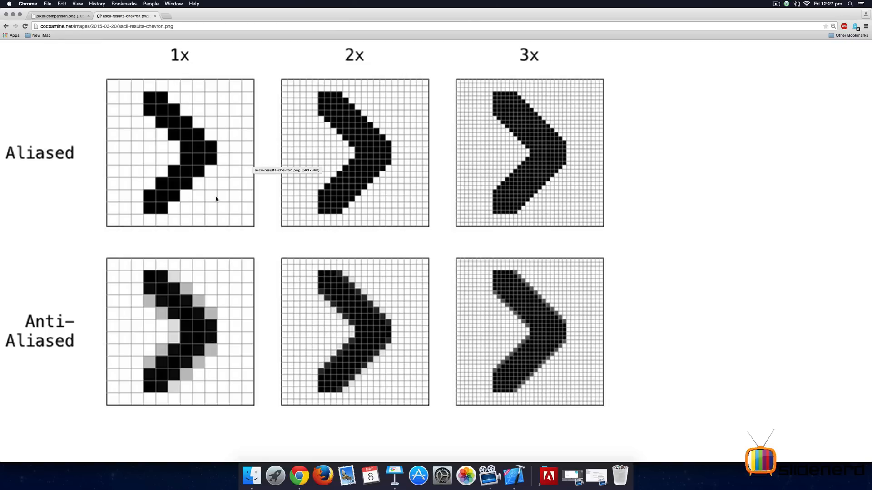
{"action": "mouse_move", "coordinate": [148, 122]}
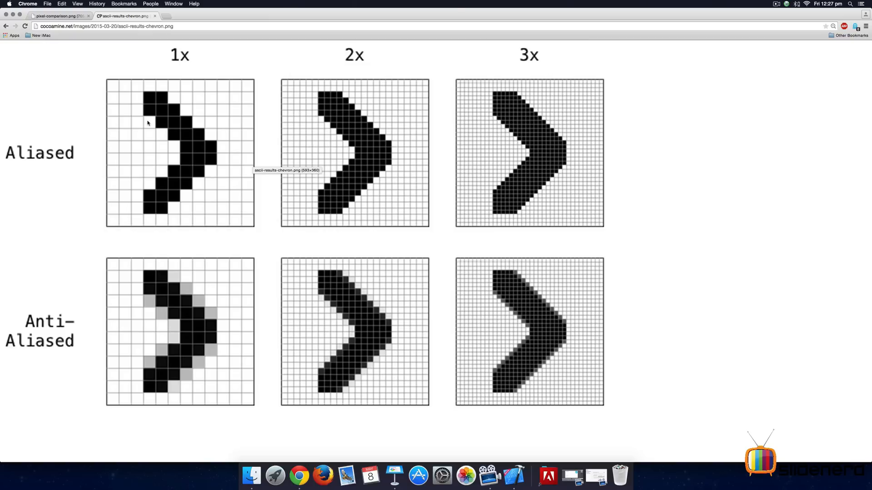
{"action": "mouse_move", "coordinate": [352, 106]}
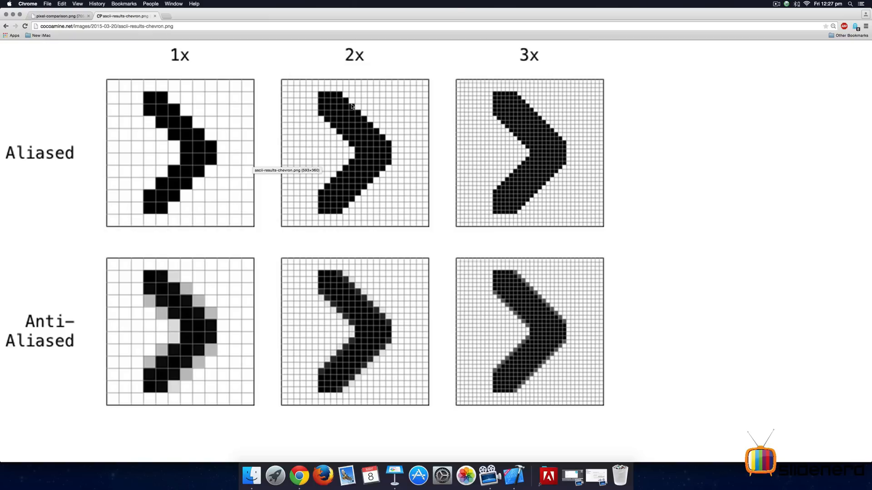
{"action": "mouse_move", "coordinate": [352, 118]}
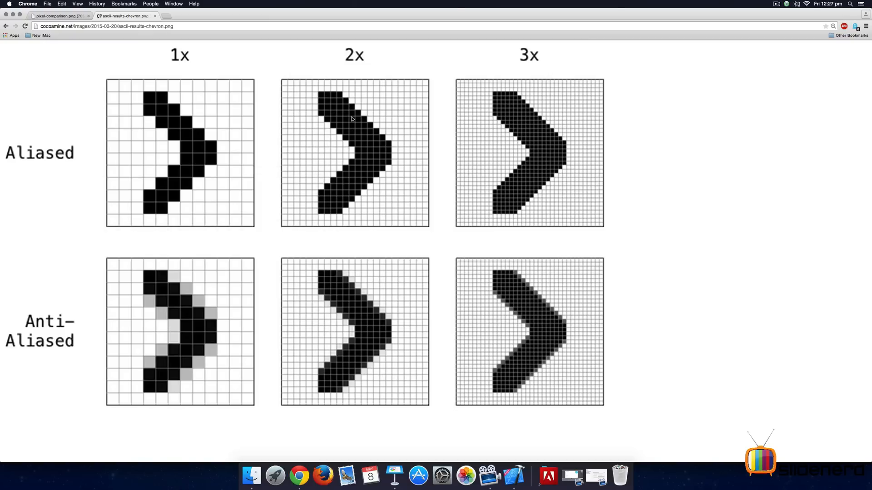
{"action": "mouse_move", "coordinate": [505, 103]}
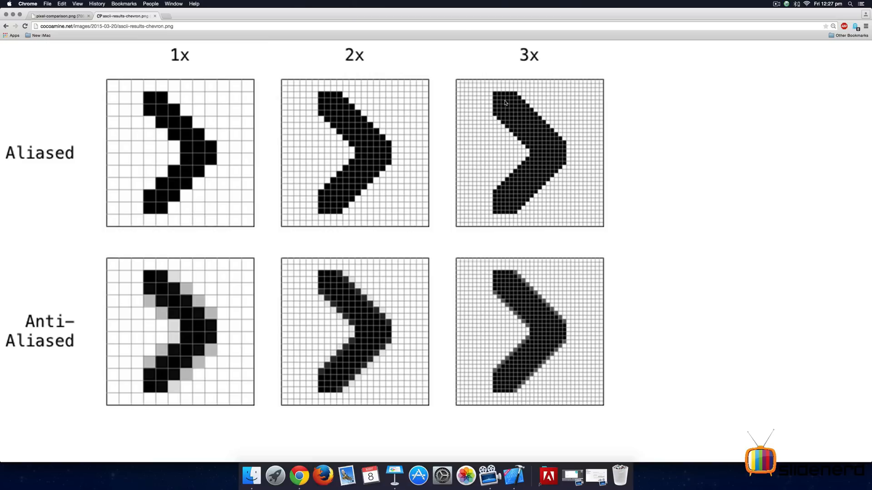
{"action": "mouse_move", "coordinate": [470, 88]}
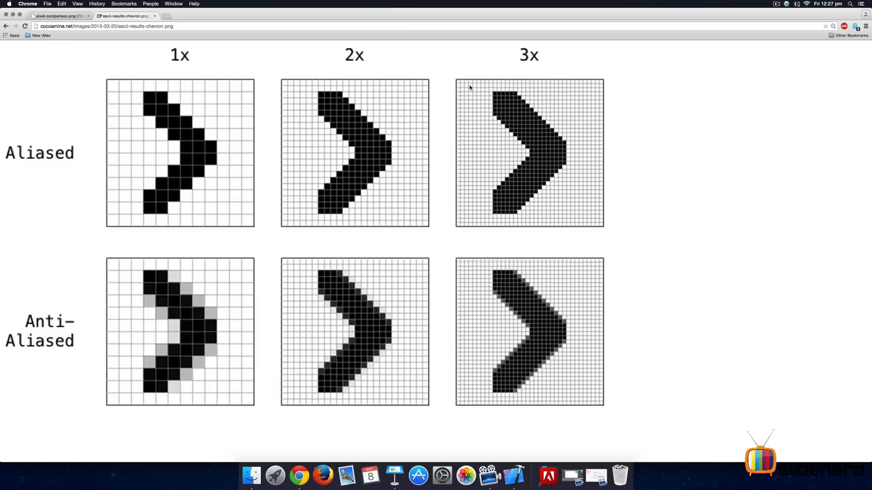
{"action": "mouse_move", "coordinate": [160, 136]}
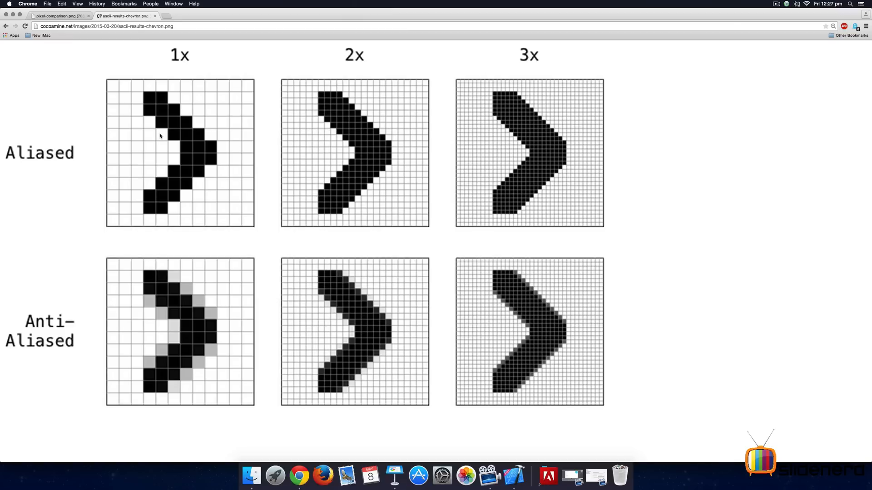
{"action": "mouse_move", "coordinate": [296, 93]}
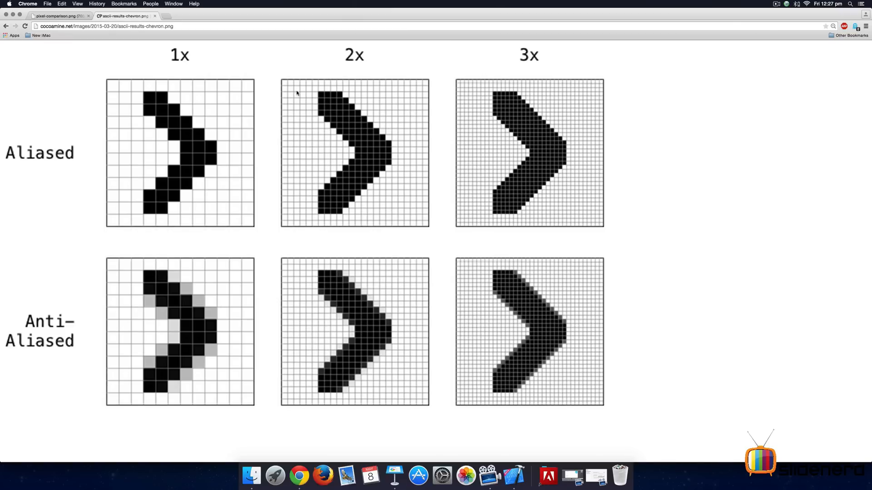
{"action": "mouse_move", "coordinate": [550, 111]}
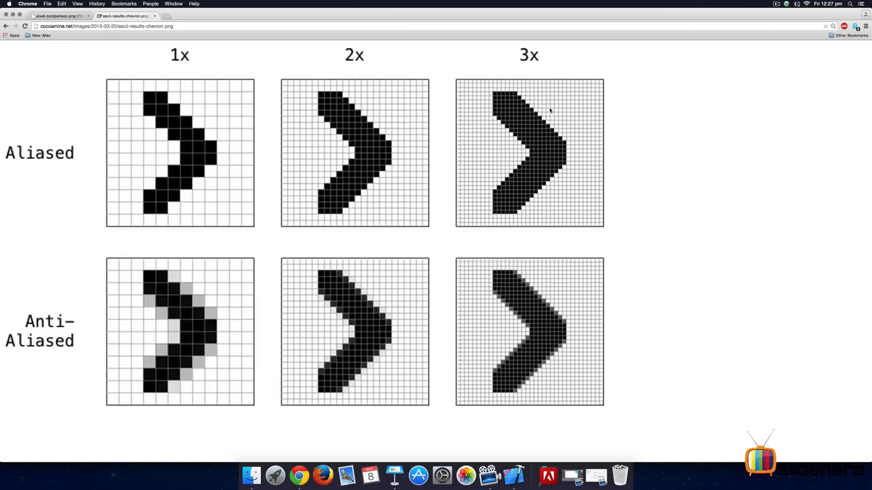
{"action": "mouse_move", "coordinate": [338, 101]}
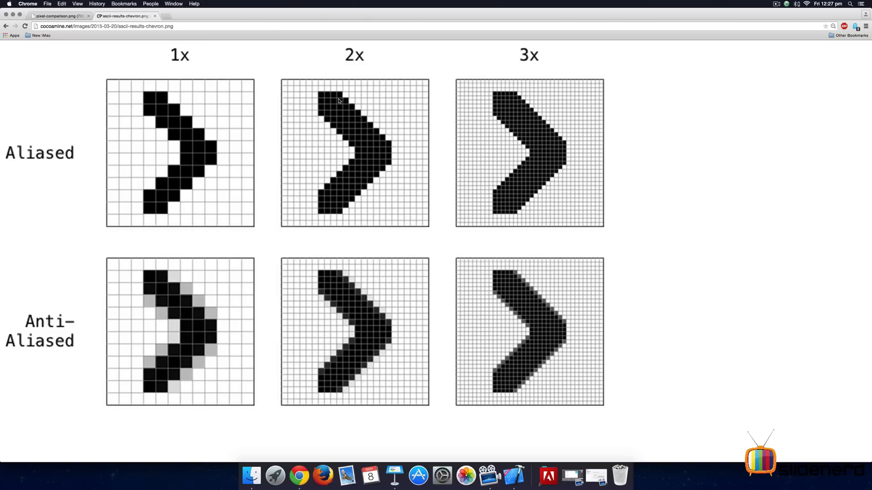
{"action": "mouse_move", "coordinate": [581, 107]}
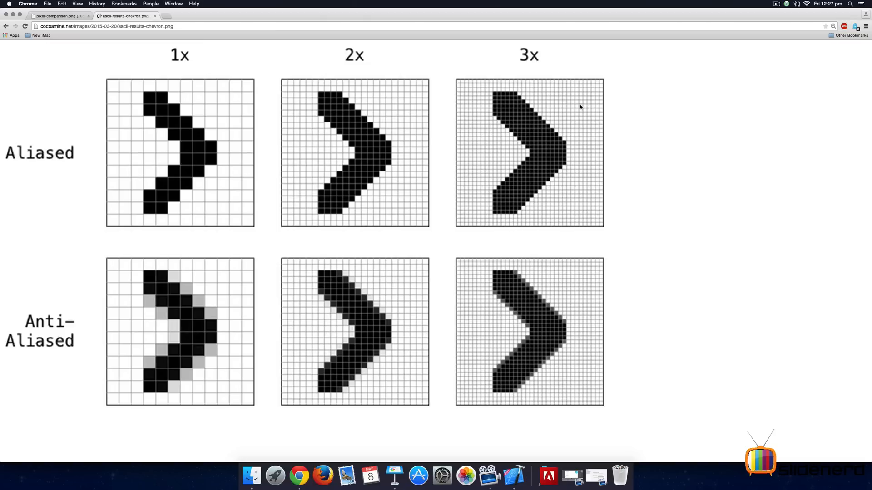
{"action": "mouse_move", "coordinate": [76, 4]}
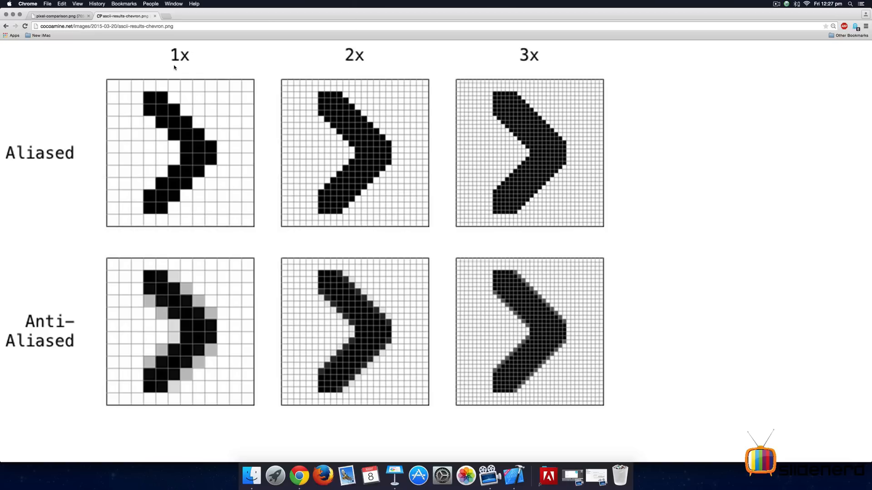
{"action": "mouse_move", "coordinate": [282, 106]}
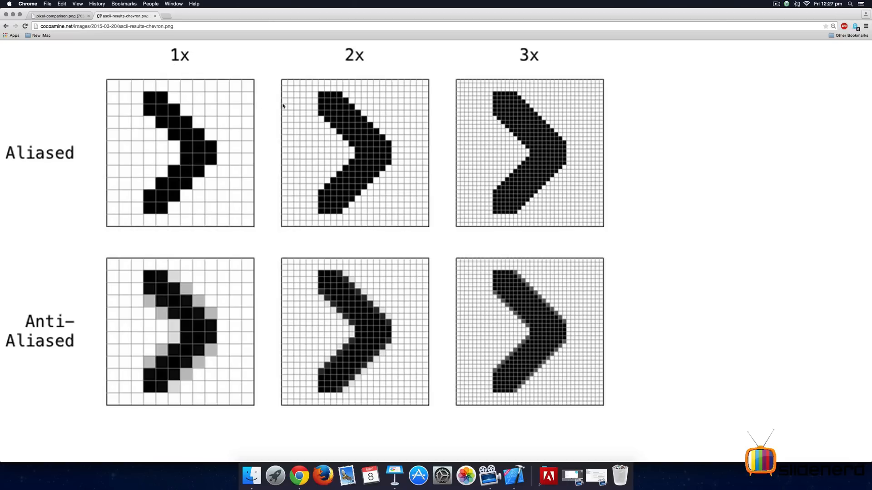
{"action": "mouse_move", "coordinate": [302, 100]}
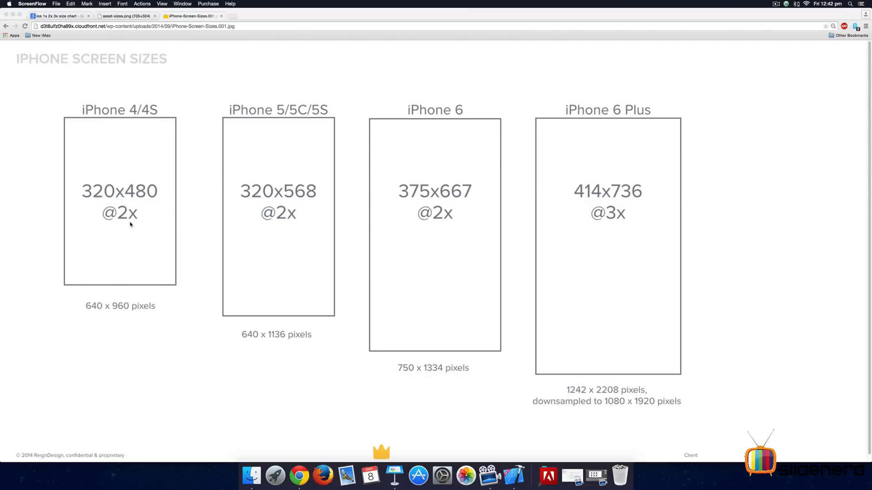
{"action": "mouse_move", "coordinate": [197, 212]}
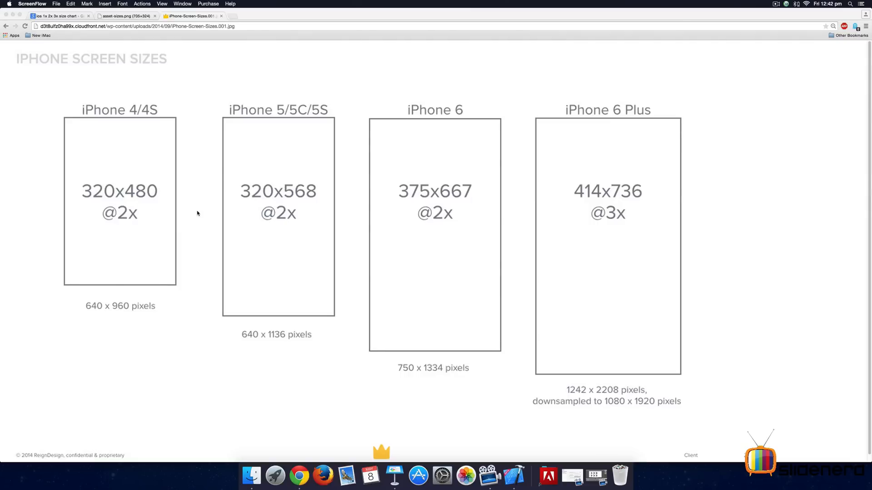
{"action": "mouse_move", "coordinate": [129, 108]}
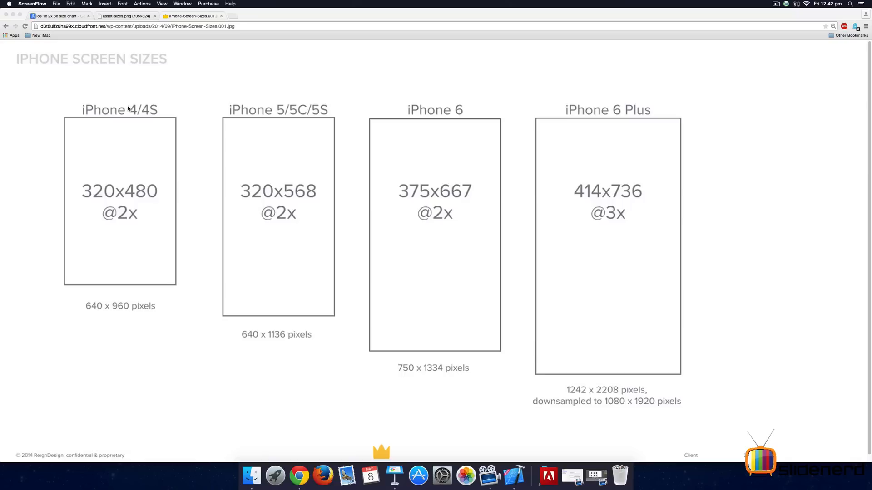
{"action": "mouse_move", "coordinate": [420, 119]}
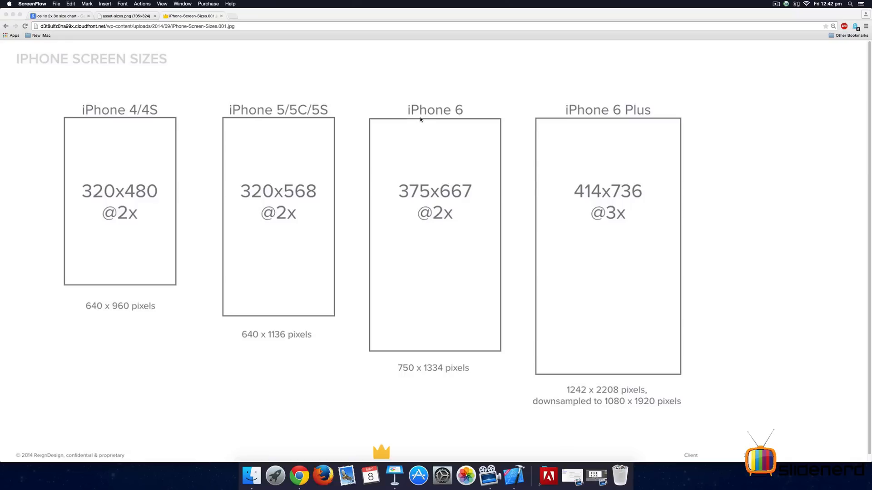
{"action": "mouse_move", "coordinate": [370, 363]}
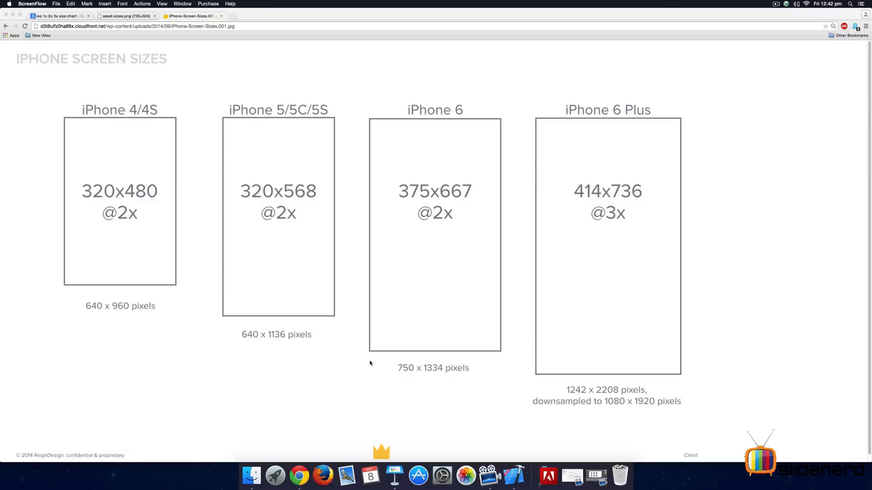
{"action": "mouse_move", "coordinate": [84, 317]}
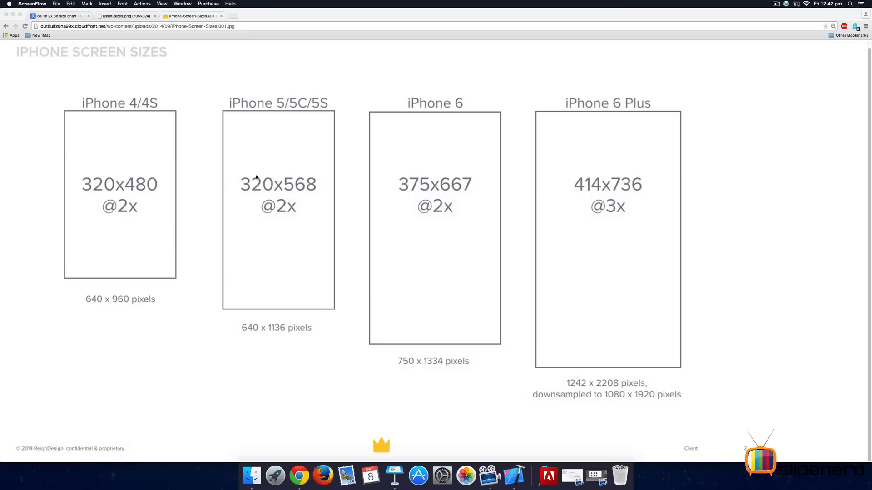
{"action": "mouse_move", "coordinate": [652, 105]}
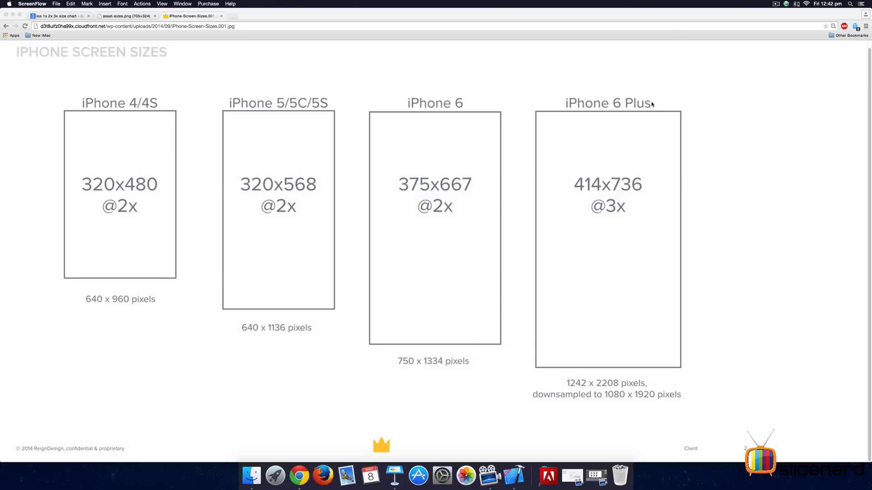
{"action": "mouse_move", "coordinate": [654, 201]}
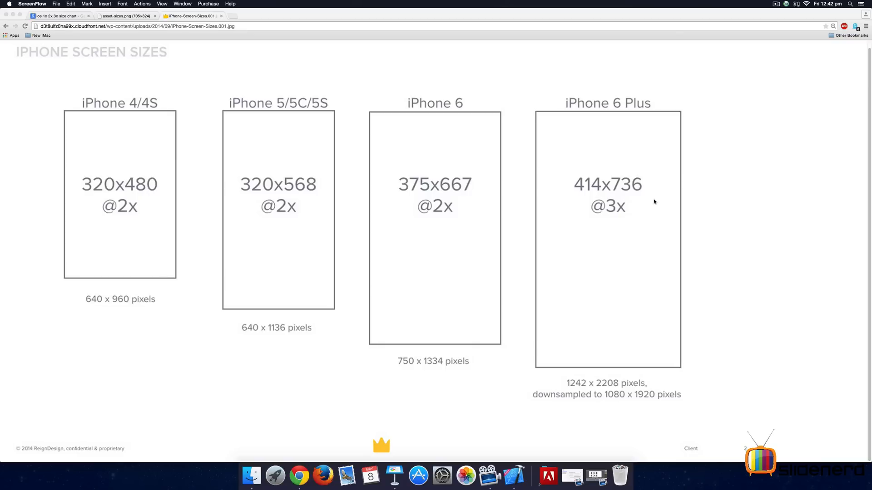
{"action": "mouse_move", "coordinate": [615, 308]}
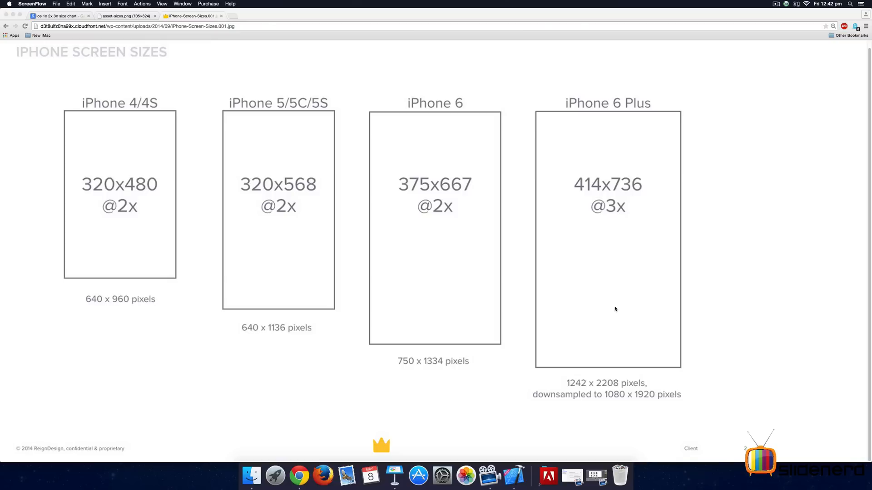
{"action": "mouse_move", "coordinate": [617, 390]}
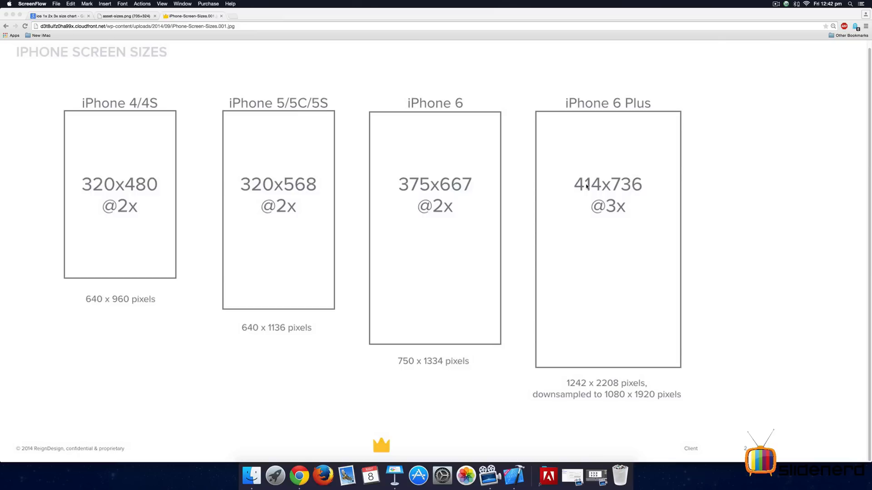
{"action": "mouse_move", "coordinate": [638, 188]}
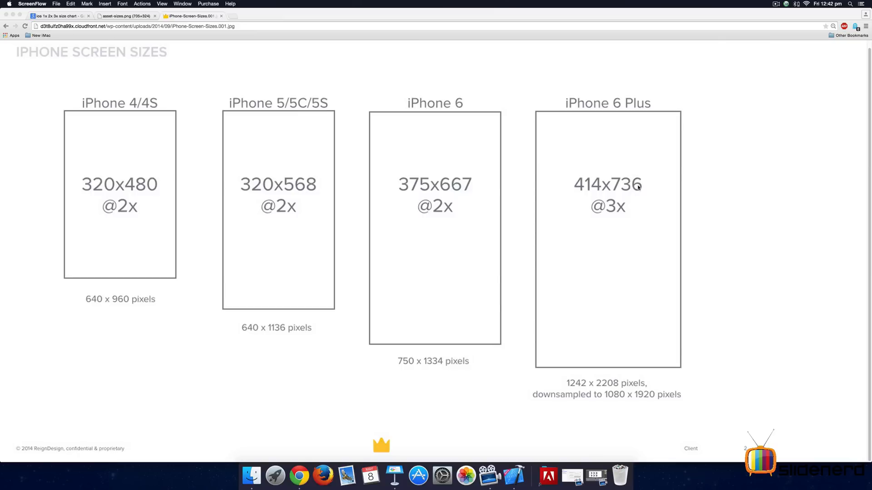
{"action": "mouse_move", "coordinate": [182, 4]}
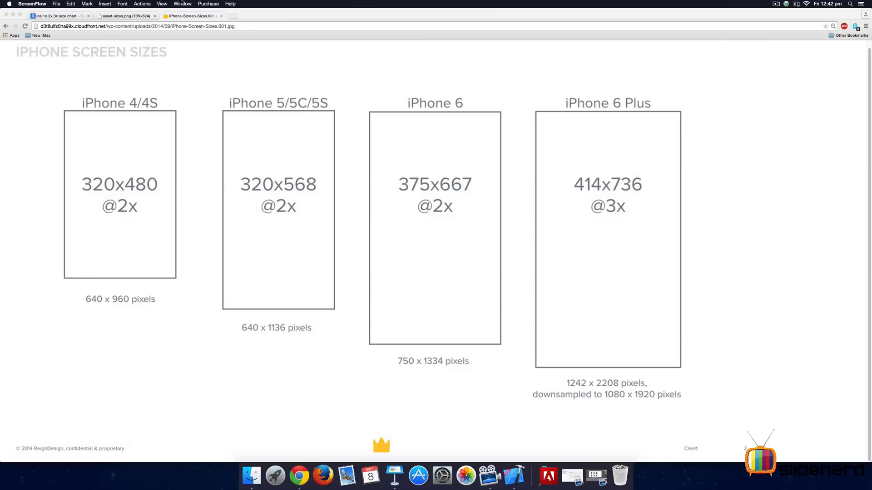
View the asset-sizes.png image of createful.png at 50%, 100% and 150%.
{"action": "left_click", "coordinate": [122, 16]}
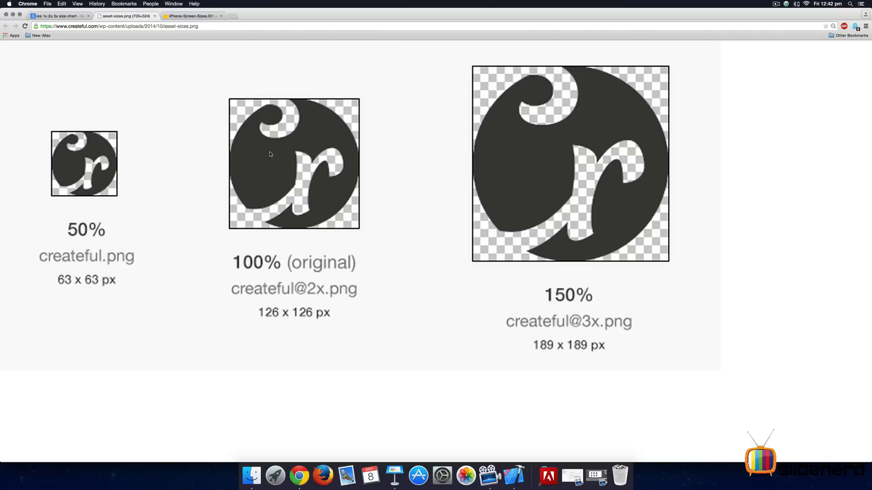
{"action": "mouse_move", "coordinate": [390, 207]}
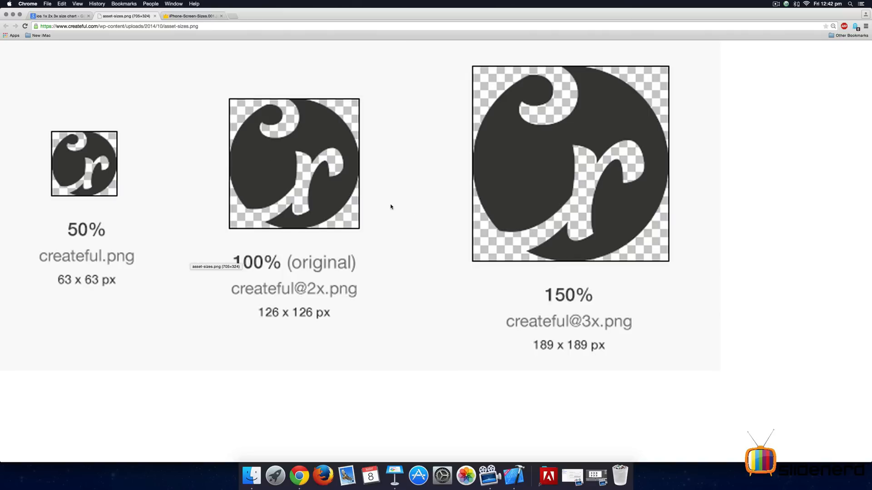
{"action": "mouse_move", "coordinate": [80, 267]}
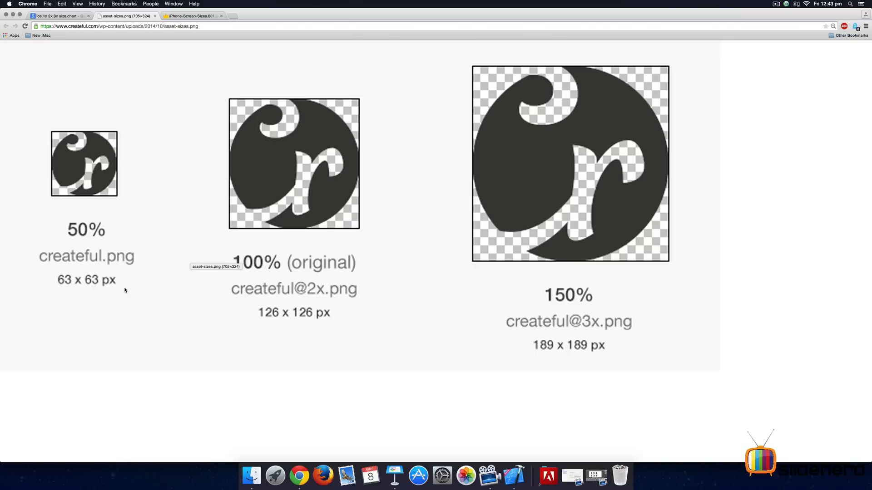
{"action": "mouse_move", "coordinate": [100, 279]}
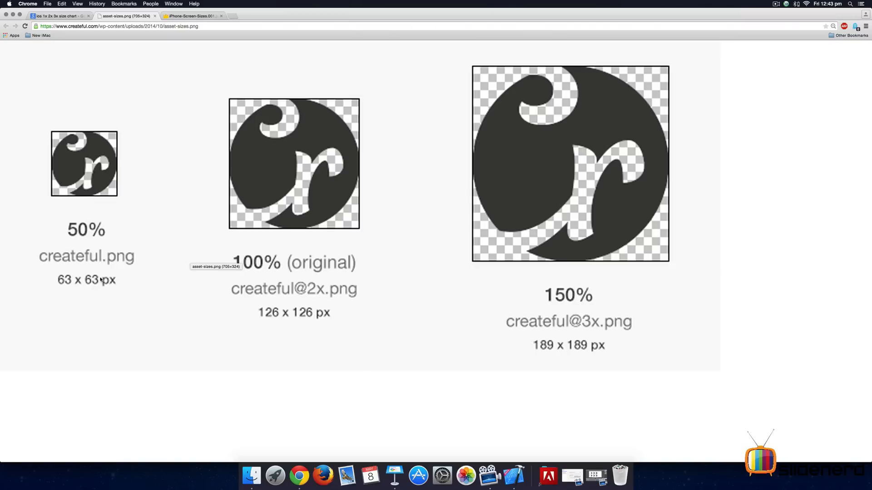
{"action": "mouse_move", "coordinate": [332, 328]}
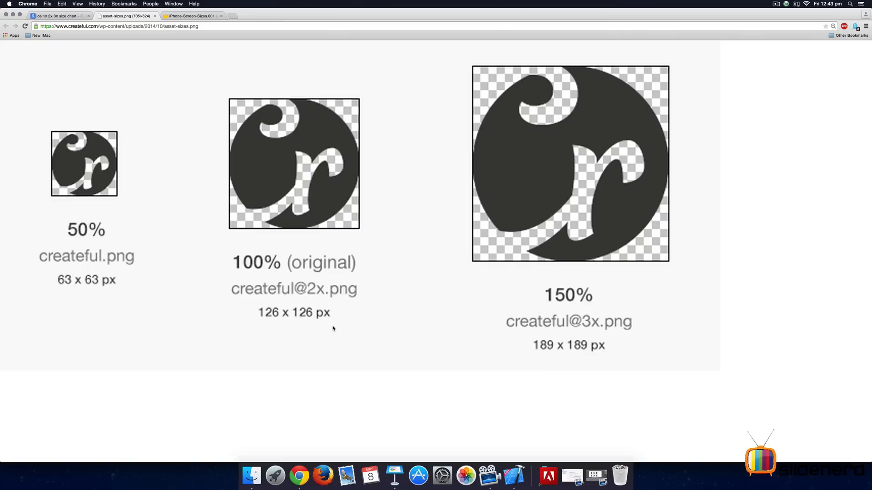
{"action": "mouse_move", "coordinate": [570, 263]}
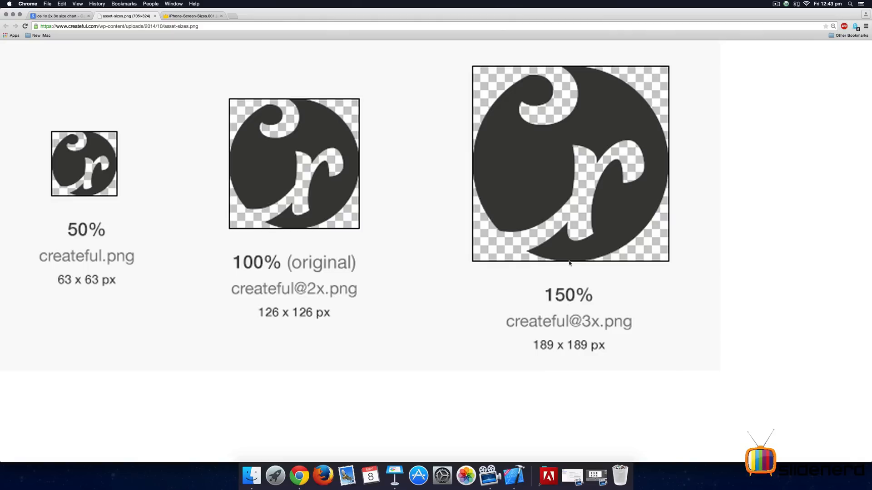
{"action": "mouse_move", "coordinate": [580, 343]}
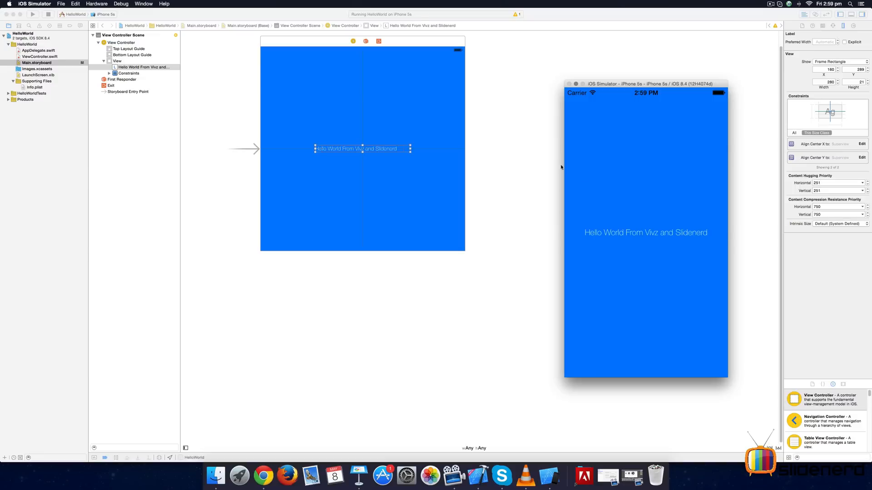
{"action": "mouse_move", "coordinate": [617, 87]}
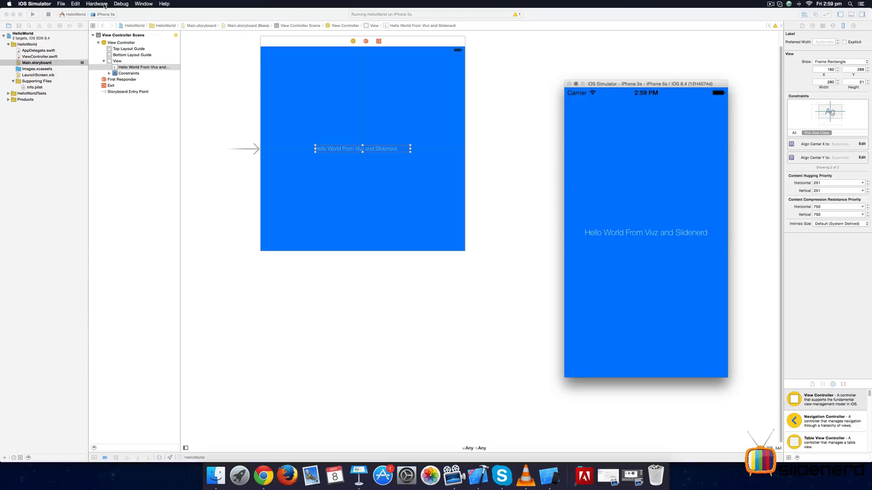
Return the simulated iPhone to its home screen via Hardware > Home.
{"action": "left_click", "coordinate": [96, 3]}
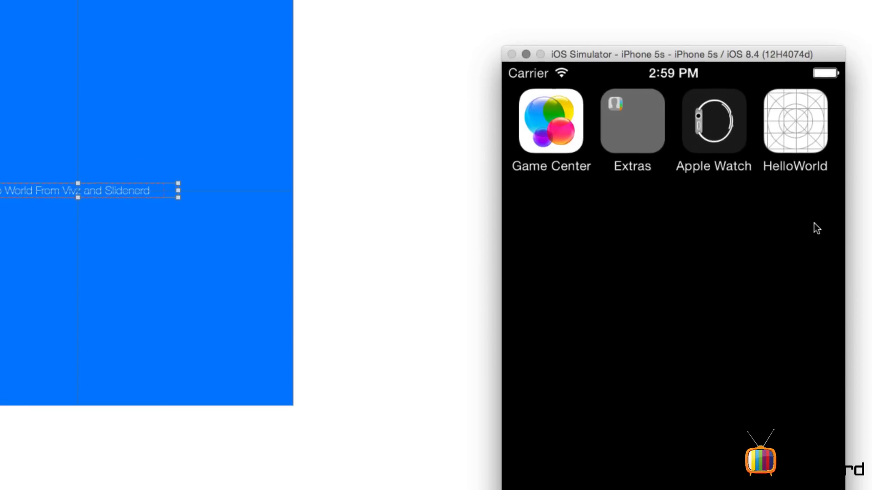
{"action": "mouse_move", "coordinate": [850, 144]}
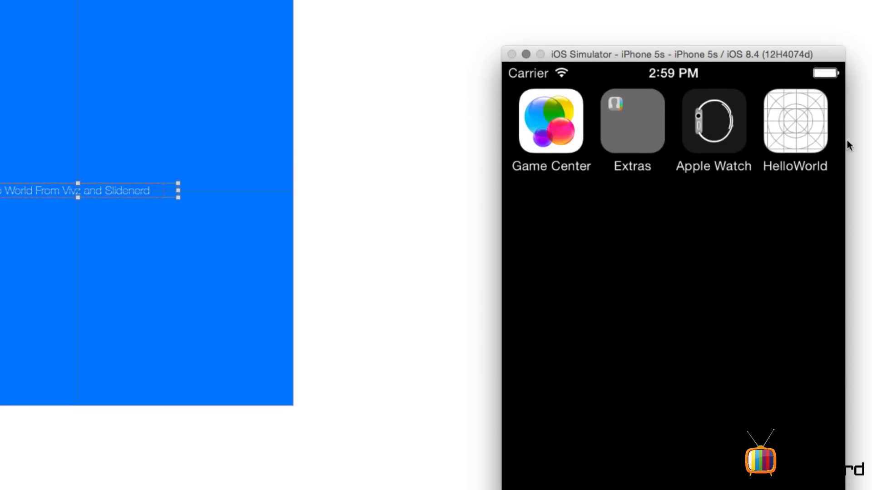
{"action": "mouse_move", "coordinate": [826, 110]}
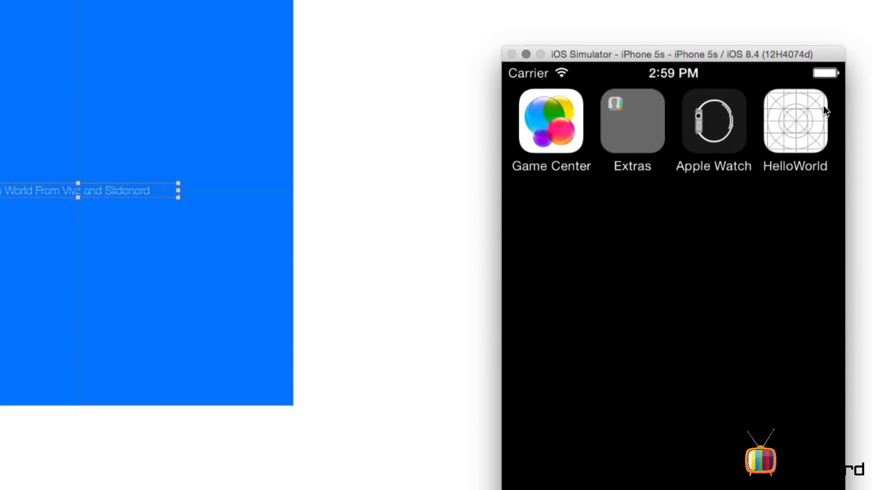
{"action": "mouse_move", "coordinate": [594, 123]}
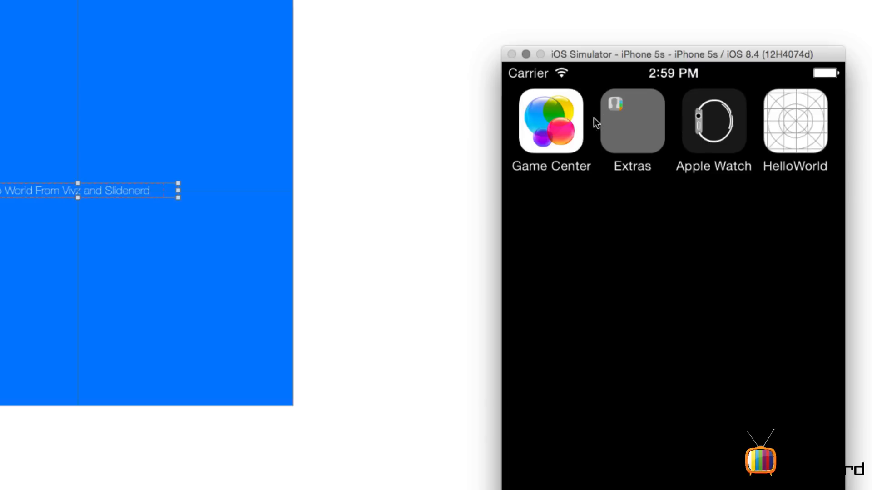
{"action": "mouse_move", "coordinate": [704, 120]}
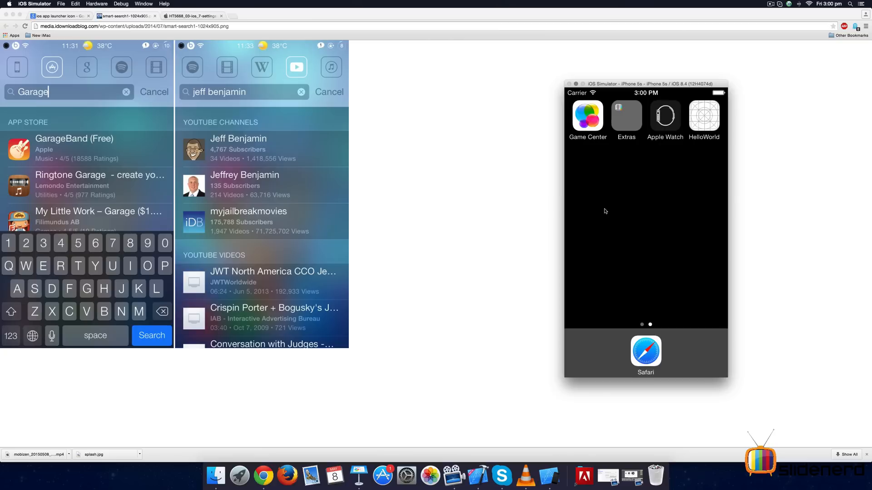
{"action": "mouse_move", "coordinate": [686, 130]}
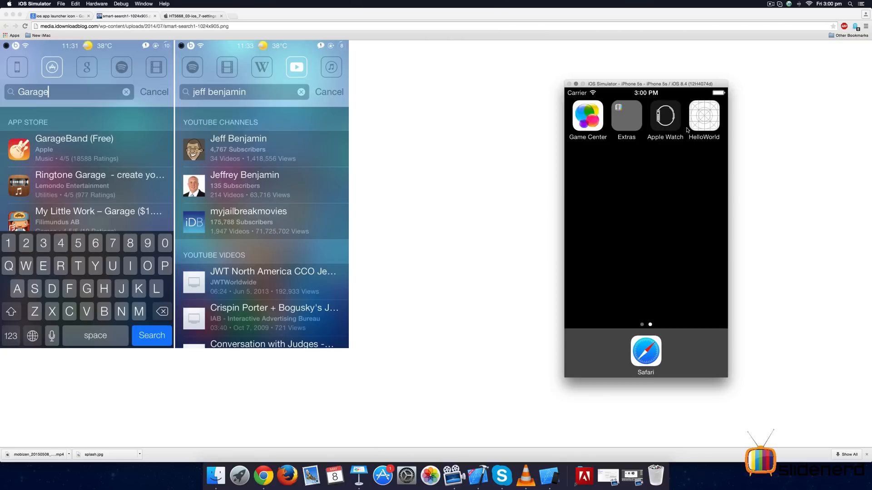
{"action": "mouse_move", "coordinate": [699, 116]}
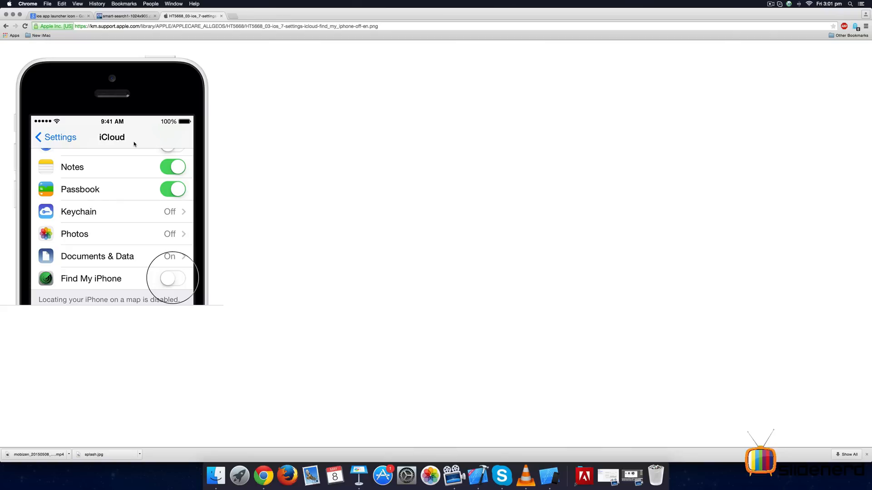
{"action": "mouse_move", "coordinate": [71, 66]}
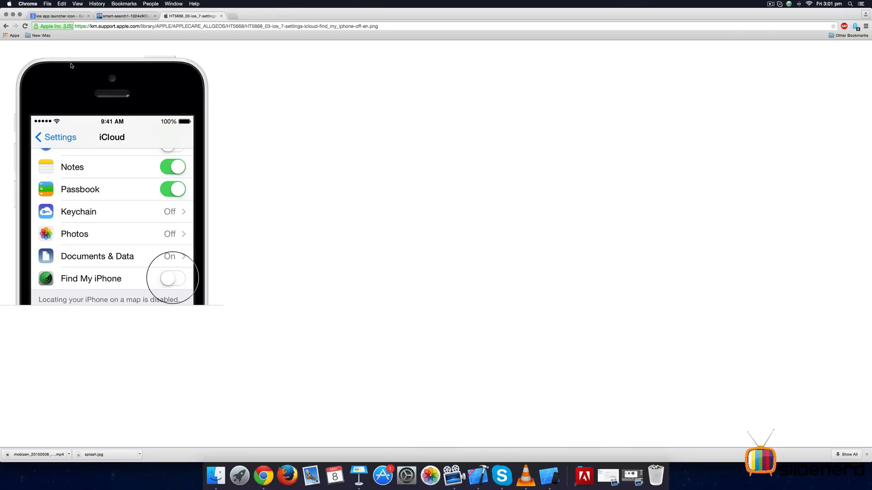
{"action": "mouse_move", "coordinate": [477, 475]}
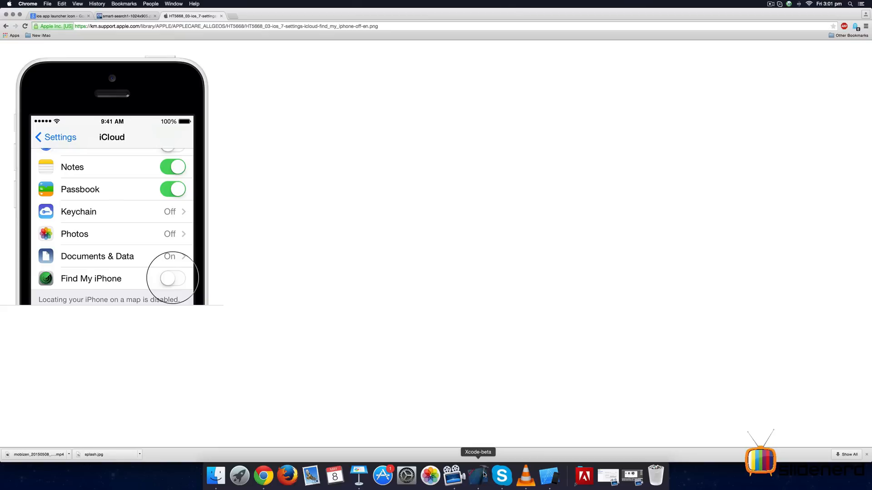
Bring the HelloWorld Xcode project back to the front from the Dock.
{"action": "left_click", "coordinate": [477, 475]}
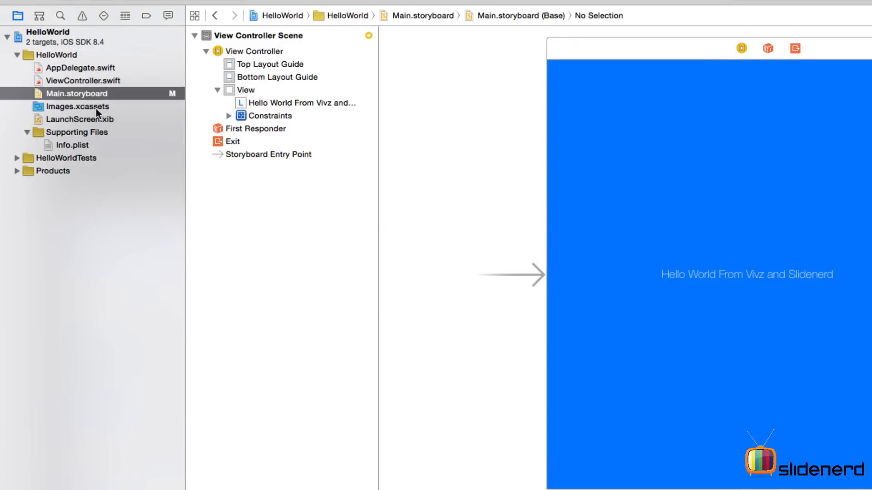
Show the AppIcon set's empty 2x and 3x slots in Images.xcassets.
{"action": "left_click", "coordinate": [78, 106]}
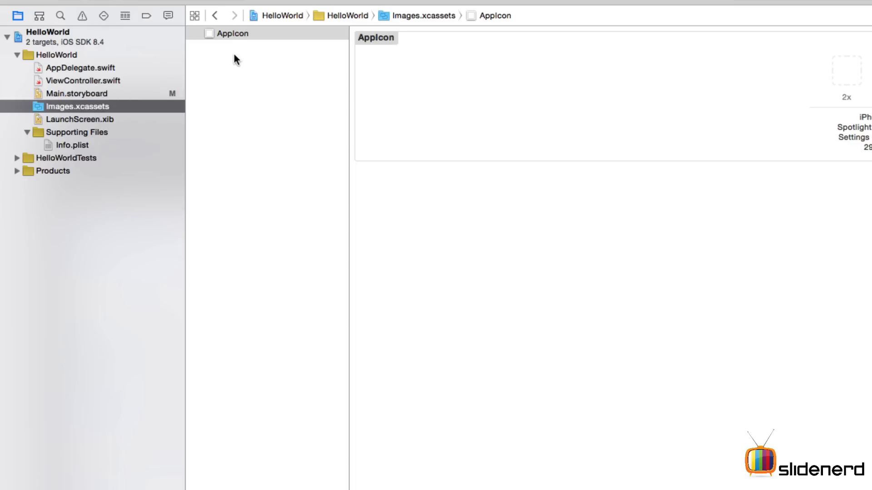
{"action": "left_click", "coordinate": [234, 33]}
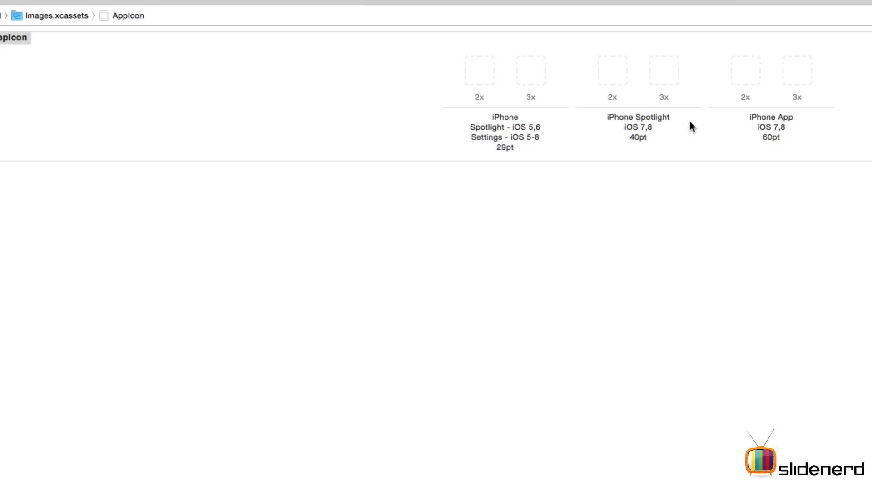
{"action": "mouse_move", "coordinate": [506, 152]}
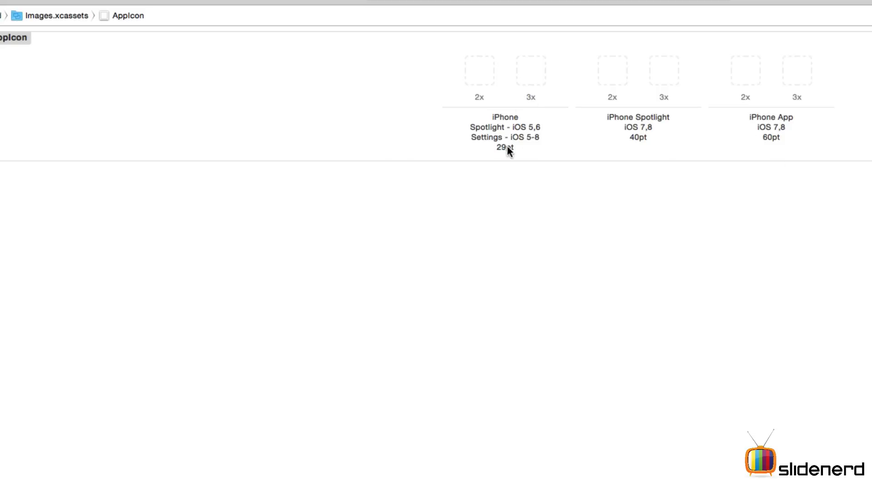
{"action": "mouse_move", "coordinate": [529, 90]}
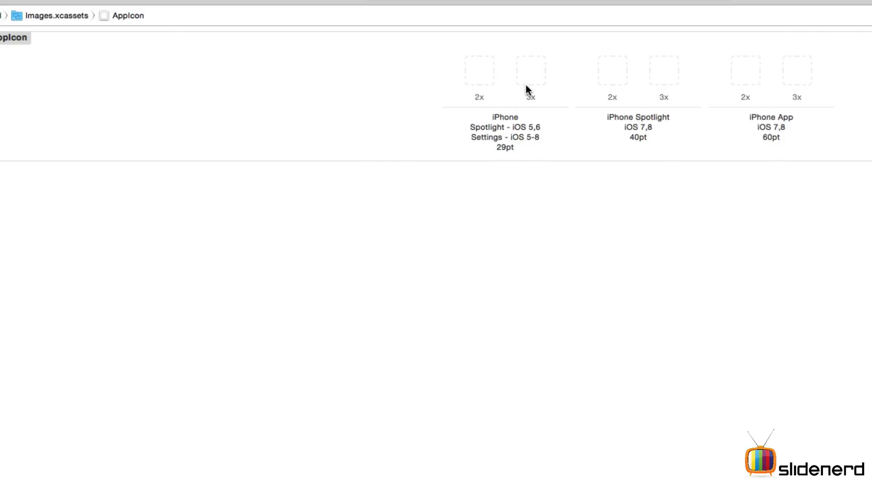
{"action": "mouse_move", "coordinate": [612, 101]}
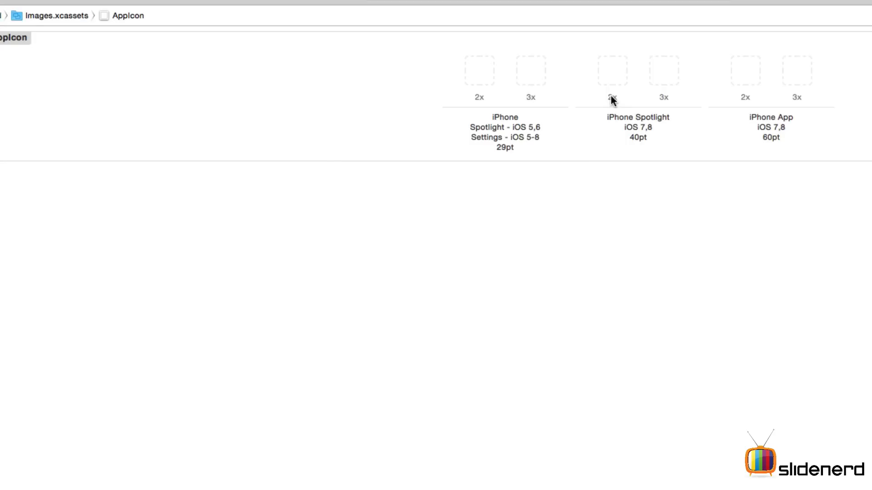
{"action": "mouse_move", "coordinate": [806, 120]}
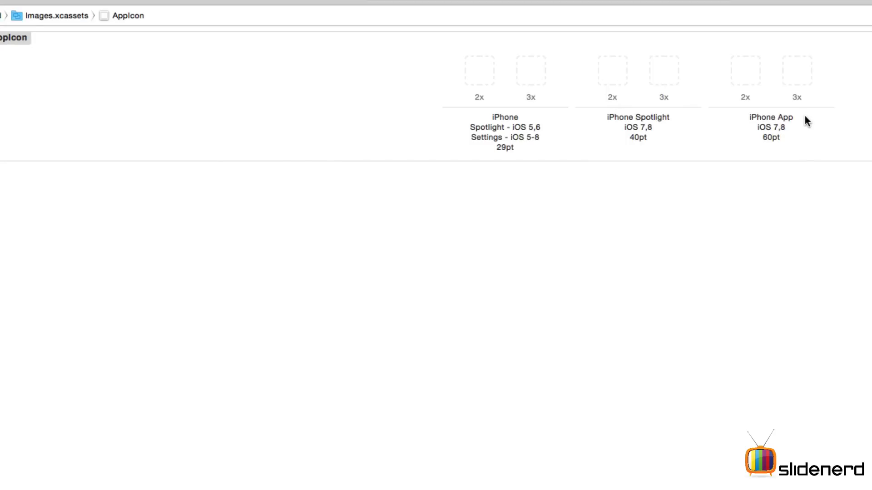
{"action": "mouse_move", "coordinate": [506, 115]}
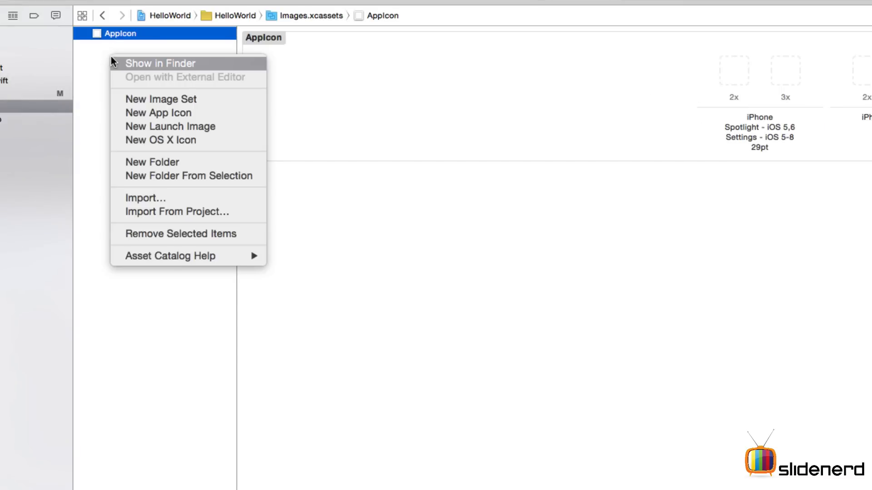
{"action": "mouse_move", "coordinate": [144, 116]}
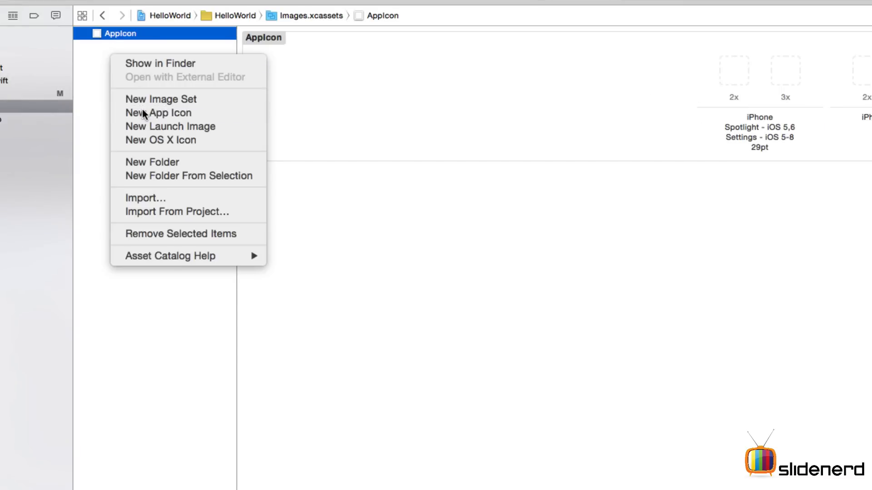
Bring up the asset list's options such as New App Icon.
{"action": "left_click", "coordinate": [158, 113]}
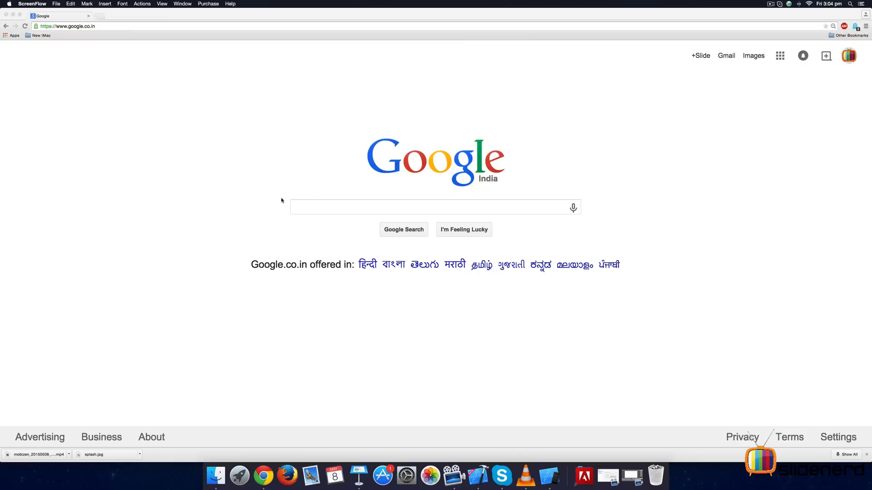
Search Google for 'ios app launcher icon' to find Apple's icon size guidelines.
{"action": "left_click", "coordinate": [434, 207]}
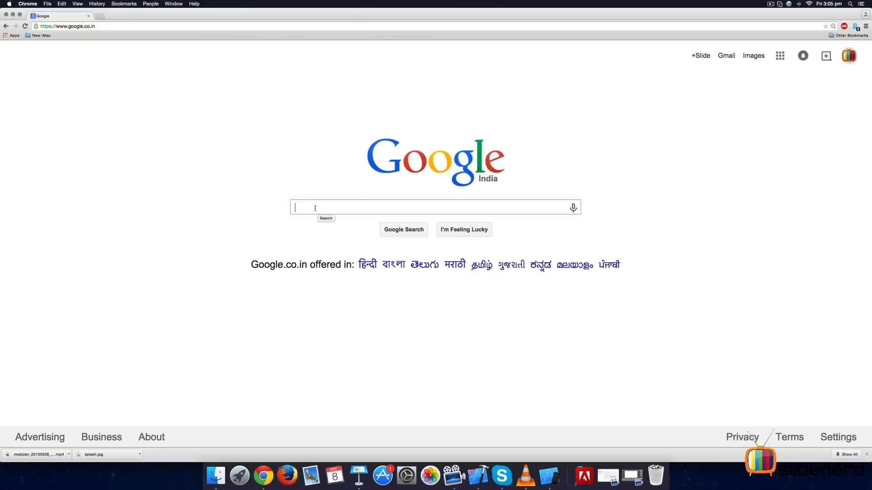
{"action": "type", "text": "ios a"}
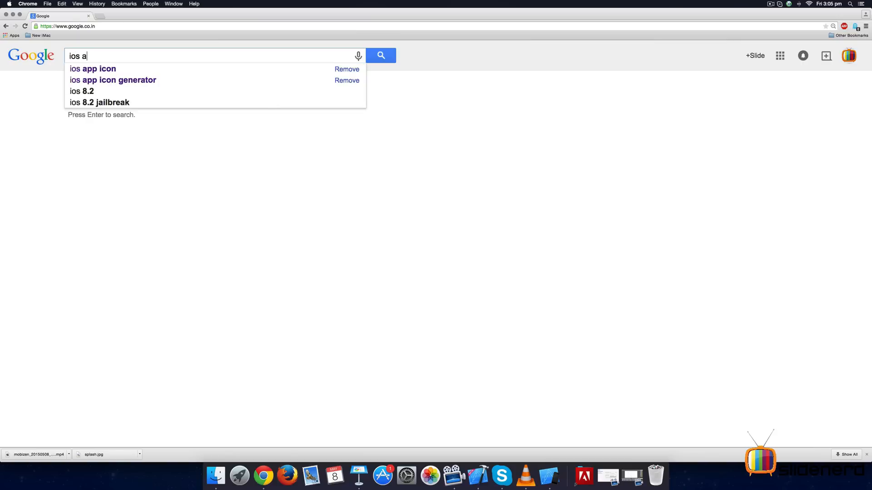
{"action": "type", "text": "pp lajuncher"}
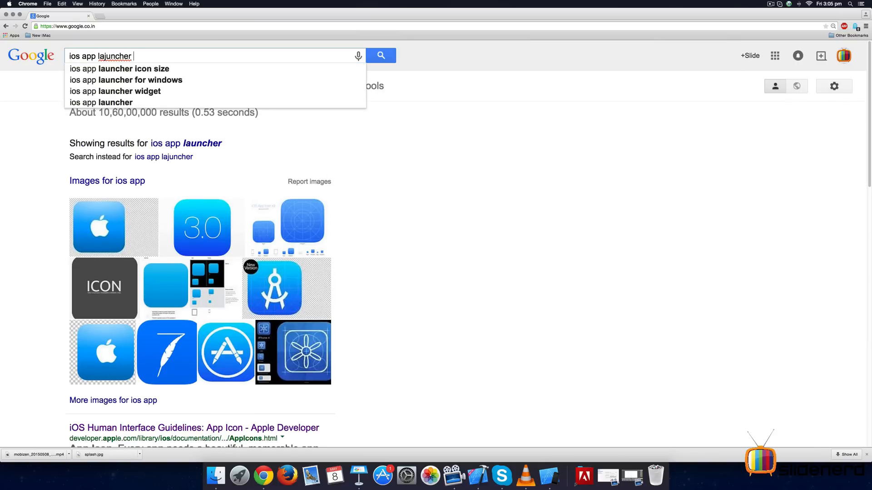
{"action": "left_click", "coordinate": [120, 68]}
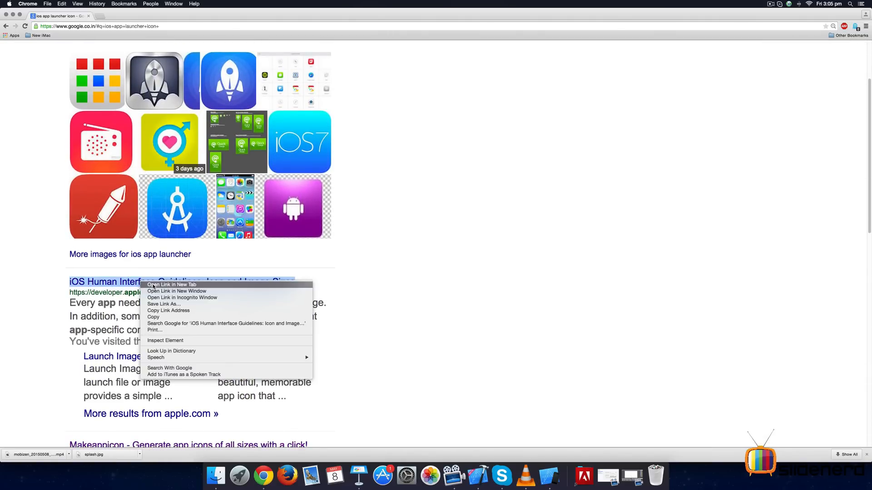
Open Apple's Icon and Image Sizes guidelines page in a new Chrome tab and start reading the table.
{"action": "left_click", "coordinate": [172, 284]}
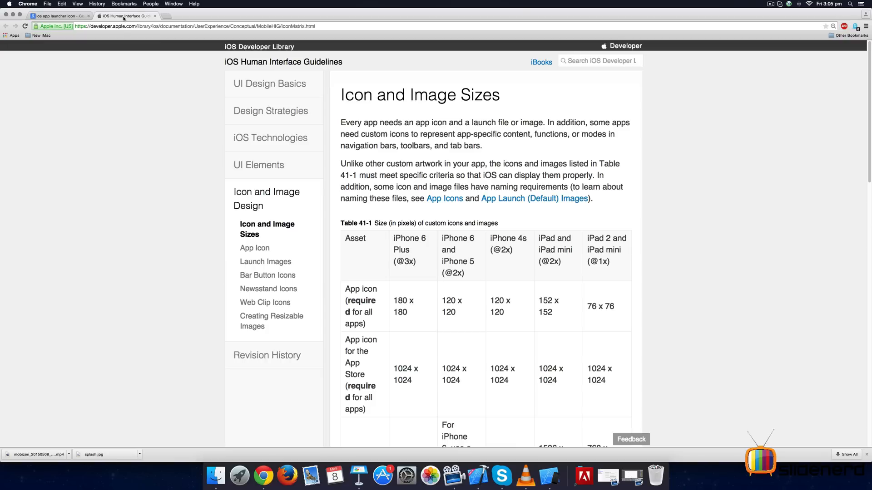
{"action": "scroll", "scroll_direction": "down", "scroll_amount": 3}
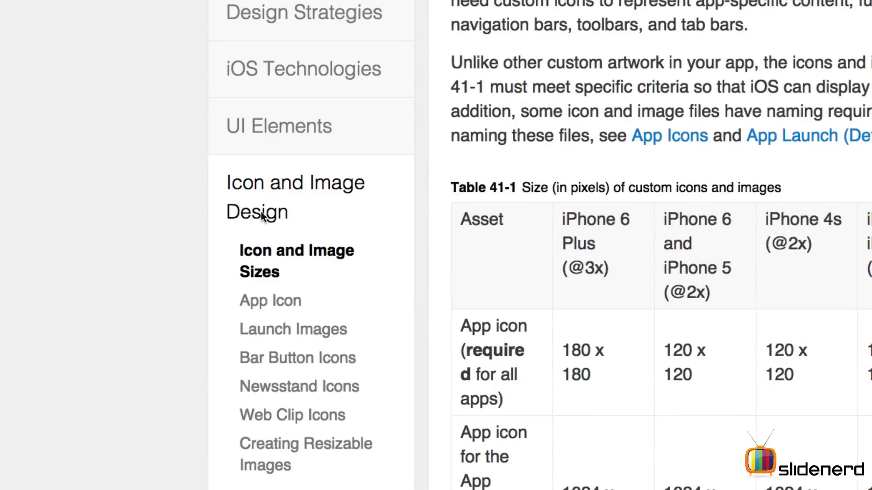
{"action": "scroll", "scroll_direction": "down", "scroll_amount": 3}
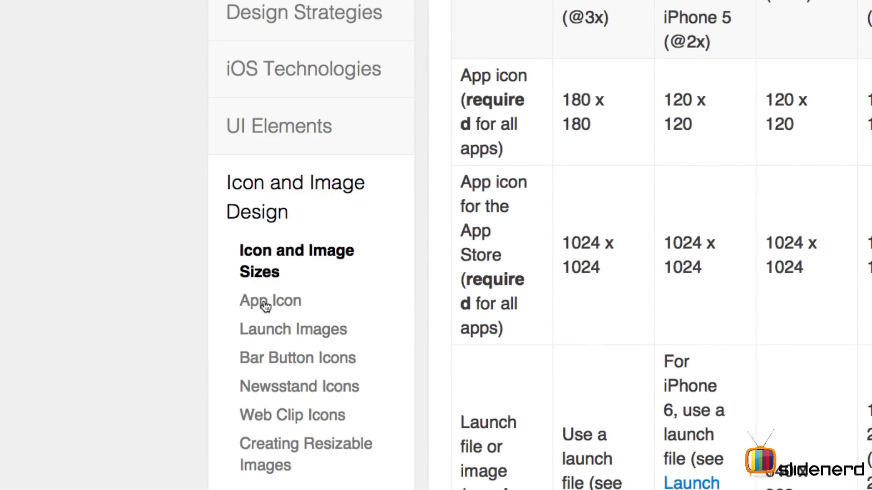
{"action": "mouse_move", "coordinate": [277, 264]}
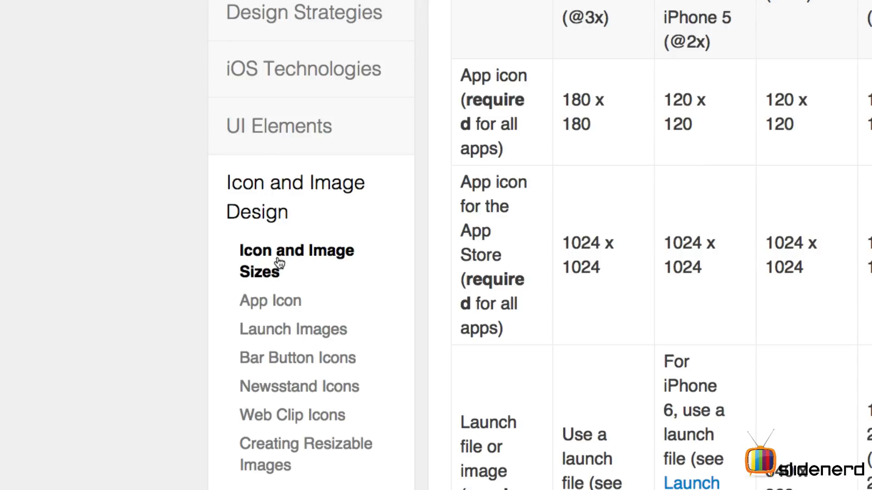
{"action": "mouse_move", "coordinate": [280, 307]}
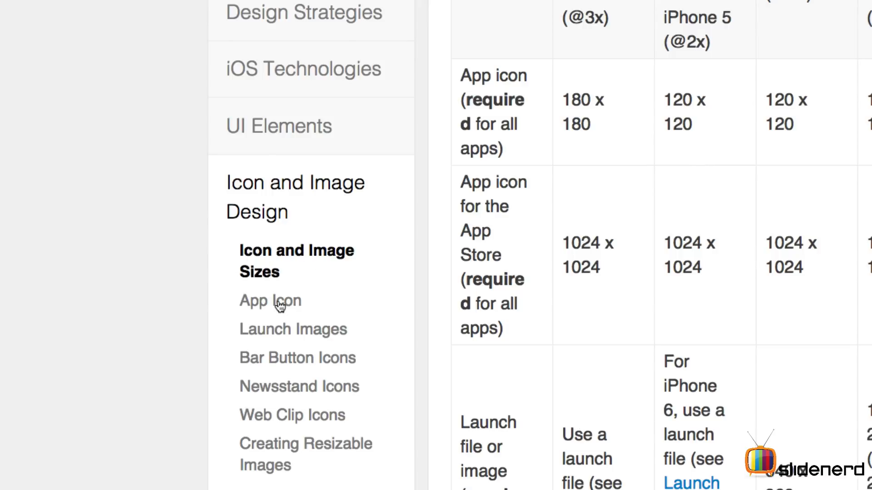
{"action": "mouse_move", "coordinate": [362, 336]}
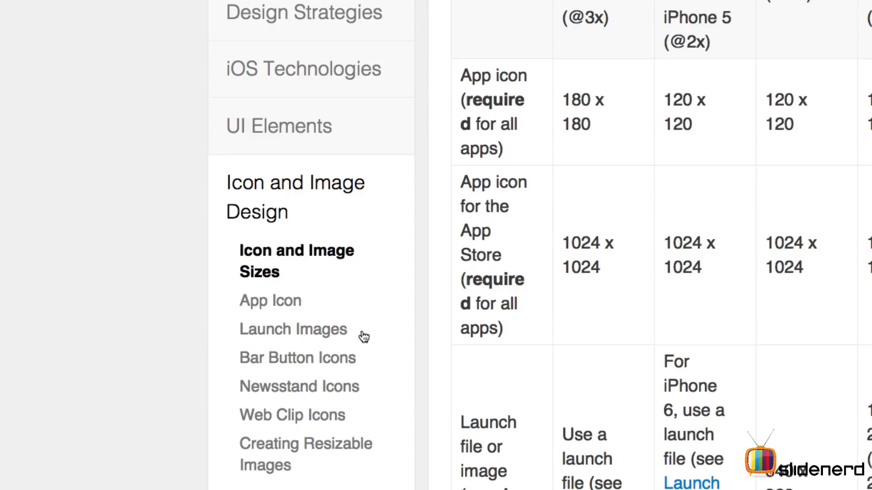
{"action": "mouse_move", "coordinate": [327, 374]}
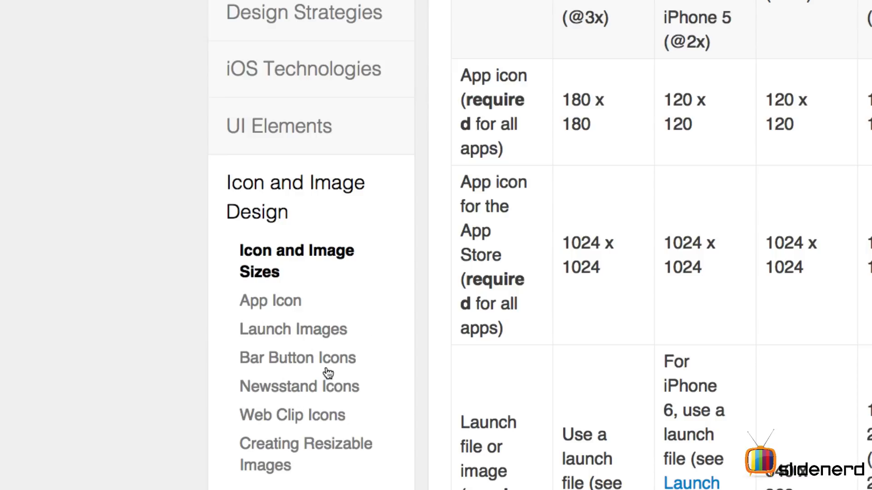
{"action": "mouse_move", "coordinate": [325, 371]}
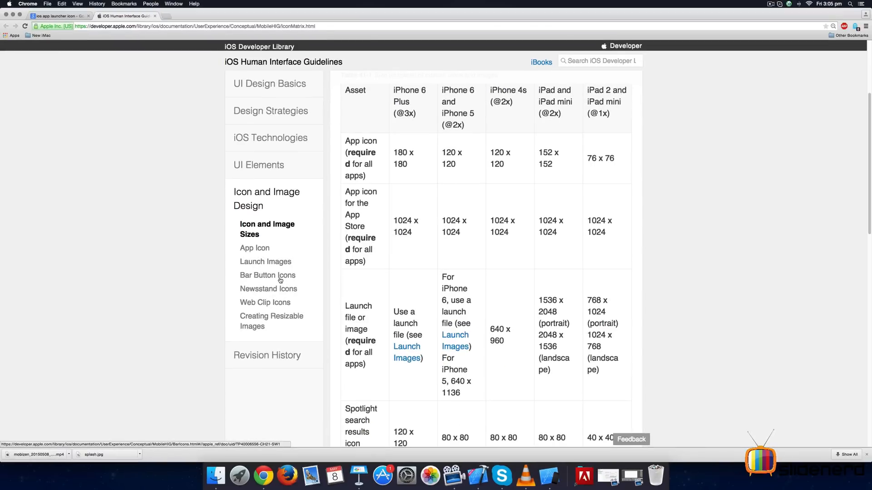
{"action": "scroll", "scroll_direction": "up", "scroll_amount": 3}
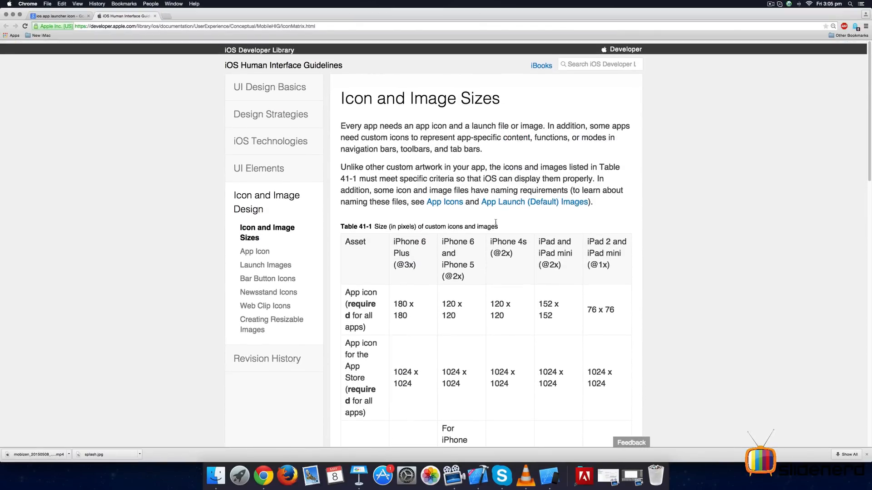
Read down through Table 41-1 to the page bottom and the PNG recommendations.
{"action": "scroll", "scroll_direction": "down", "scroll_amount": 3}
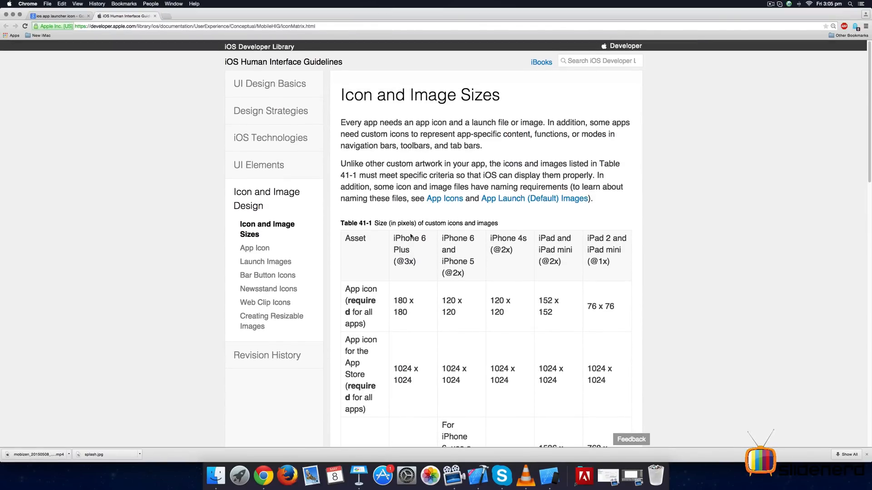
{"action": "scroll", "scroll_direction": "down", "scroll_amount": 3}
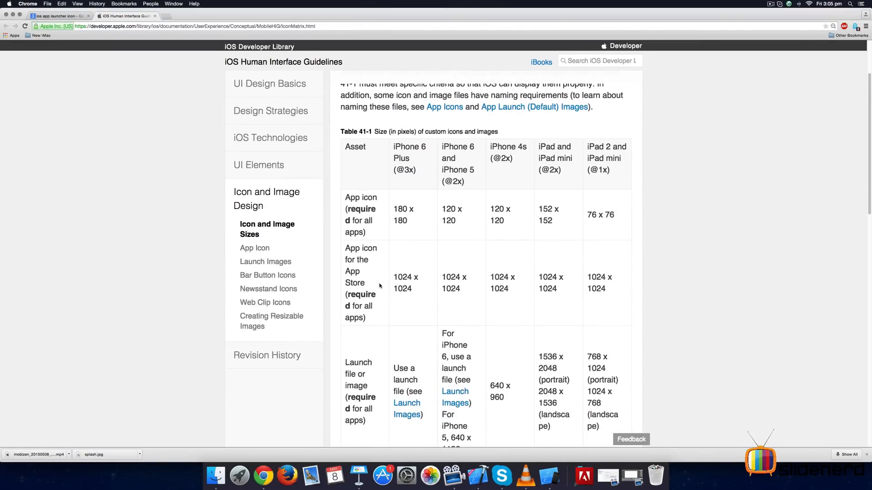
{"action": "mouse_move", "coordinate": [448, 291]}
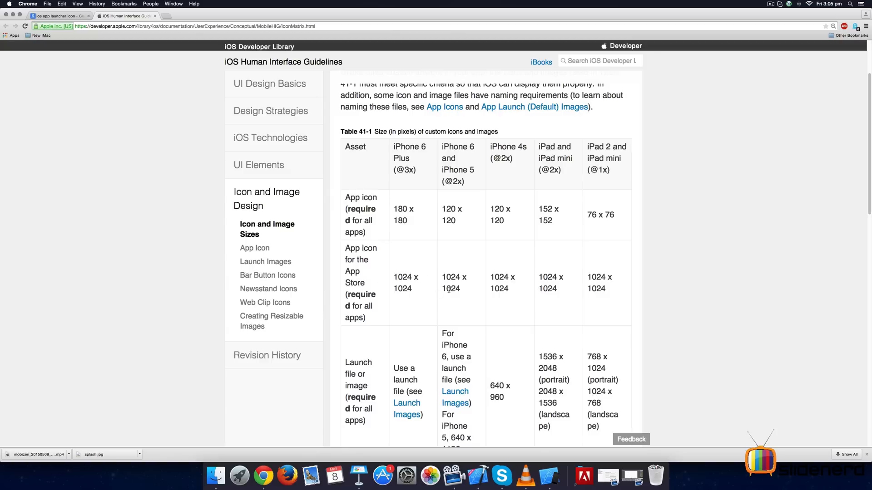
{"action": "mouse_move", "coordinate": [611, 290]}
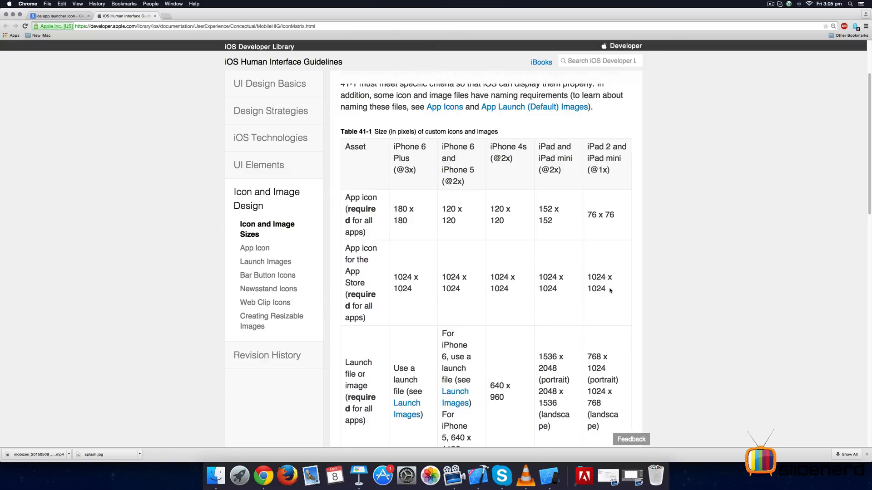
{"action": "scroll", "scroll_direction": "down", "scroll_amount": 3}
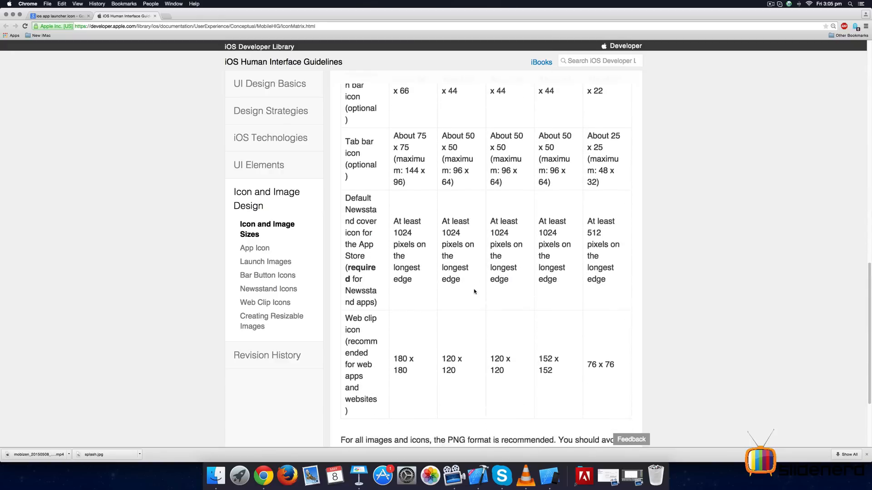
{"action": "scroll", "scroll_direction": "down", "scroll_amount": 3}
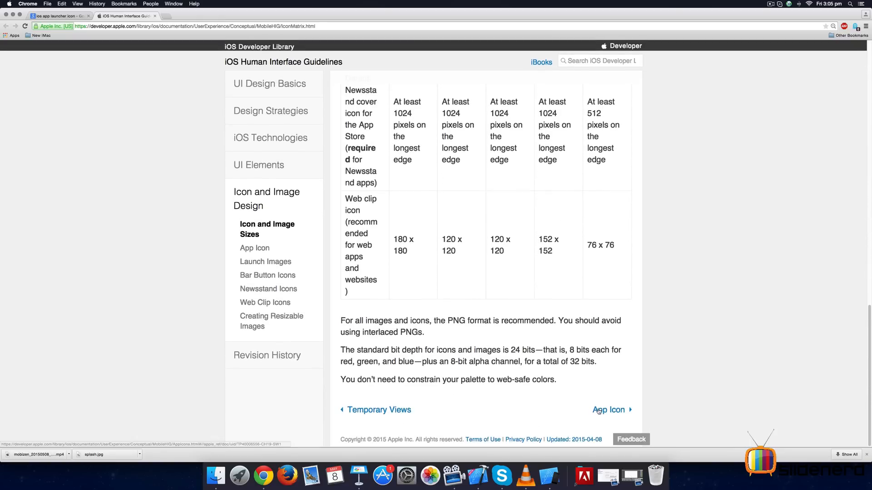
{"action": "left_click", "coordinate": [608, 410]}
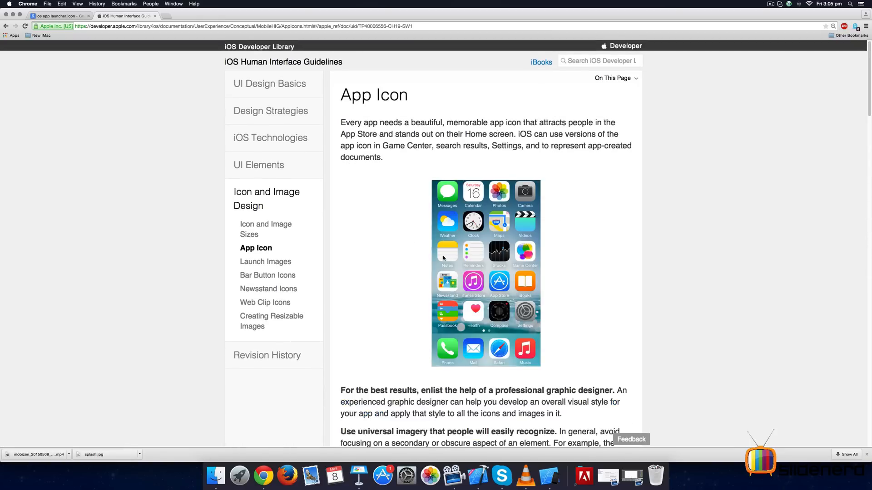
{"action": "scroll", "scroll_direction": "down", "scroll_amount": 3}
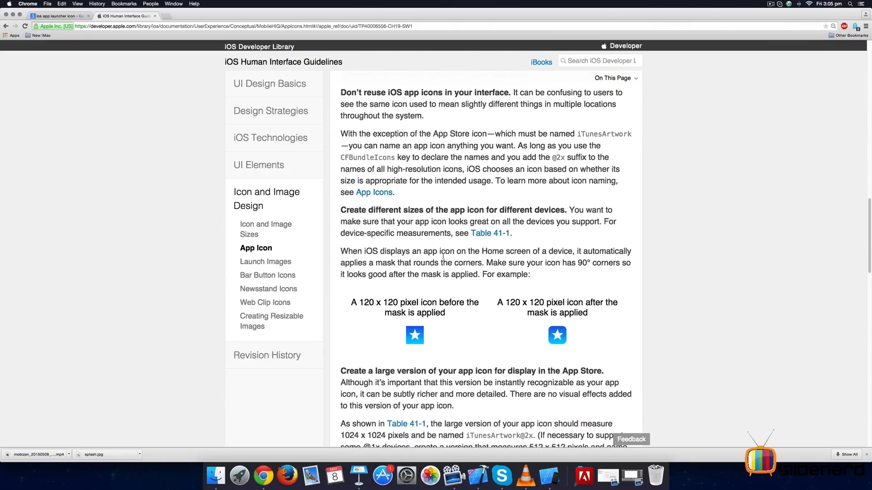
{"action": "scroll", "scroll_direction": "down", "scroll_amount": 3}
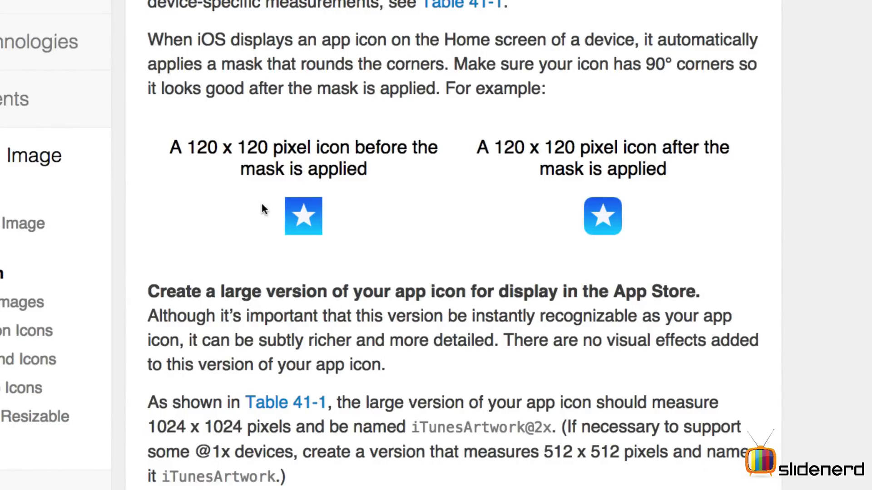
{"action": "mouse_move", "coordinate": [584, 217]}
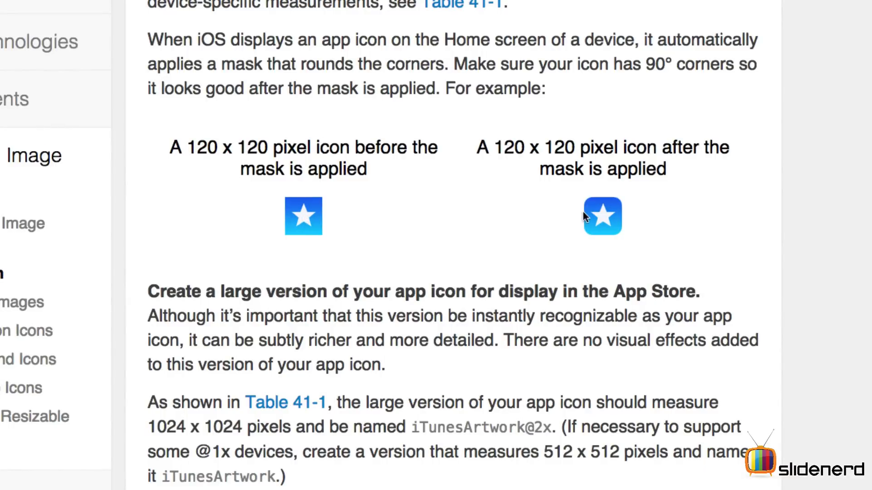
{"action": "mouse_move", "coordinate": [589, 230]}
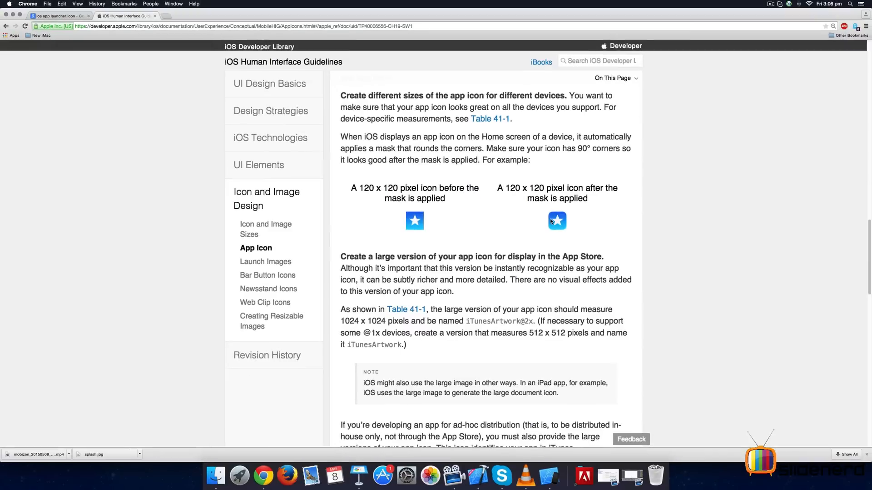
{"action": "scroll", "scroll_direction": "down", "scroll_amount": 3}
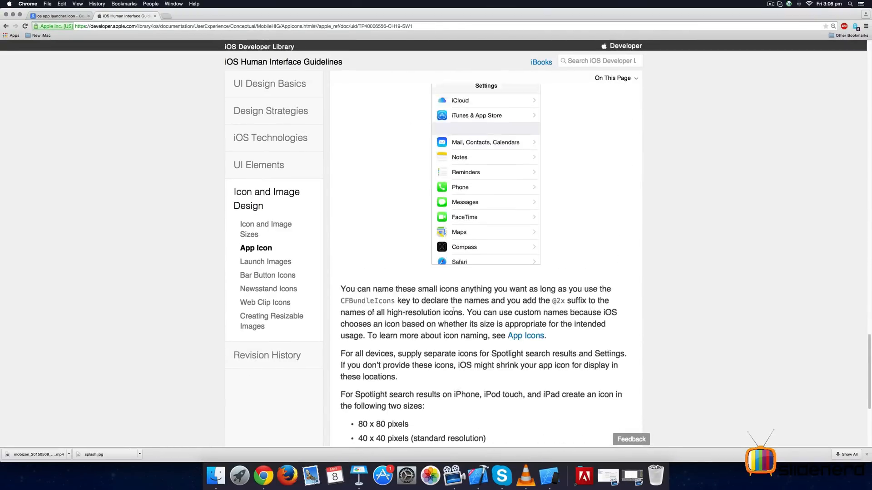
{"action": "scroll", "scroll_direction": "down", "scroll_amount": 3}
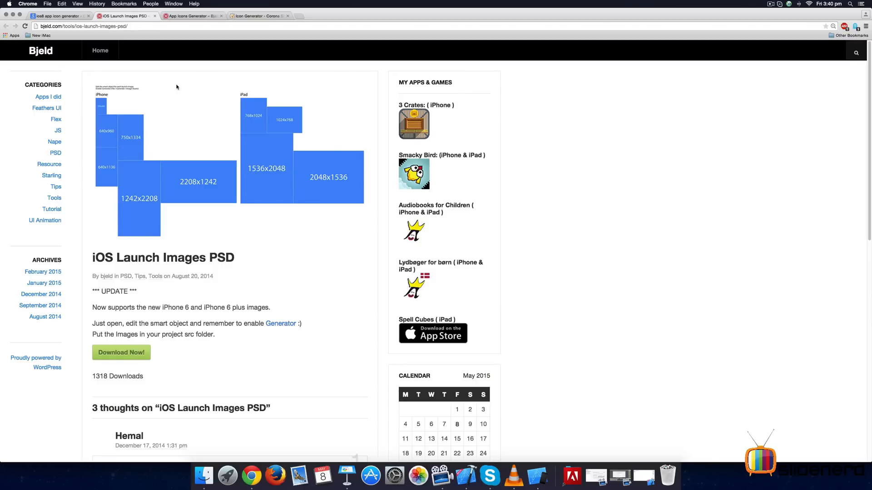
{"action": "mouse_move", "coordinate": [192, 284]}
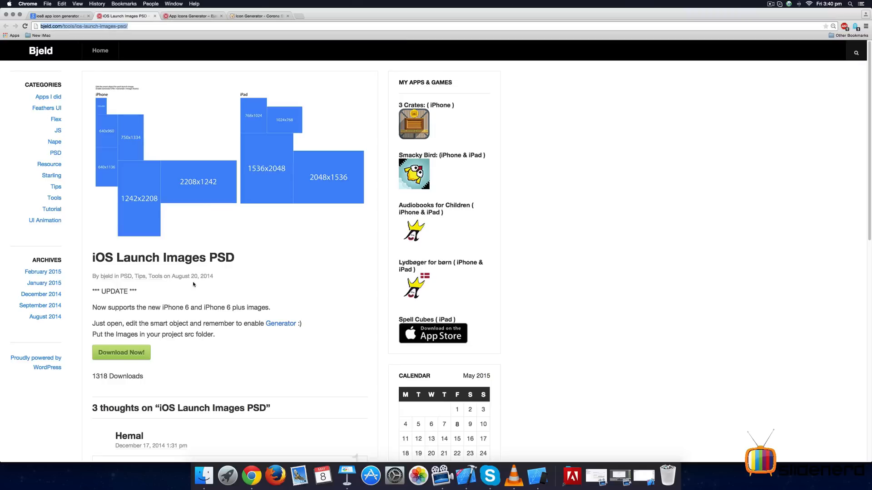
{"action": "mouse_move", "coordinate": [196, 257]}
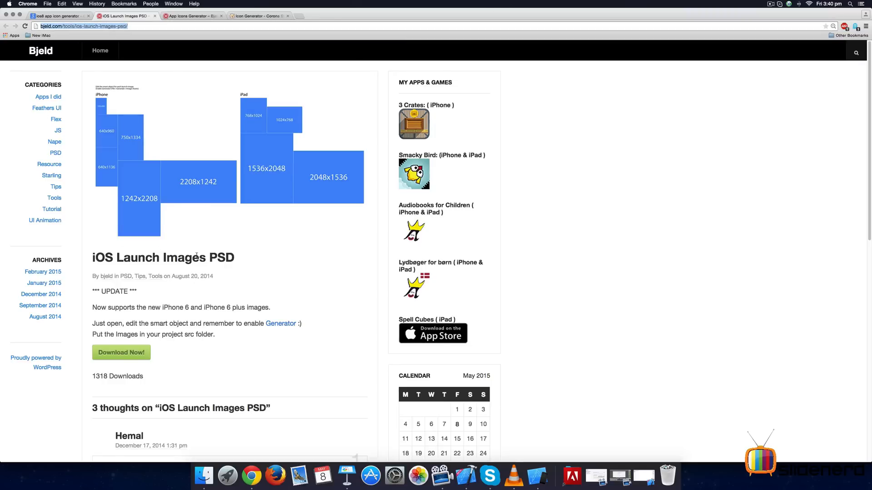
View bjeld.com's App Icons Generator page with its iOS and Android templates, then switch to the Corona SDK generator.
{"action": "left_click", "coordinate": [191, 16]}
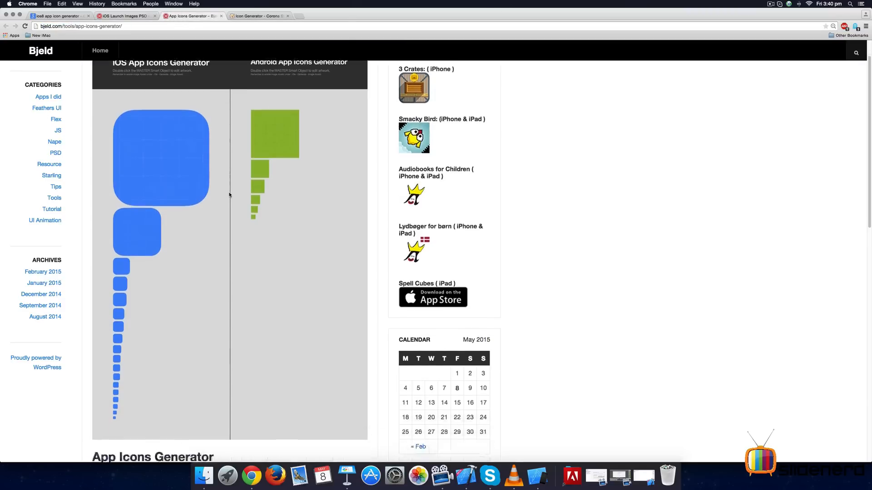
{"action": "scroll", "scroll_direction": "up", "scroll_amount": 3}
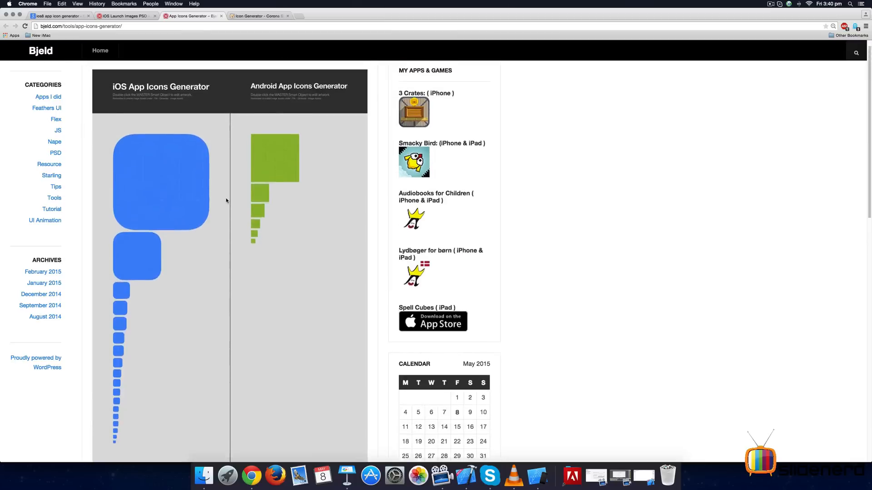
{"action": "scroll", "scroll_direction": "down", "scroll_amount": 3}
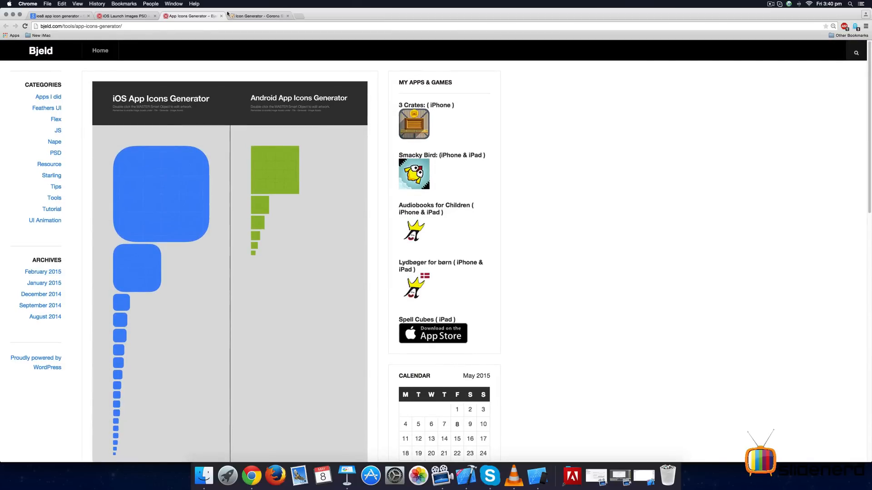
{"action": "left_click", "coordinate": [257, 16]}
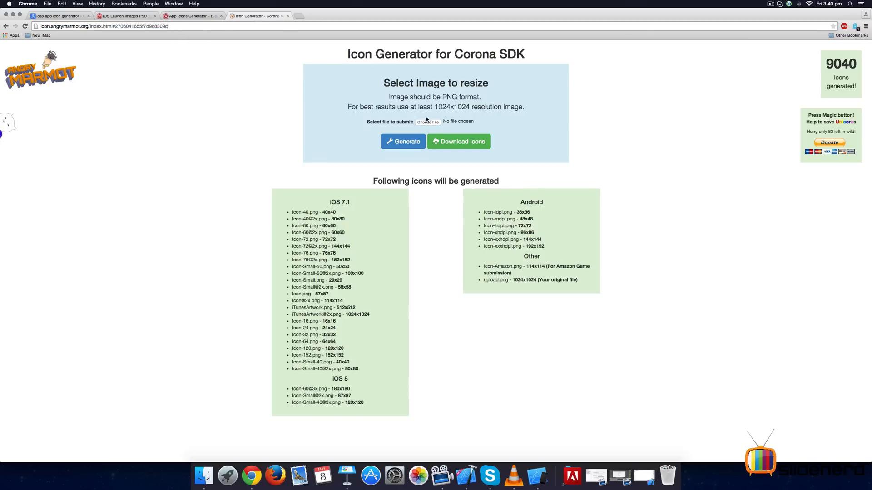
Load 3394848.png from the Open dialog as the generator's source image.
{"action": "left_click", "coordinate": [428, 122]}
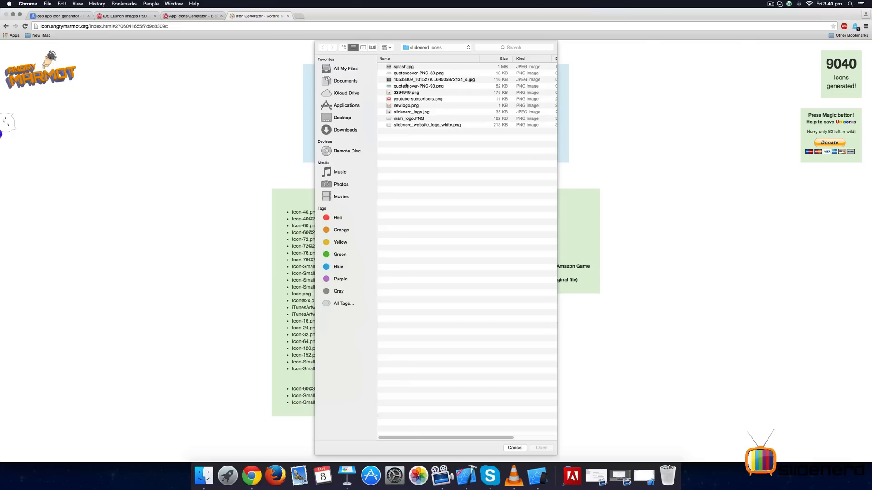
{"action": "left_click", "coordinate": [406, 93]}
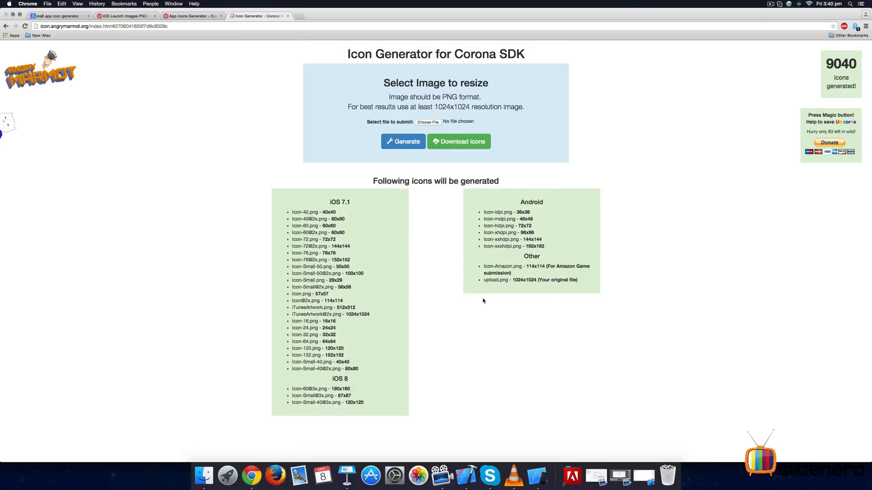
{"action": "left_click", "coordinate": [428, 122]}
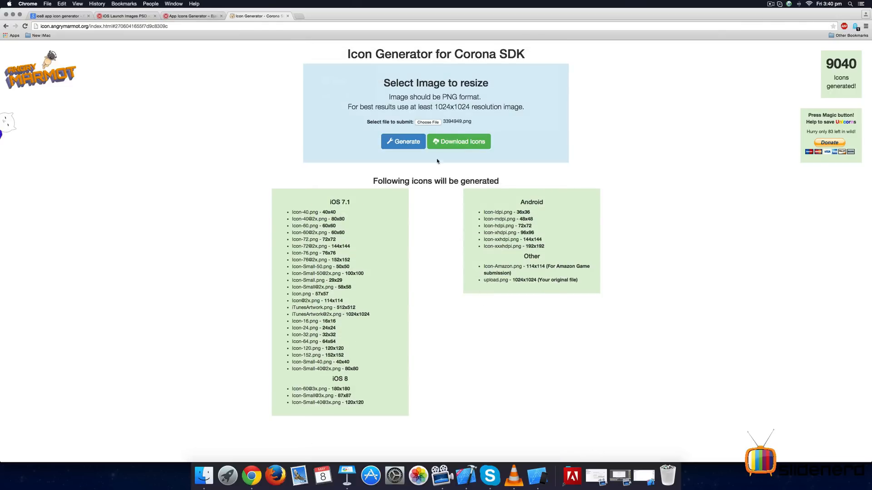
Generate the full iOS and Android icon set from the source image.
{"action": "left_click", "coordinate": [402, 141]}
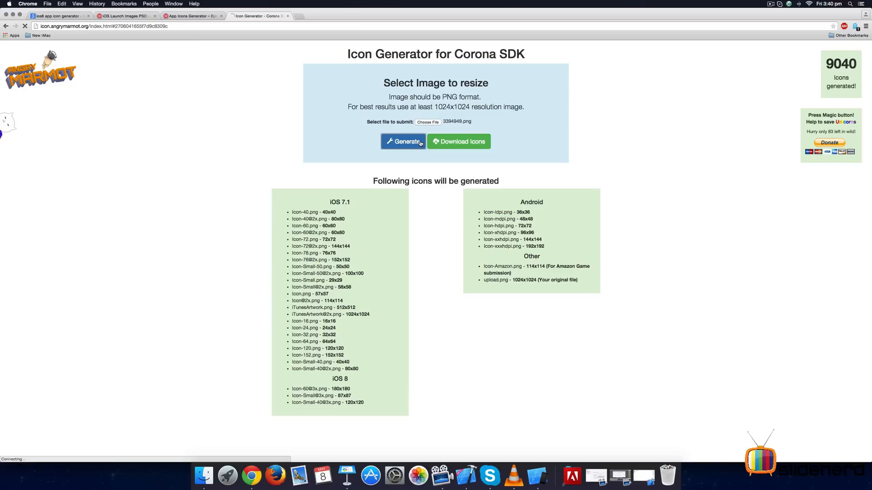
{"action": "left_click", "coordinate": [403, 142]}
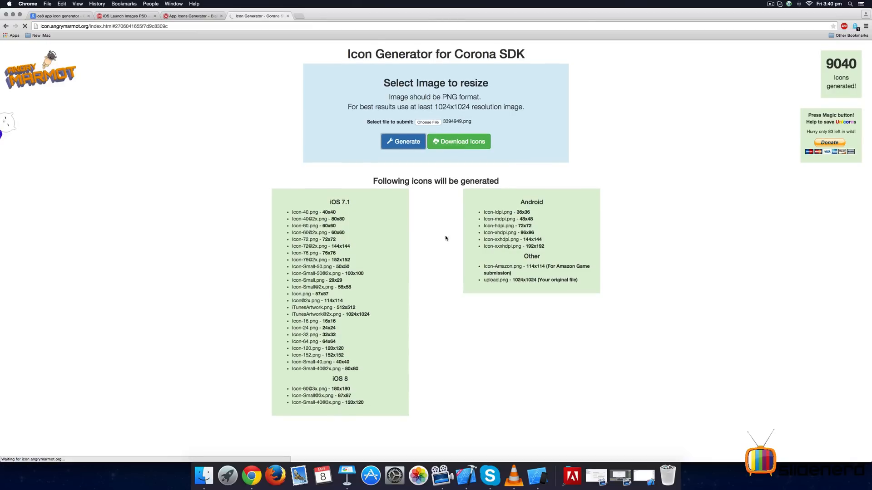
{"action": "mouse_move", "coordinate": [204, 475]}
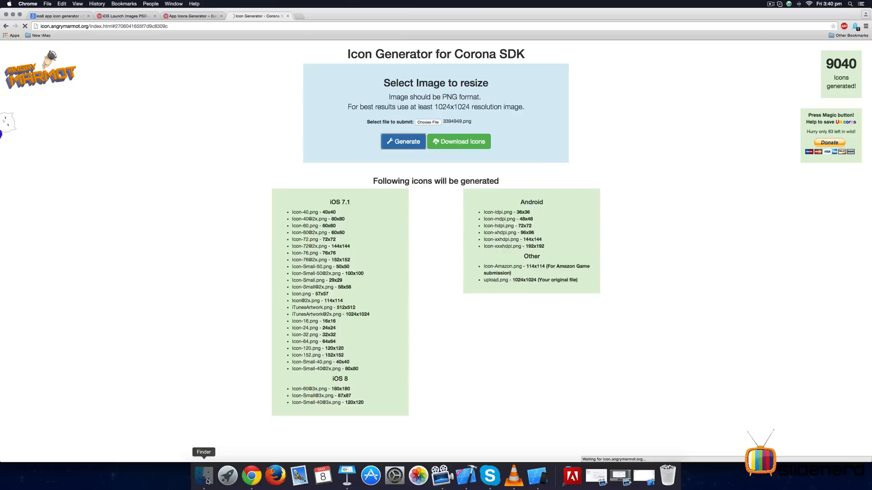
{"action": "left_click", "coordinate": [204, 475]}
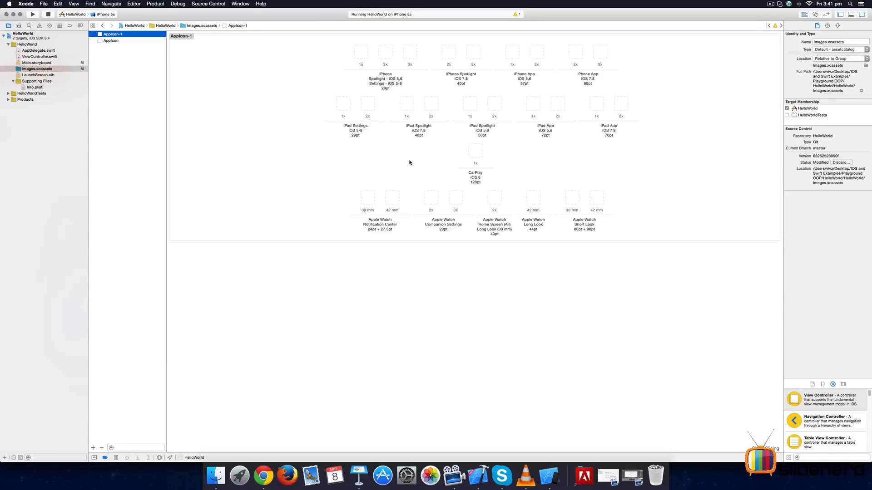
{"action": "mouse_move", "coordinate": [262, 115]}
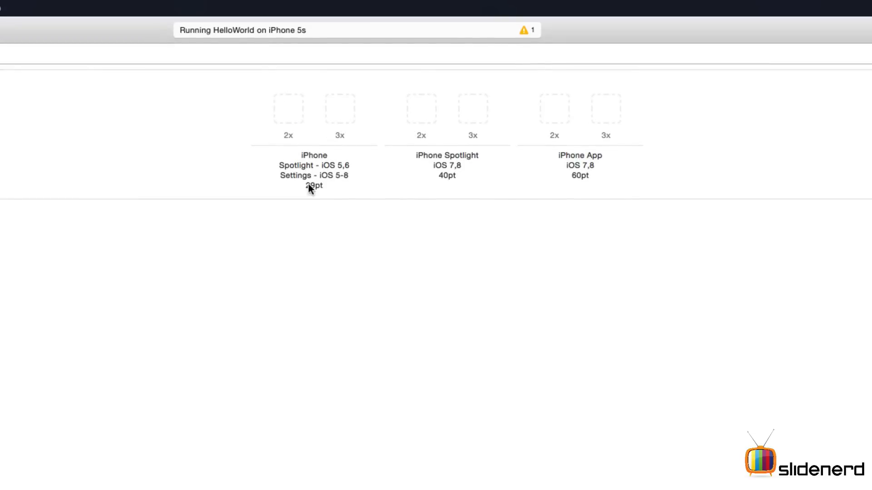
{"action": "mouse_move", "coordinate": [320, 192]}
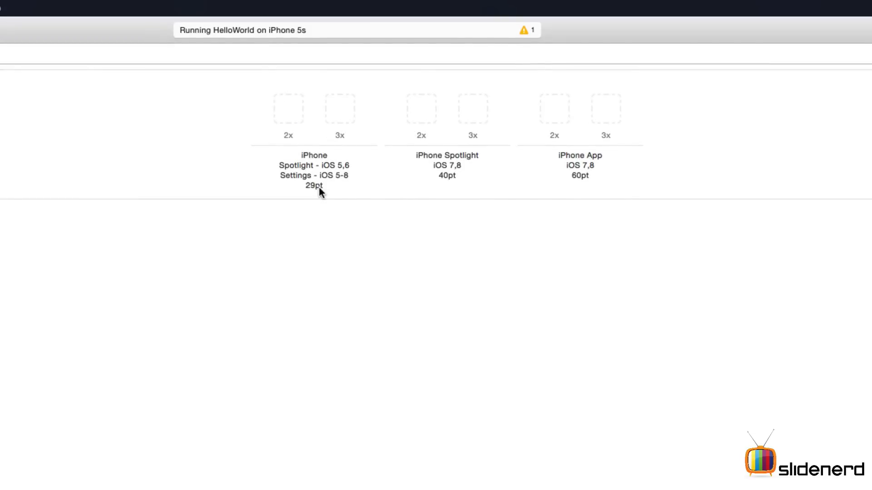
{"action": "mouse_move", "coordinate": [296, 145]}
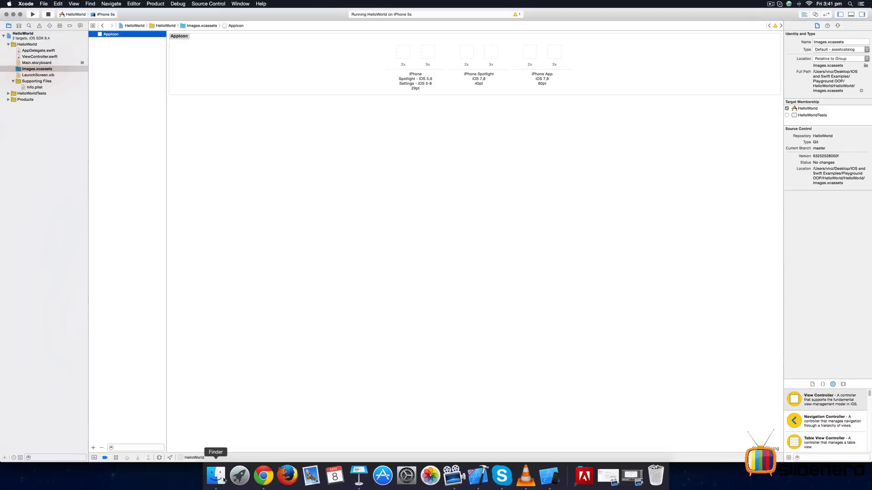
Drag the generated Corona SDK icons from Finder into the remaining iPhone AppIcon slots.
{"action": "left_click", "coordinate": [216, 476]}
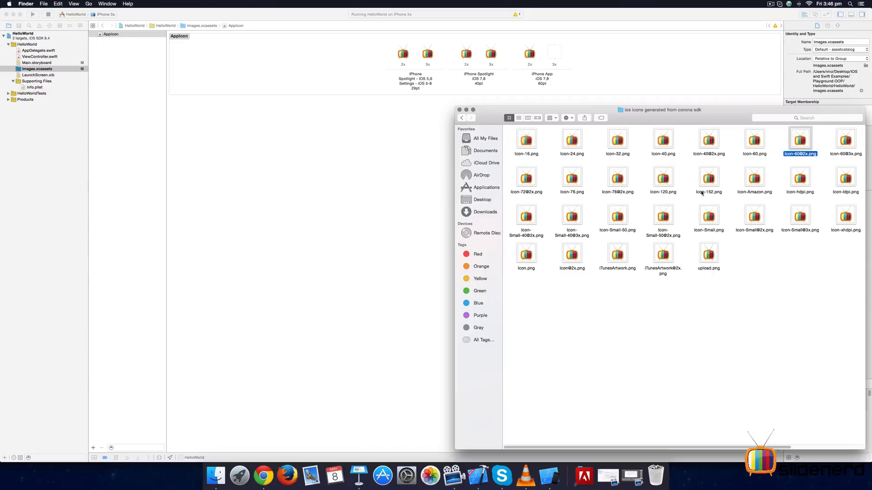
{"action": "mouse_move", "coordinate": [740, 187]}
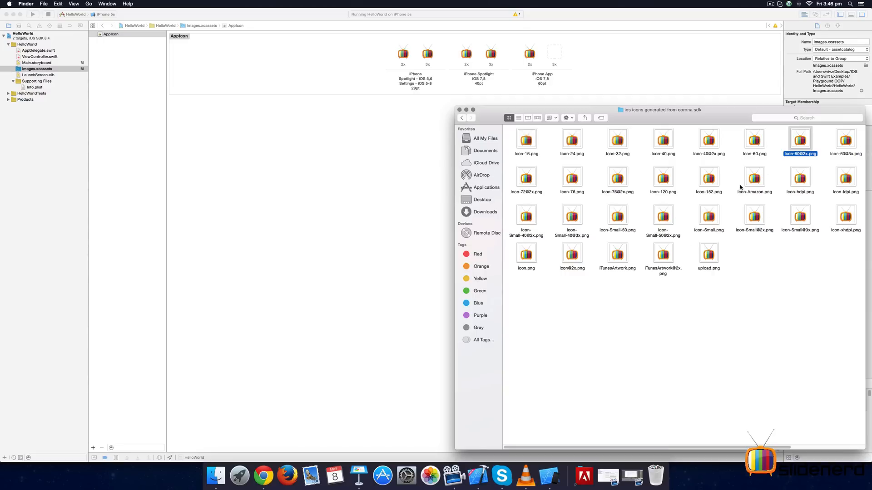
{"action": "mouse_move", "coordinate": [739, 172]}
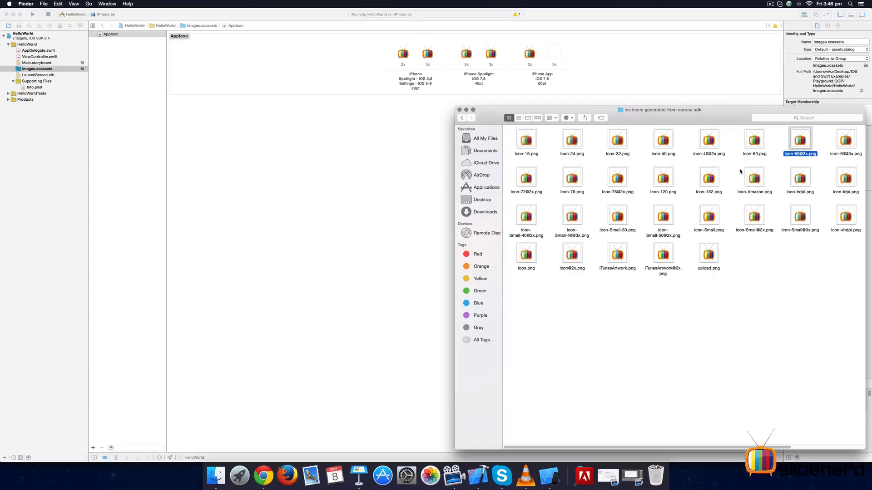
{"action": "left_click", "coordinate": [845, 139]}
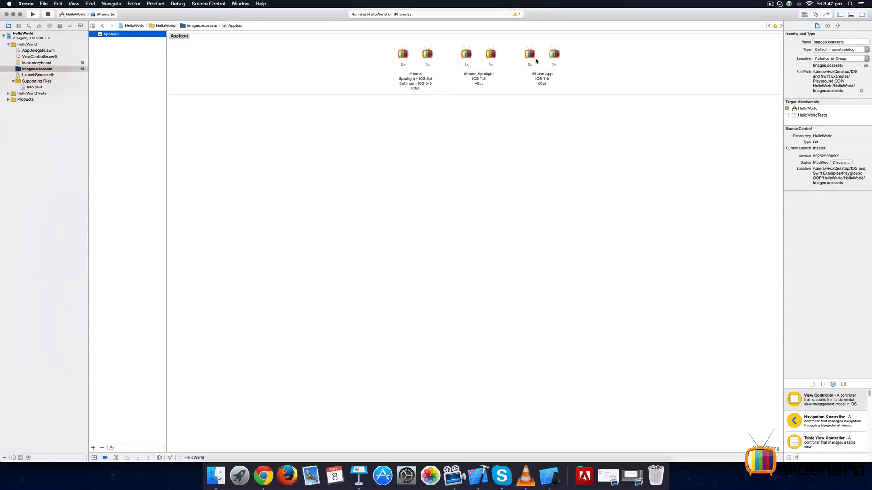
{"action": "mouse_move", "coordinate": [432, 70]}
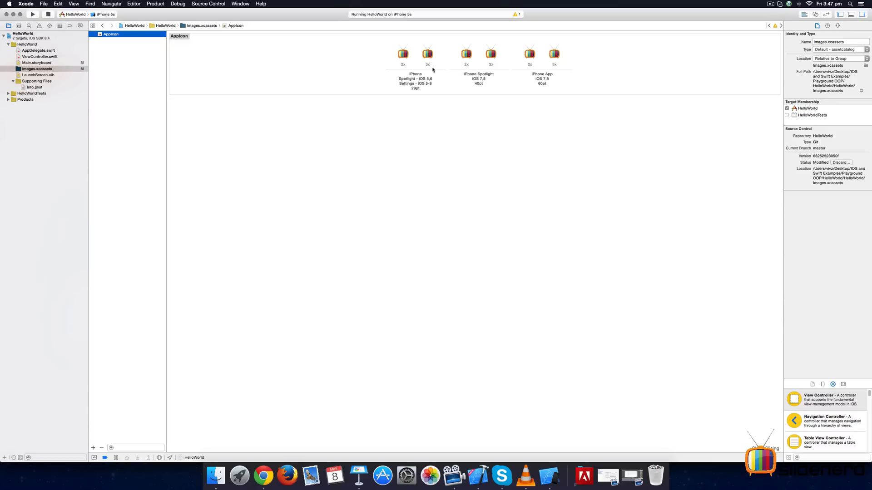
{"action": "mouse_move", "coordinate": [380, 63]}
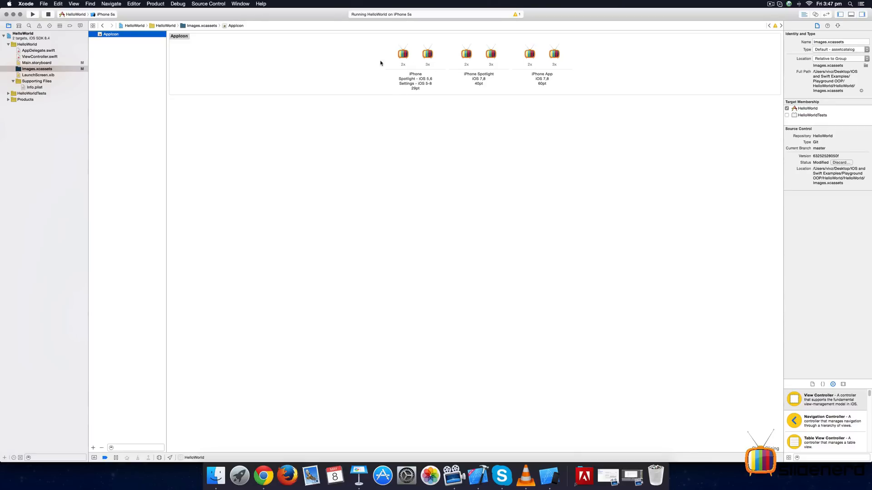
Run HelloWorld again, stopping the running instance so it rebuilds with the new icons.
{"action": "left_click", "coordinate": [33, 14]}
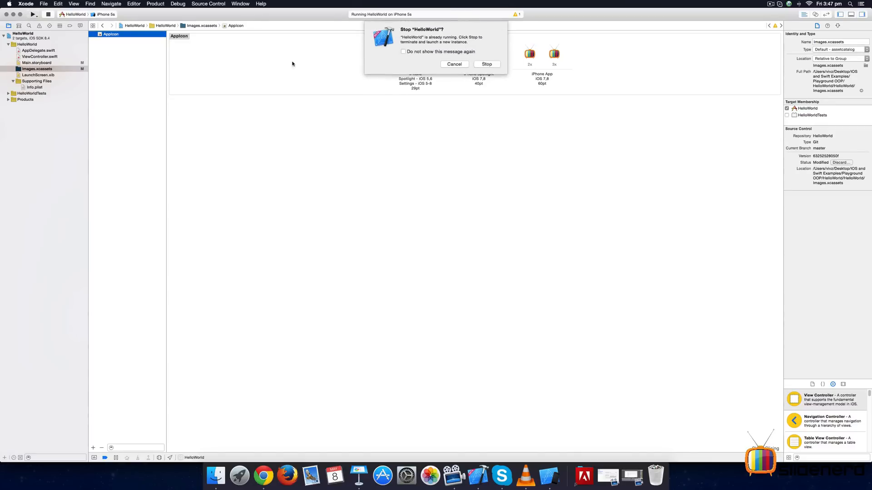
{"action": "left_click", "coordinate": [486, 63]}
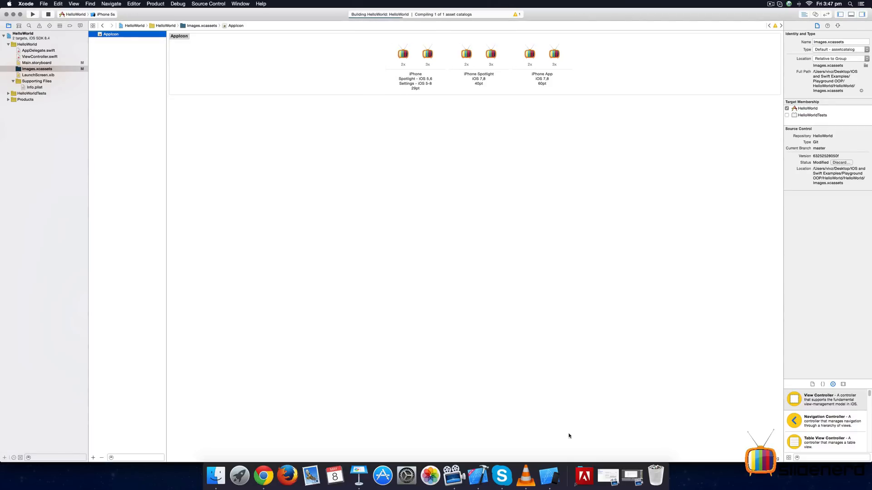
{"action": "left_click", "coordinate": [33, 14]}
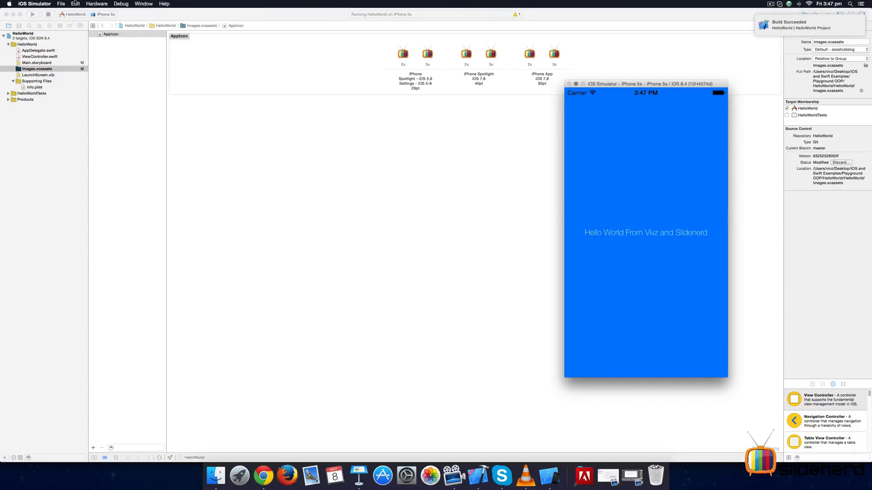
Bring up the simulator home screen showing HelloWorld with its new TV icon.
{"action": "left_click", "coordinate": [96, 3]}
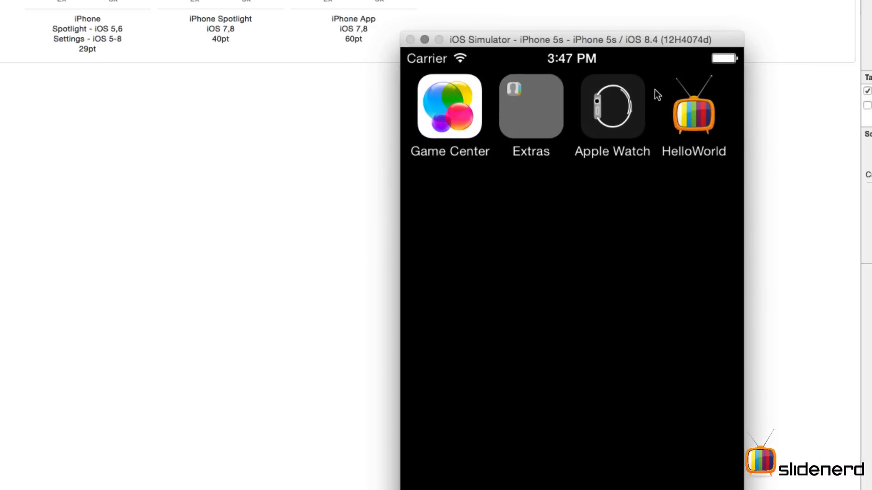
{"action": "mouse_move", "coordinate": [705, 119]}
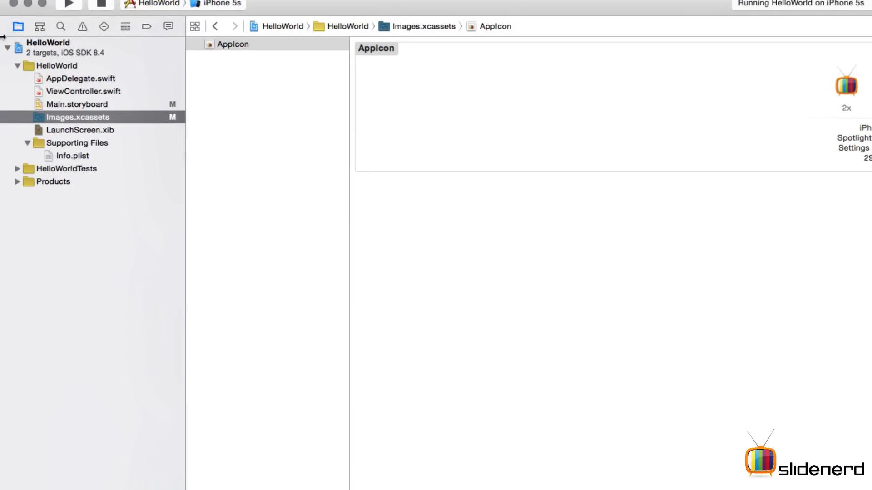
{"action": "mouse_move", "coordinate": [67, 149]}
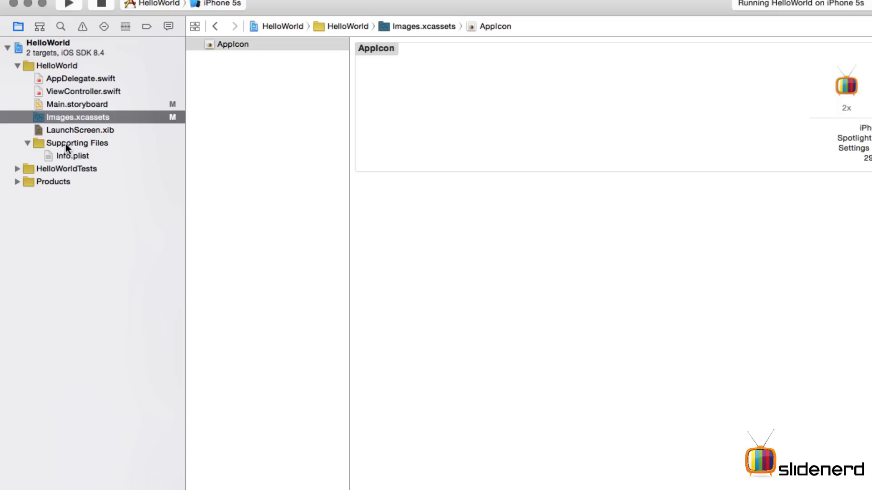
In LaunchScreen.xib, rename the HelloWorld title label to 'My First App'.
{"action": "left_click", "coordinate": [80, 130]}
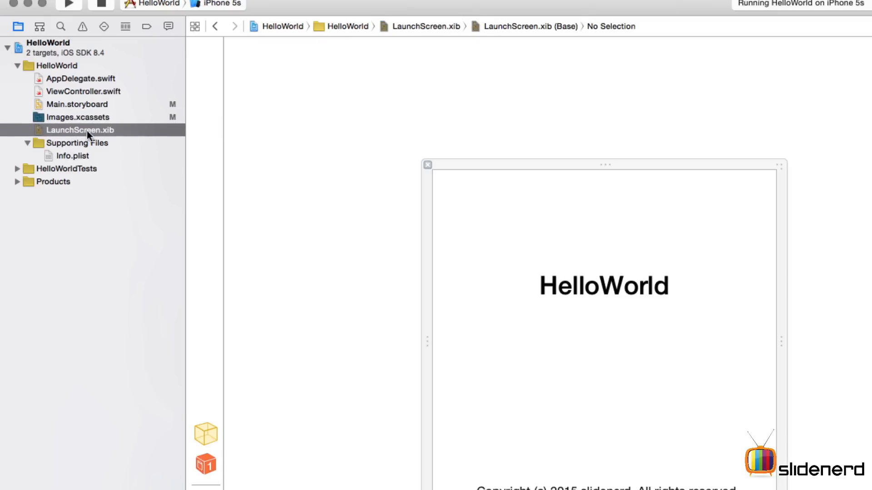
{"action": "mouse_move", "coordinate": [460, 179]}
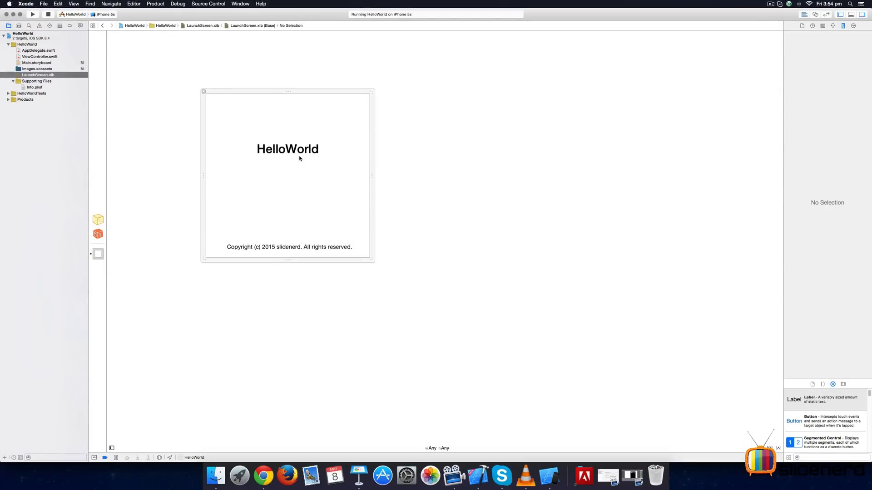
{"action": "left_click", "coordinate": [287, 148]}
{"action": "type", "text": "My First App"}
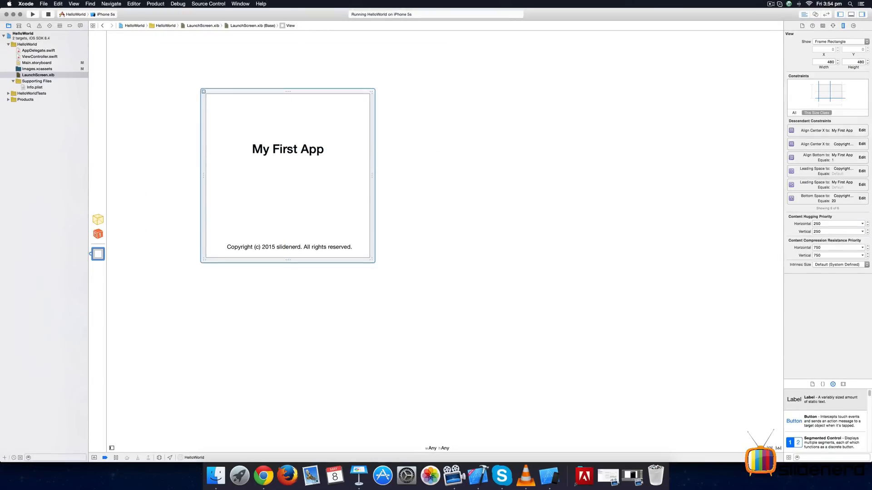
{"action": "left_click", "coordinate": [288, 149]}
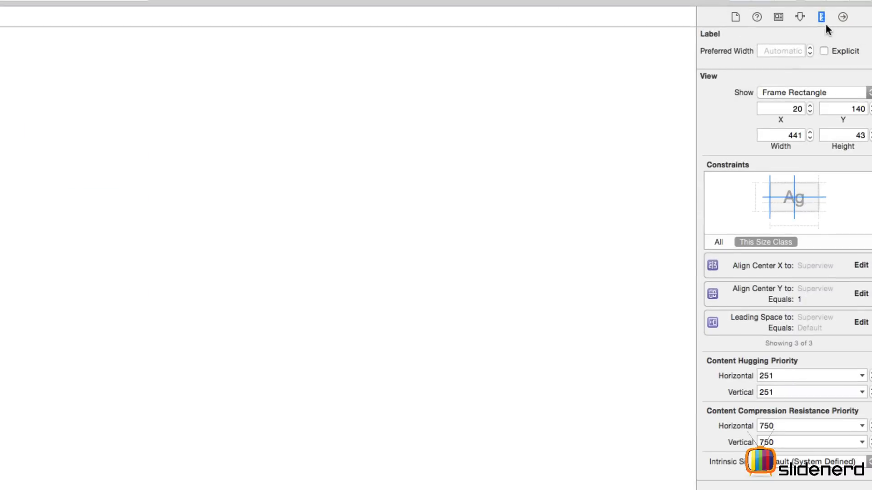
{"action": "mouse_move", "coordinate": [799, 17]}
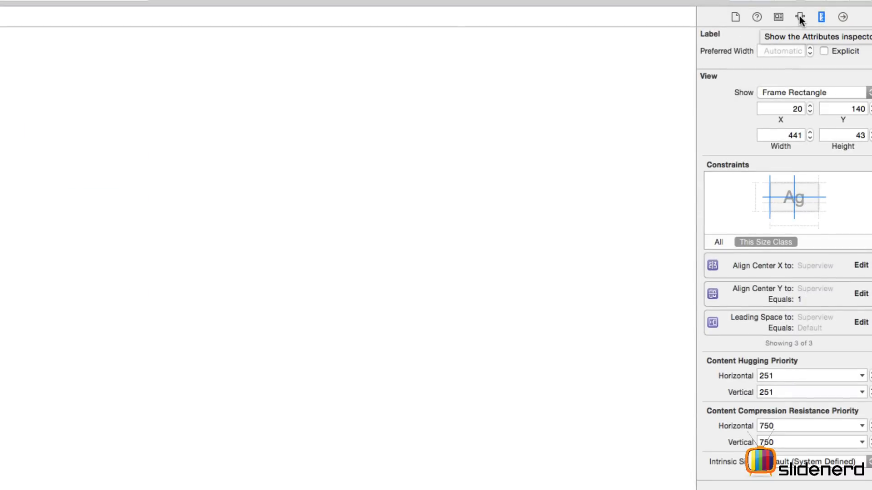
Set the My First App label's font to System Thin at size 36 via the Attributes inspector.
{"action": "left_click", "coordinate": [799, 16]}
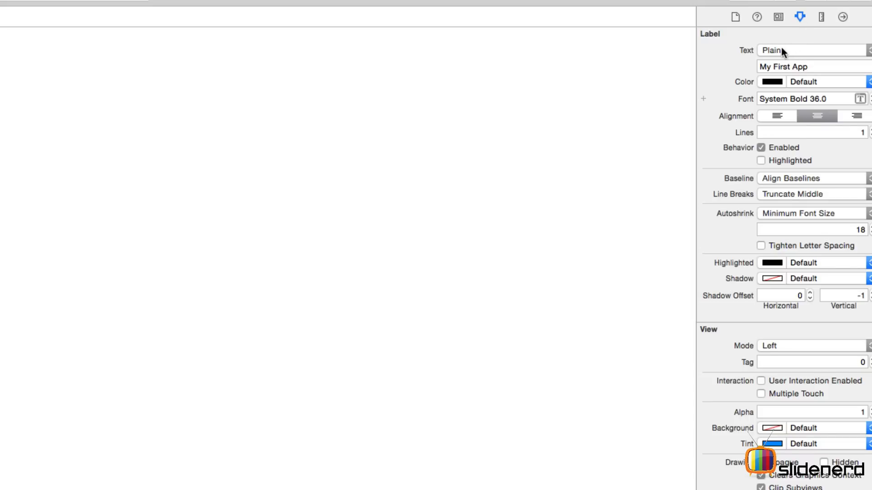
{"action": "mouse_move", "coordinate": [822, 89]}
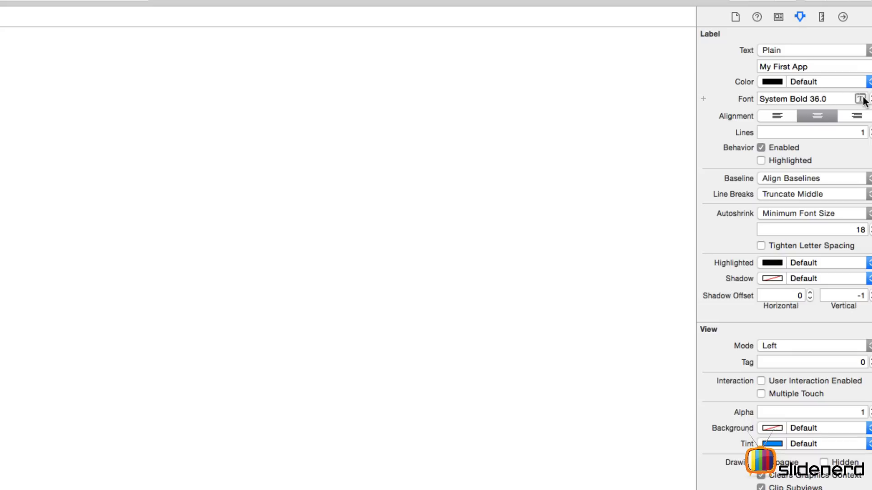
{"action": "left_click", "coordinate": [860, 99]}
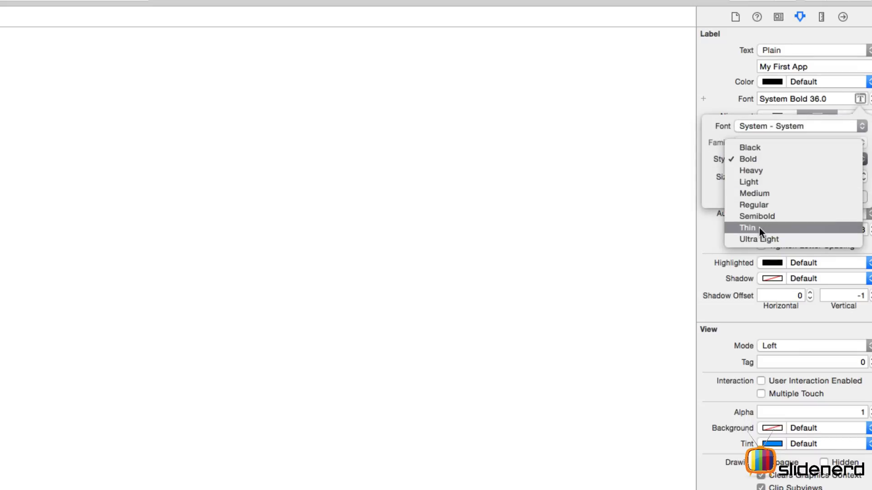
{"action": "left_click", "coordinate": [748, 227]}
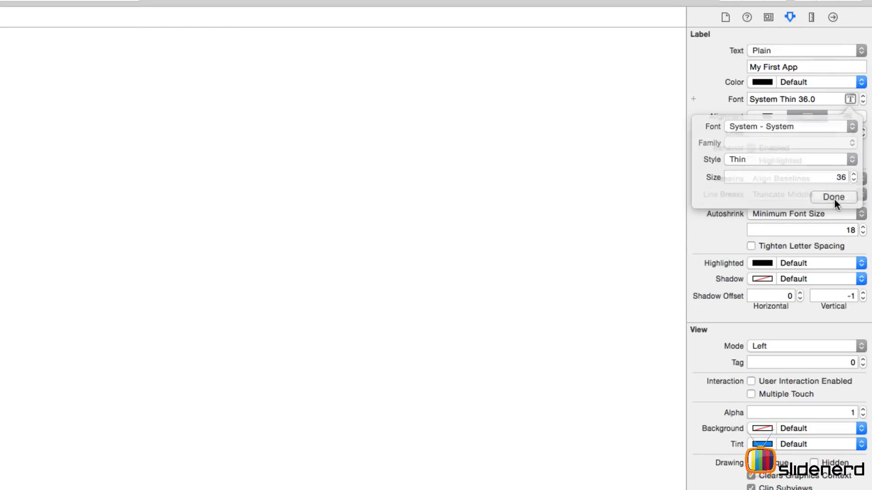
{"action": "left_click", "coordinate": [834, 198]}
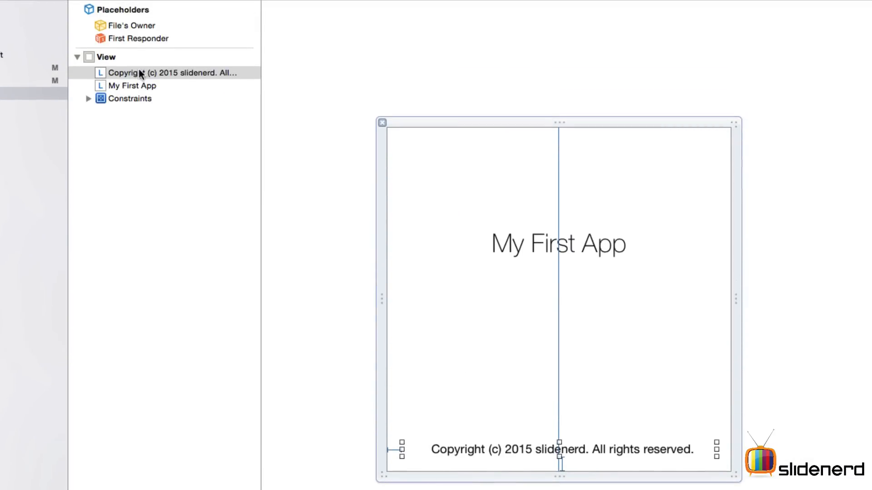
Delete the Copyright label from the launch screen's document outline.
{"action": "left_click", "coordinate": [134, 85]}
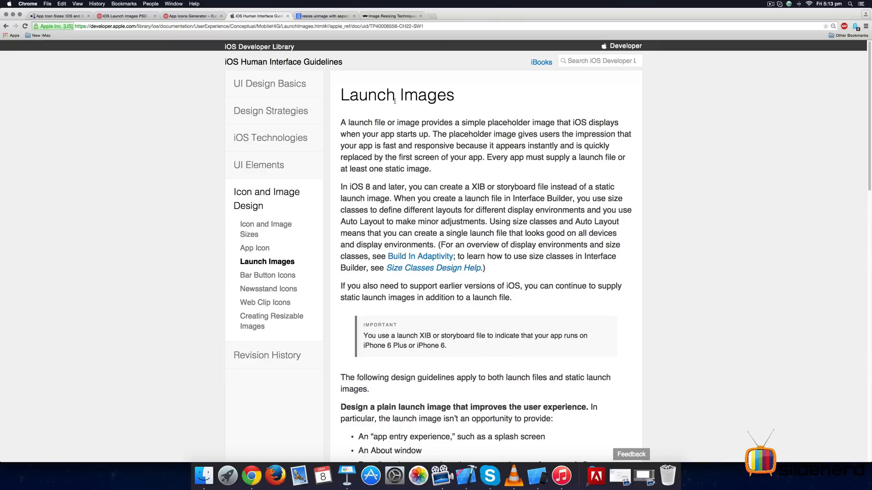
{"action": "mouse_move", "coordinate": [421, 108]}
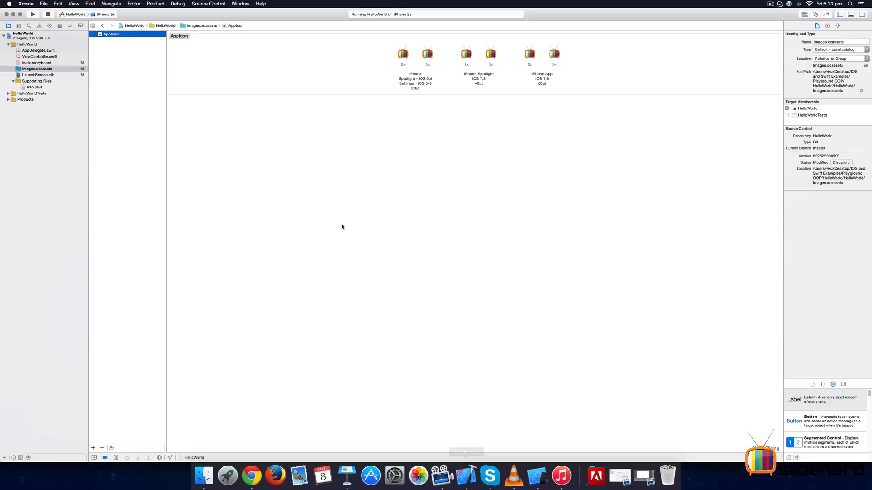
Reopen LaunchScreen.xib showing only the thin My First App title, then return to Chrome.
{"action": "left_click", "coordinate": [38, 75]}
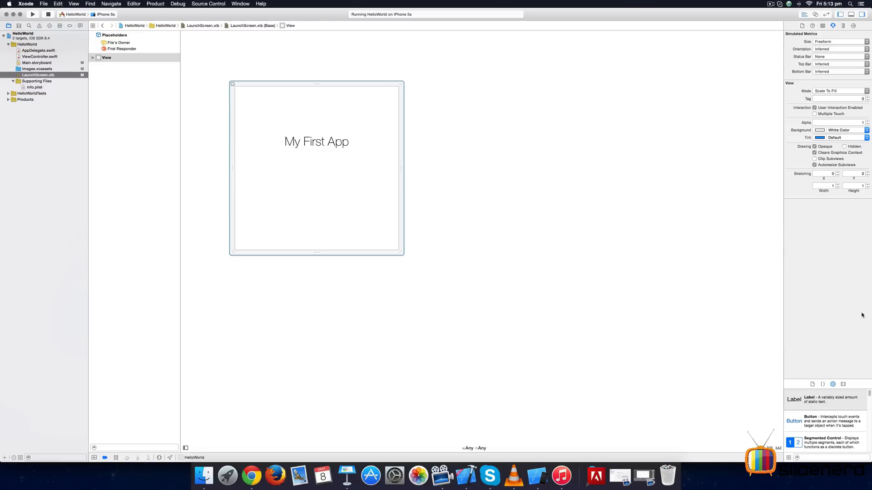
{"action": "mouse_move", "coordinate": [298, 179]}
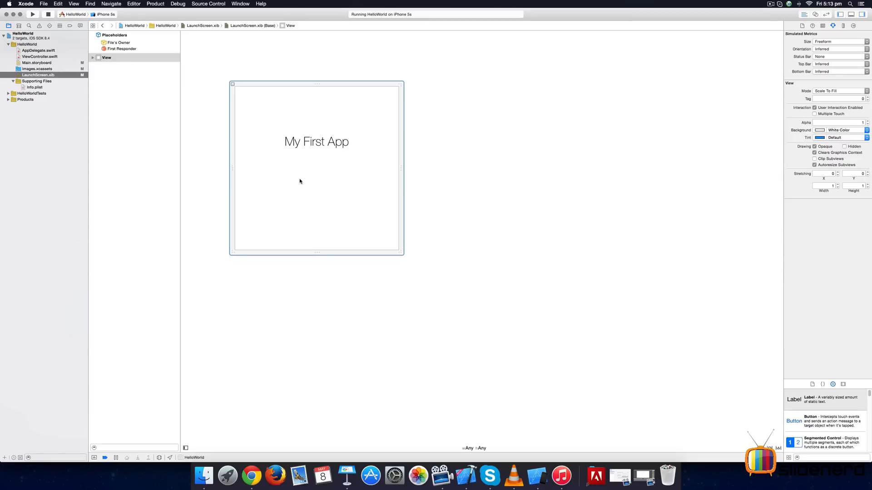
{"action": "mouse_move", "coordinate": [237, 135]}
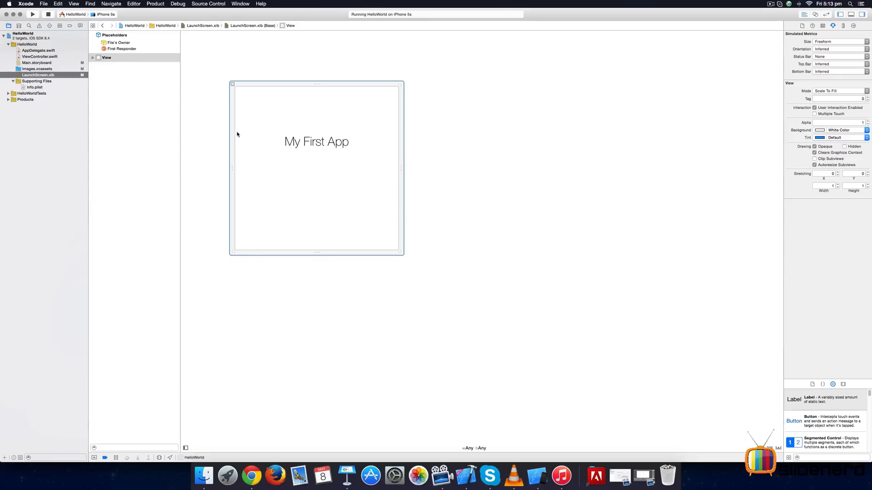
{"action": "left_click", "coordinate": [252, 476]}
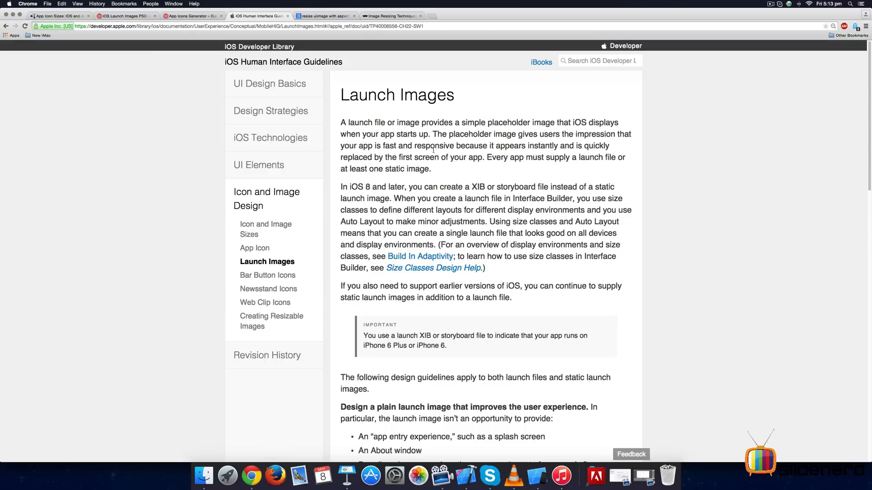
{"action": "mouse_move", "coordinate": [448, 131]}
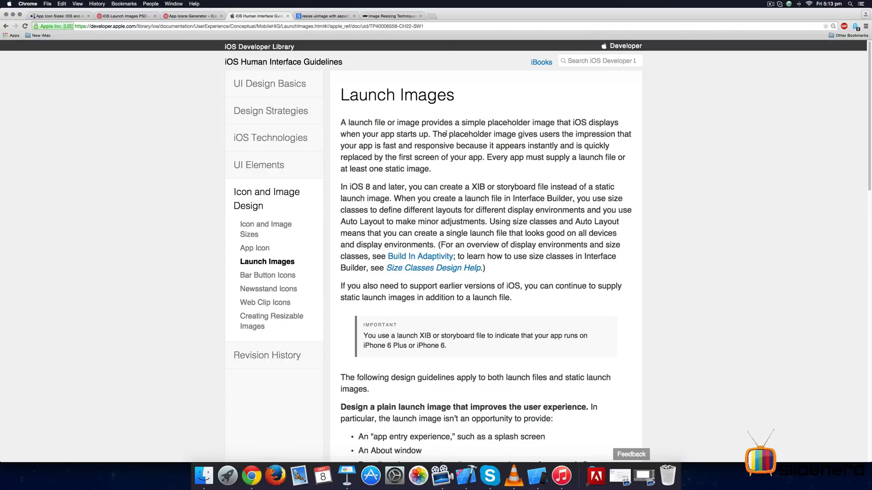
Scroll through the Launch Images guidelines to the iPhone 6 and 6 Plus size list.
{"action": "scroll", "scroll_direction": "down", "scroll_amount": 3}
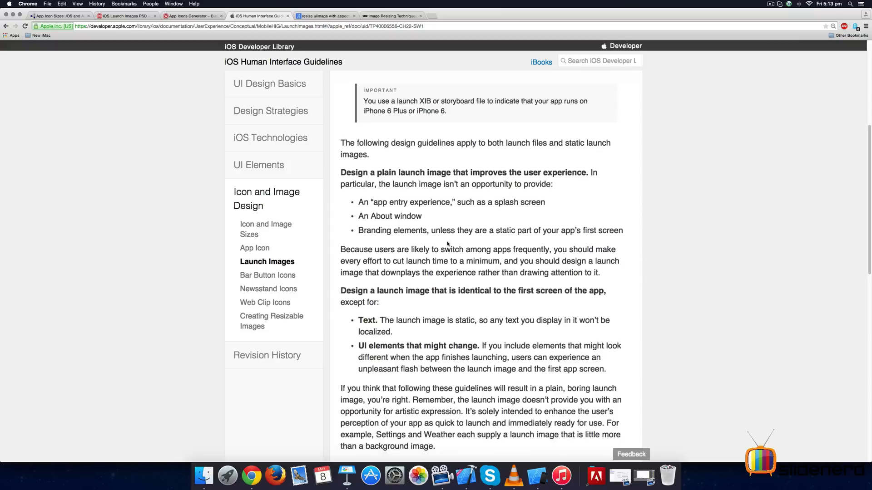
{"action": "scroll", "scroll_direction": "down", "scroll_amount": 3}
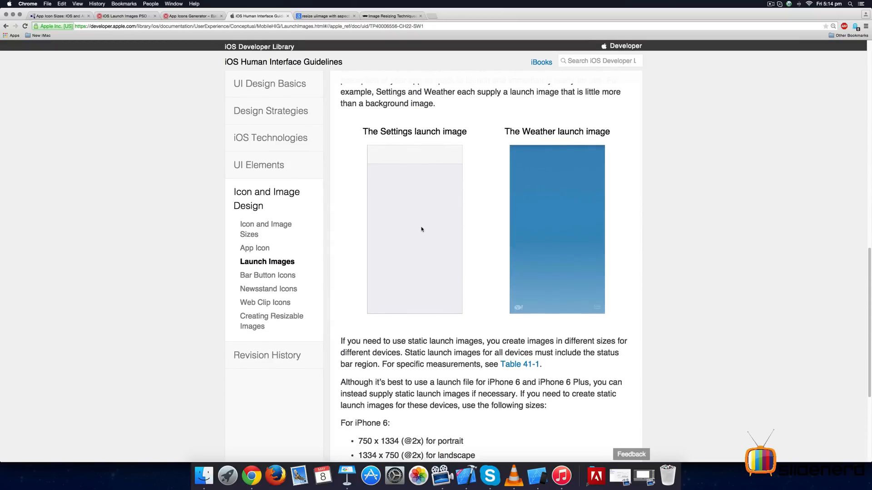
{"action": "mouse_move", "coordinate": [564, 200]}
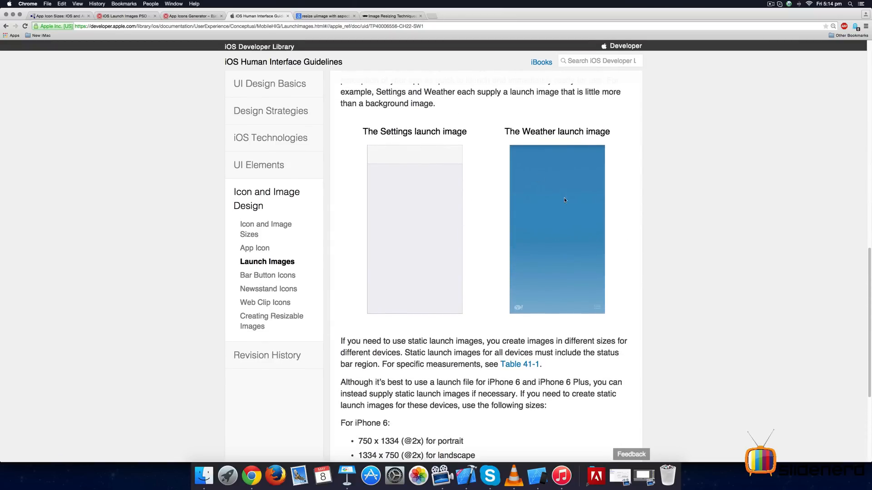
{"action": "scroll", "scroll_direction": "down", "scroll_amount": 3}
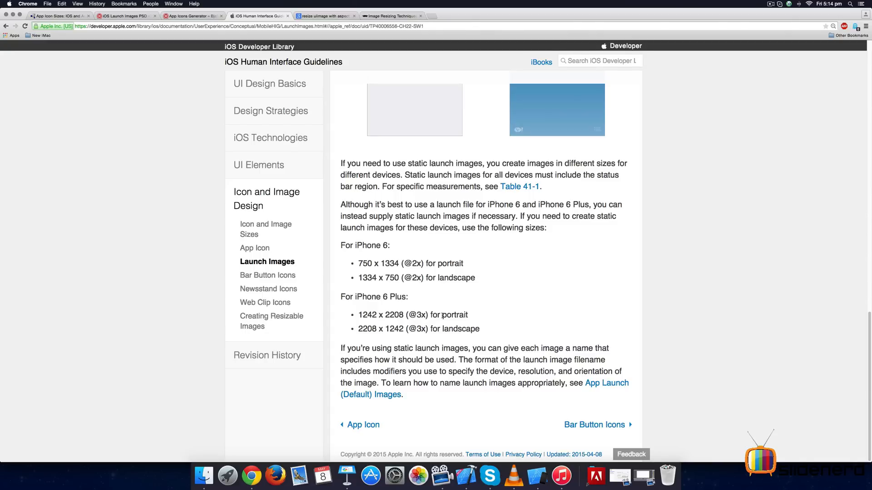
{"action": "scroll", "scroll_direction": "up", "scroll_amount": 3}
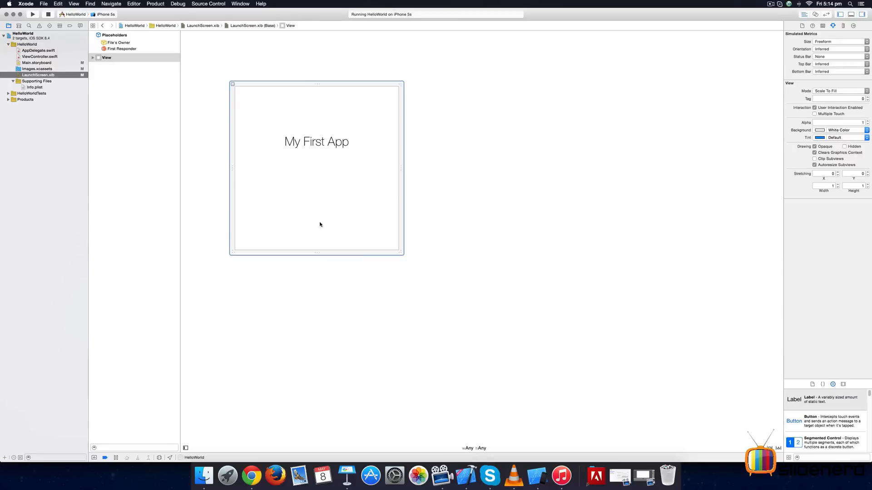
Add a New Launch Image set to Images.xcassets beside AppIcon.
{"action": "left_click", "coordinate": [36, 68]}
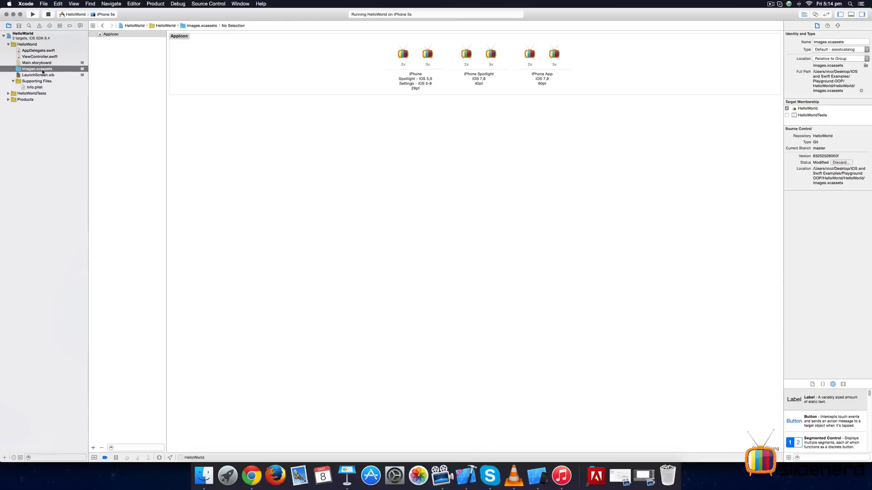
{"action": "left_click", "coordinate": [111, 33]}
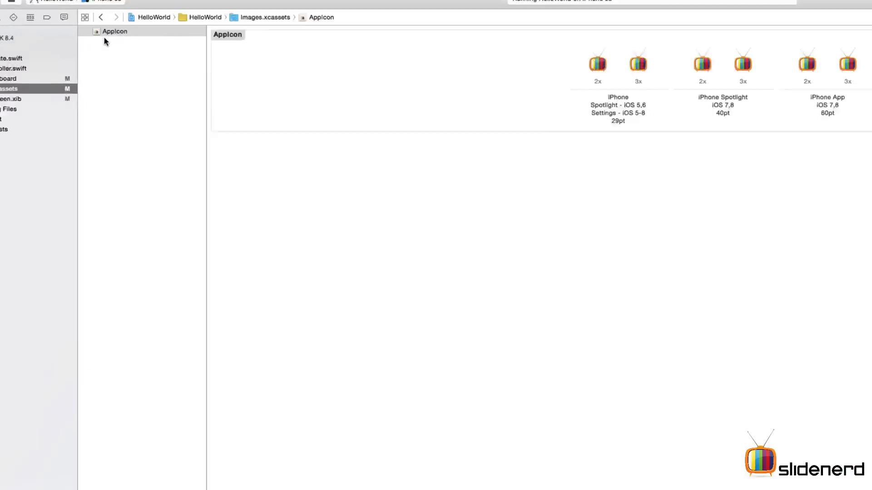
{"action": "right_click", "coordinate": [115, 31]}
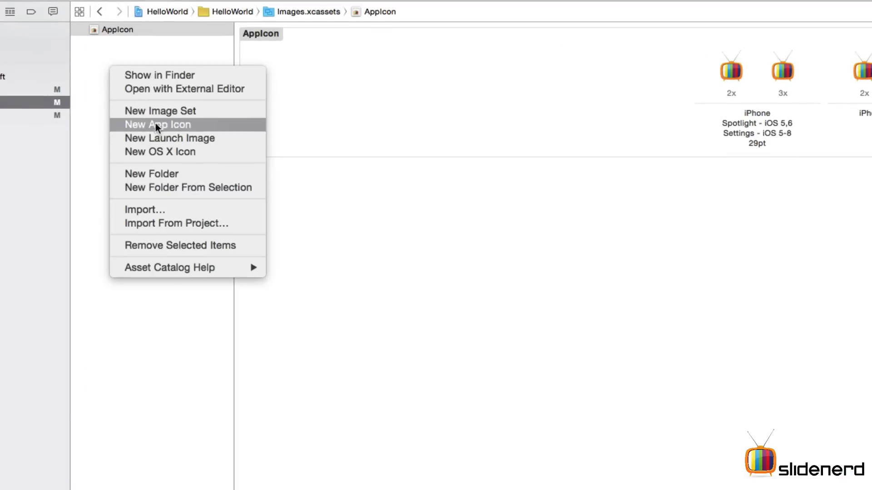
{"action": "left_click", "coordinate": [170, 138]}
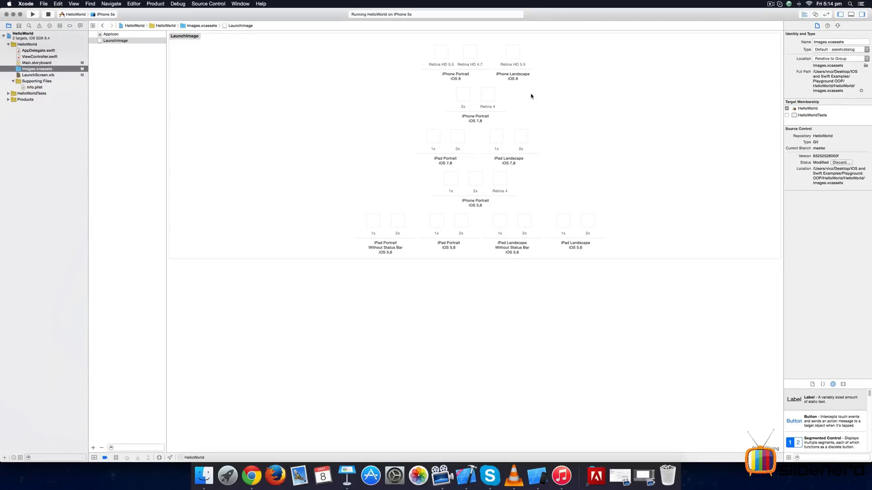
{"action": "mouse_move", "coordinate": [345, 43]}
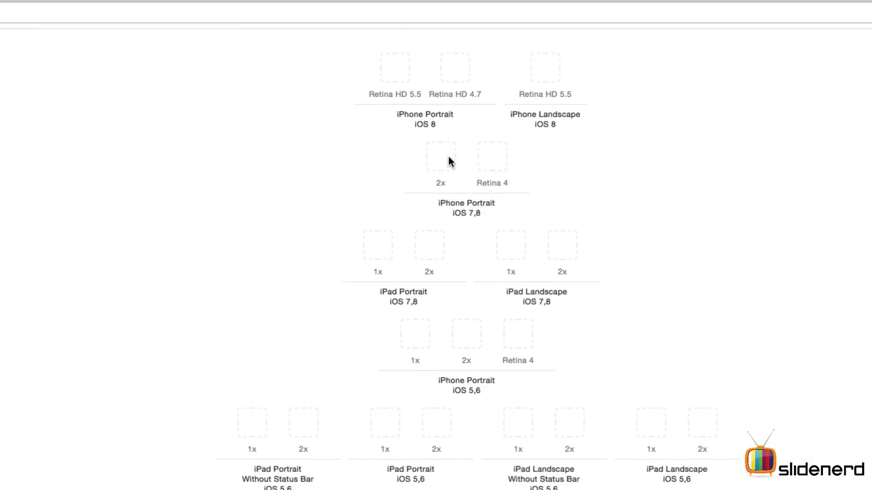
{"action": "mouse_move", "coordinate": [434, 325]}
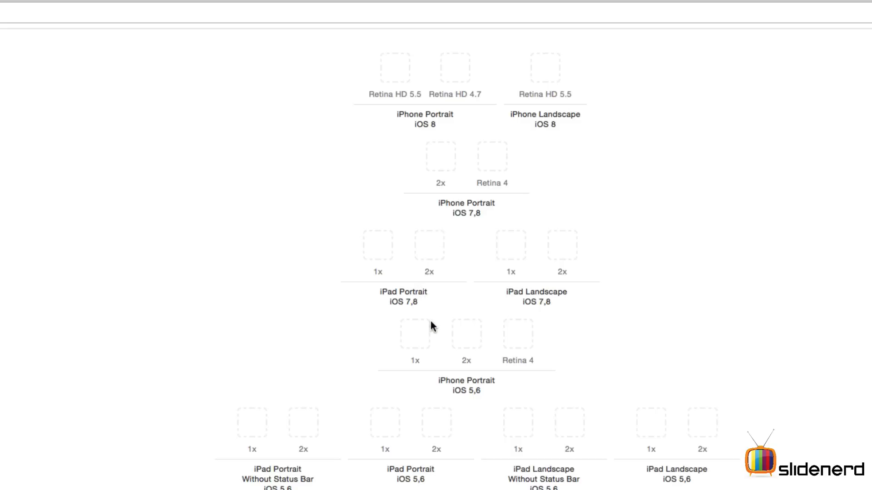
{"action": "mouse_move", "coordinate": [455, 105]}
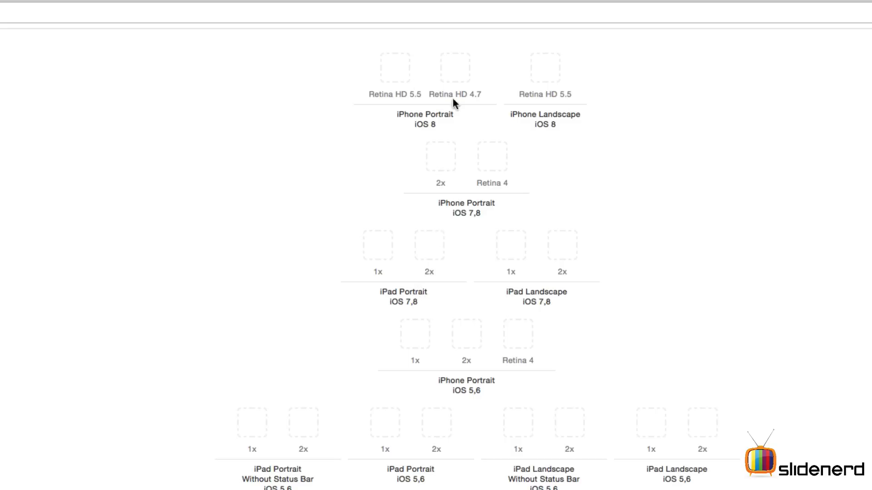
{"action": "mouse_move", "coordinate": [424, 132]}
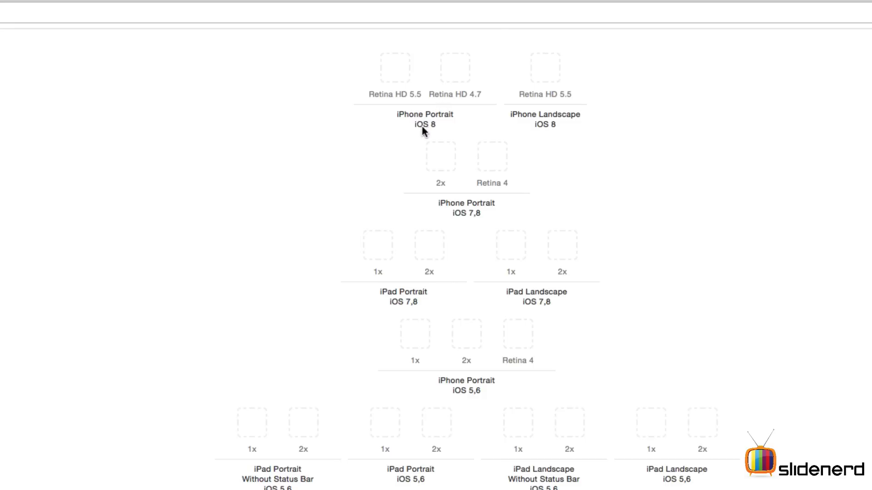
{"action": "mouse_move", "coordinate": [546, 120]}
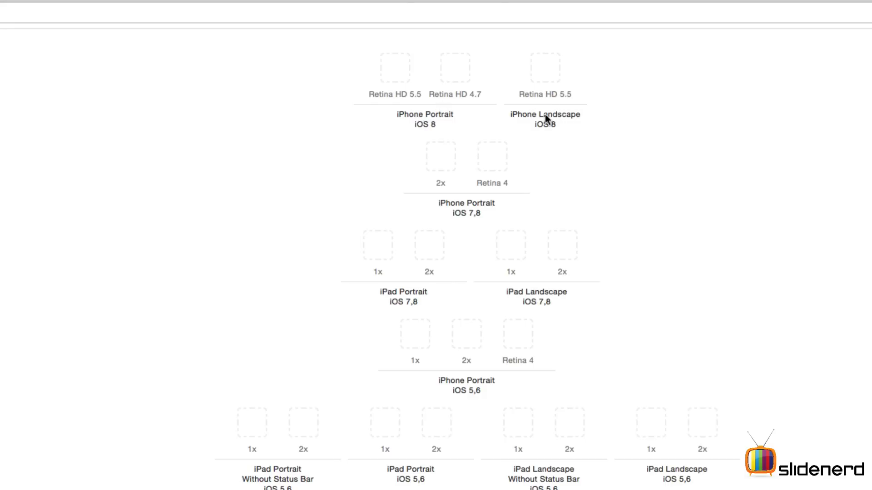
{"action": "mouse_move", "coordinate": [385, 286]}
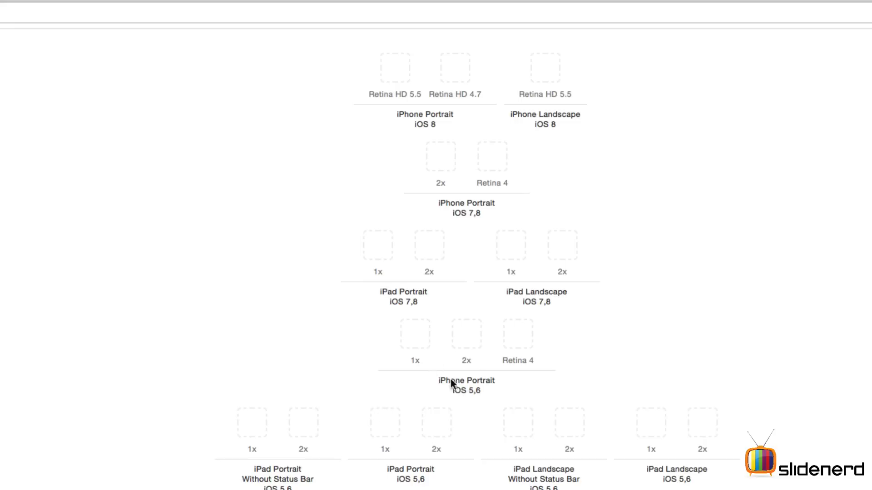
{"action": "mouse_move", "coordinate": [364, 264]}
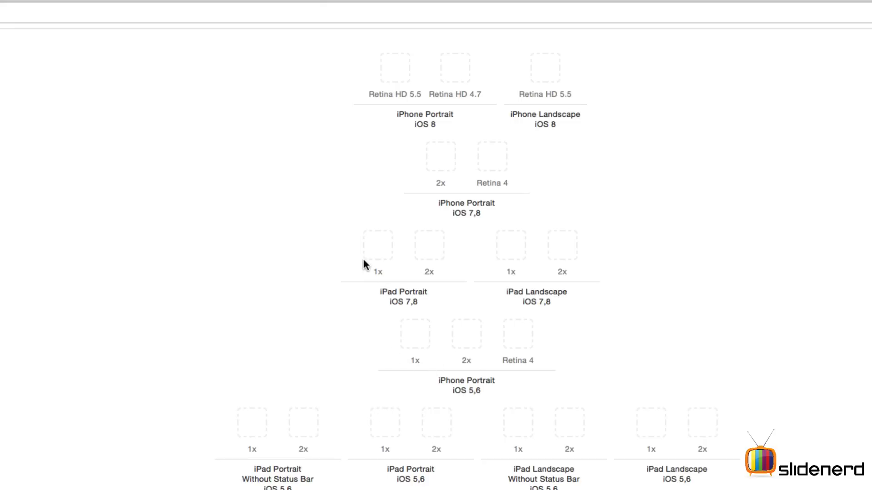
{"action": "mouse_move", "coordinate": [233, 453]}
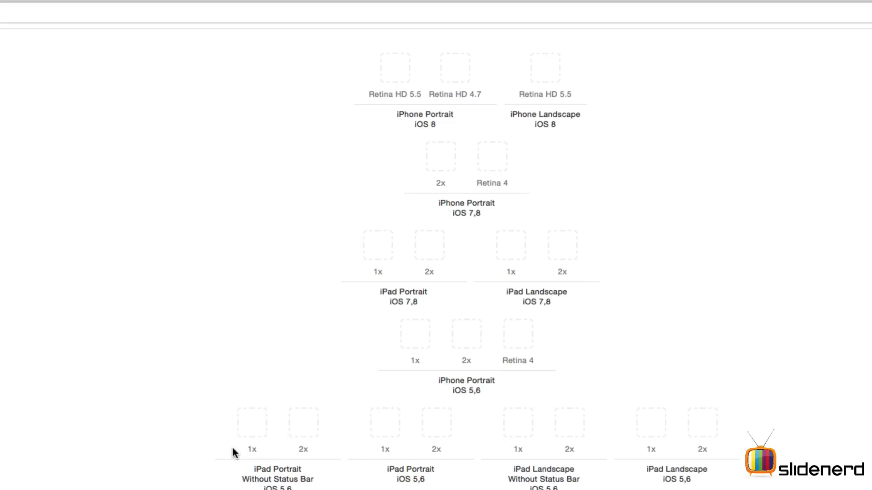
{"action": "mouse_move", "coordinate": [644, 467]}
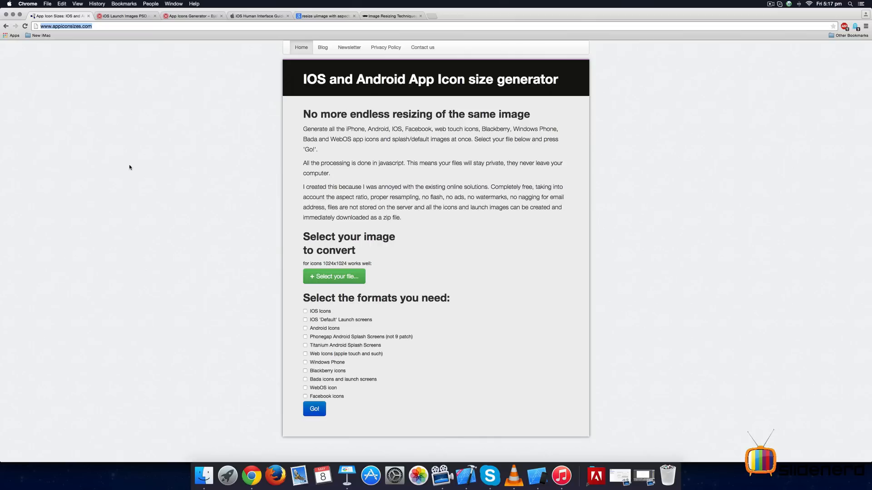
{"action": "mouse_move", "coordinate": [183, 216]}
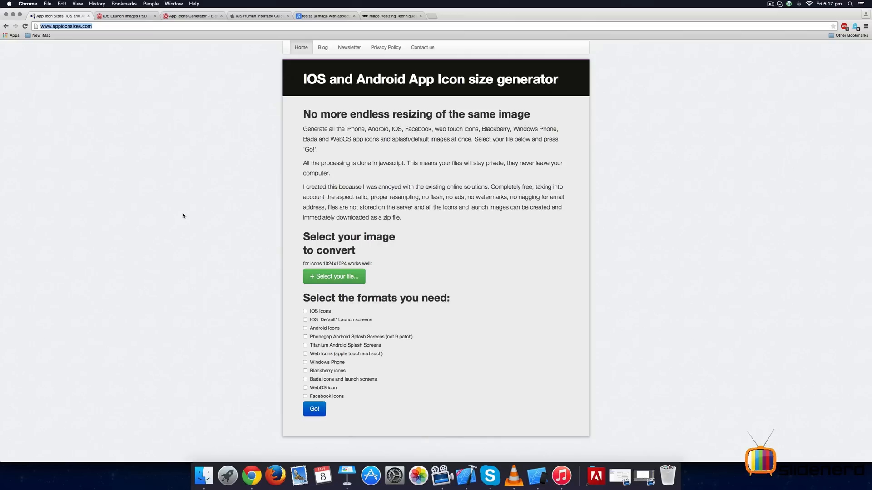
{"action": "mouse_move", "coordinate": [179, 212]}
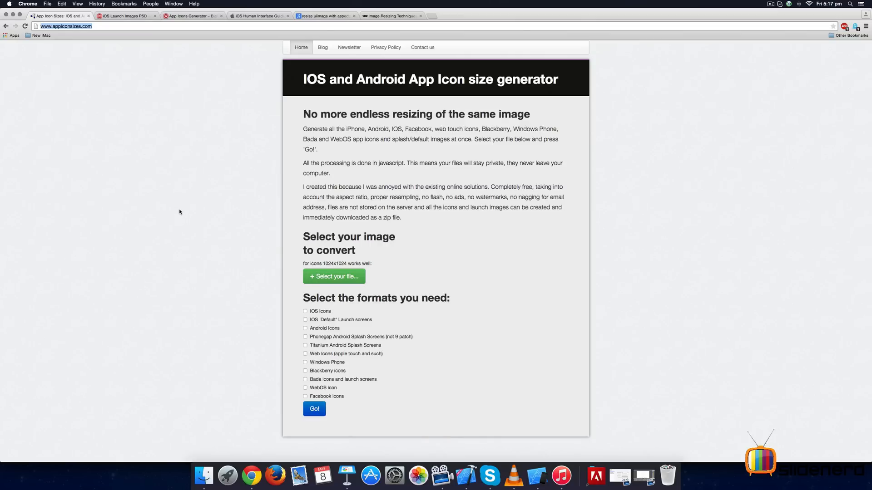
{"action": "mouse_move", "coordinate": [63, 32]}
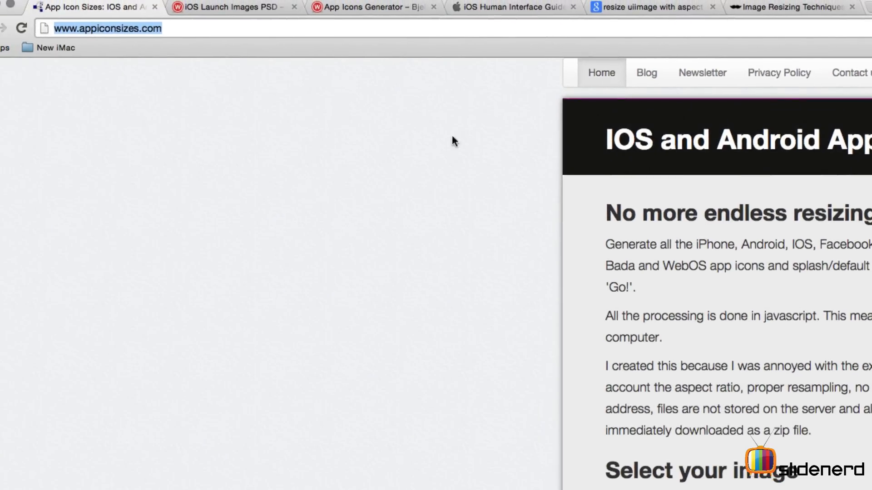
Choose splash.jpg from the slidenerd icons folder as the source file on appiconsizes.com.
{"action": "scroll", "scroll_direction": "down", "scroll_amount": 3}
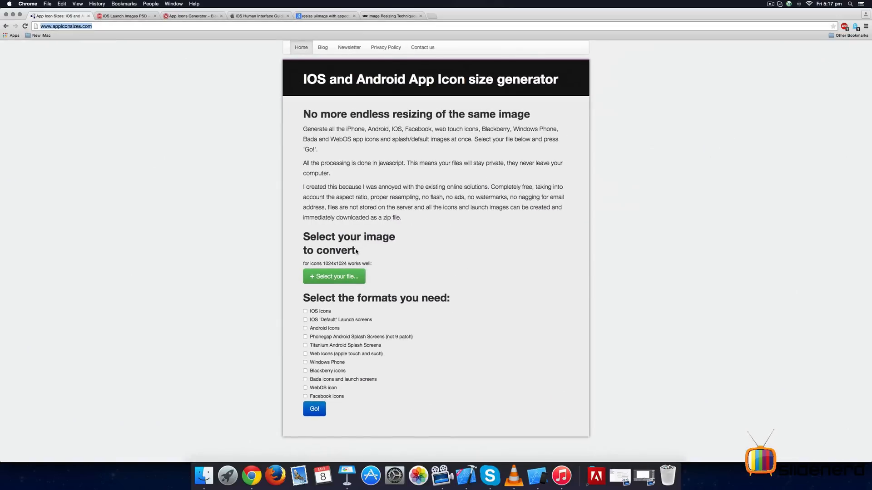
{"action": "left_click", "coordinate": [333, 276]}
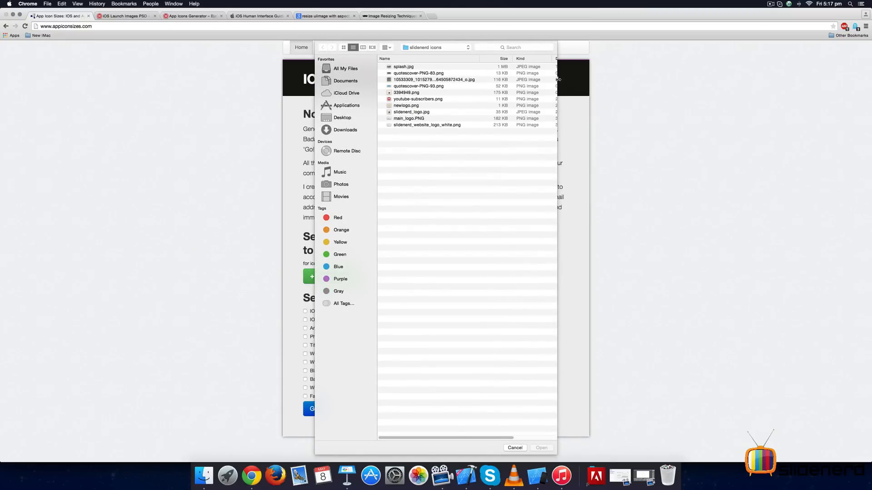
{"action": "mouse_move", "coordinate": [418, 65]}
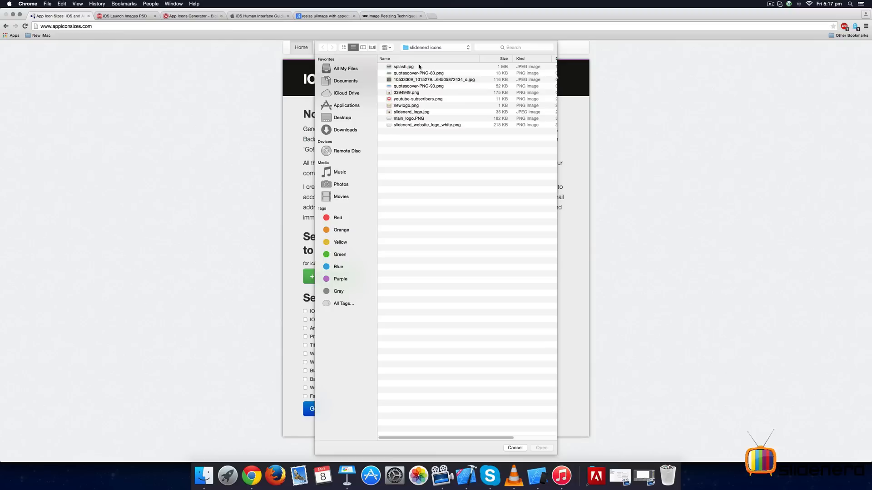
{"action": "left_click", "coordinate": [403, 67]}
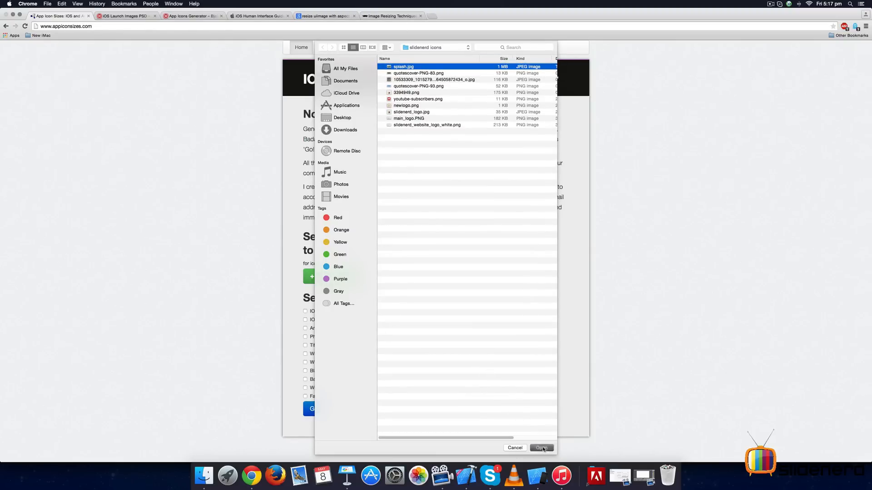
{"action": "left_click", "coordinate": [540, 448]}
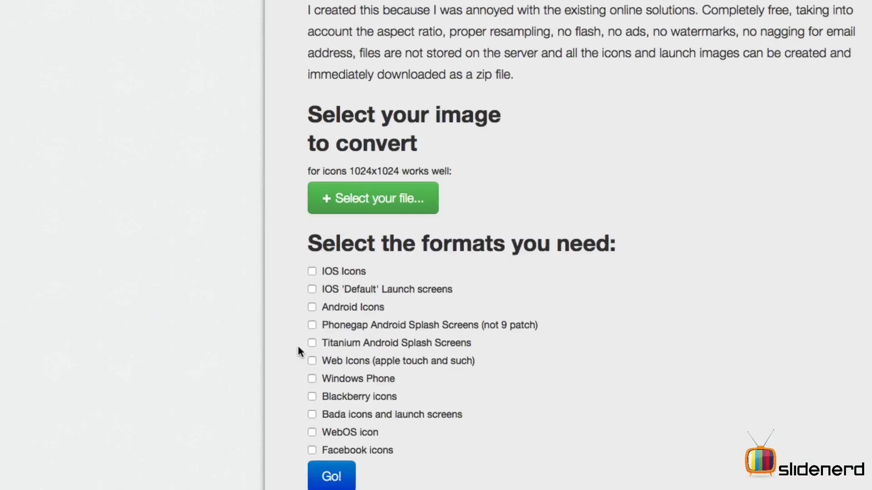
{"action": "mouse_move", "coordinate": [358, 294]}
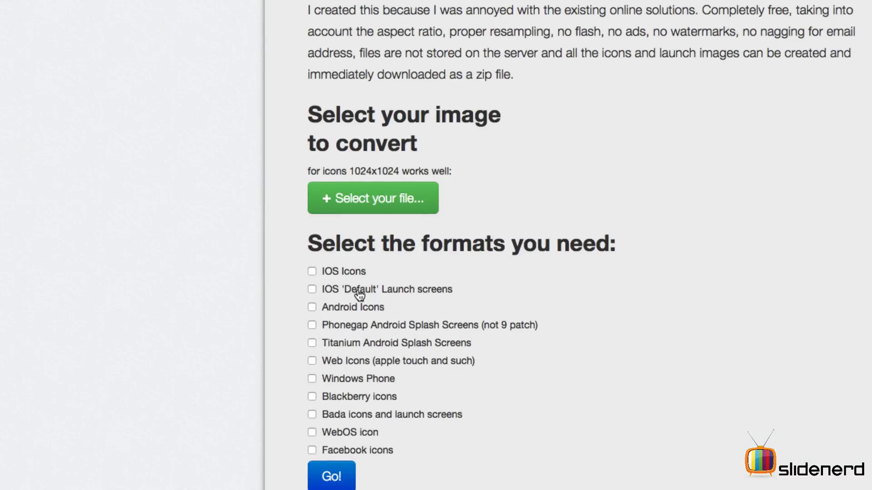
{"action": "left_click", "coordinate": [311, 288]}
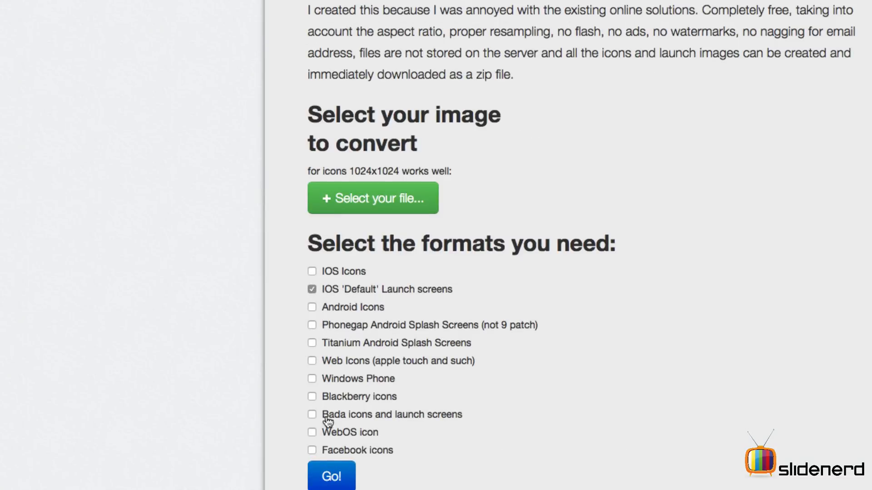
{"action": "left_click", "coordinate": [330, 476]}
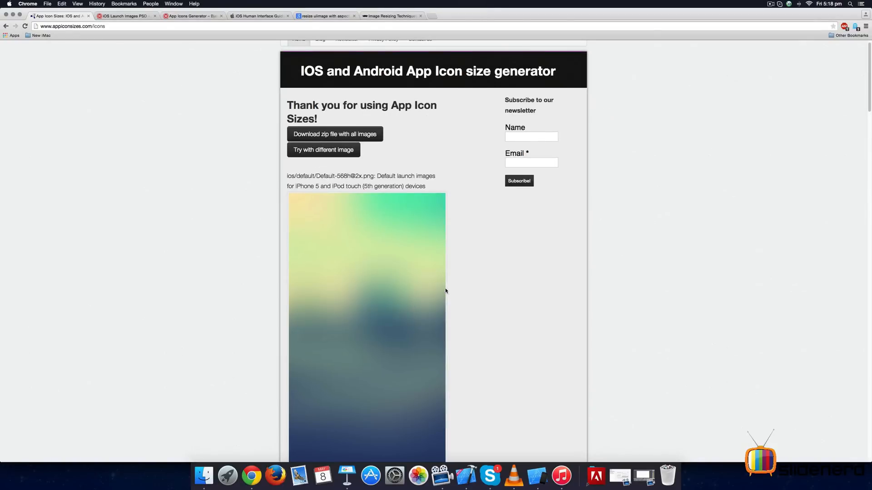
{"action": "scroll", "scroll_direction": "down", "scroll_amount": 3}
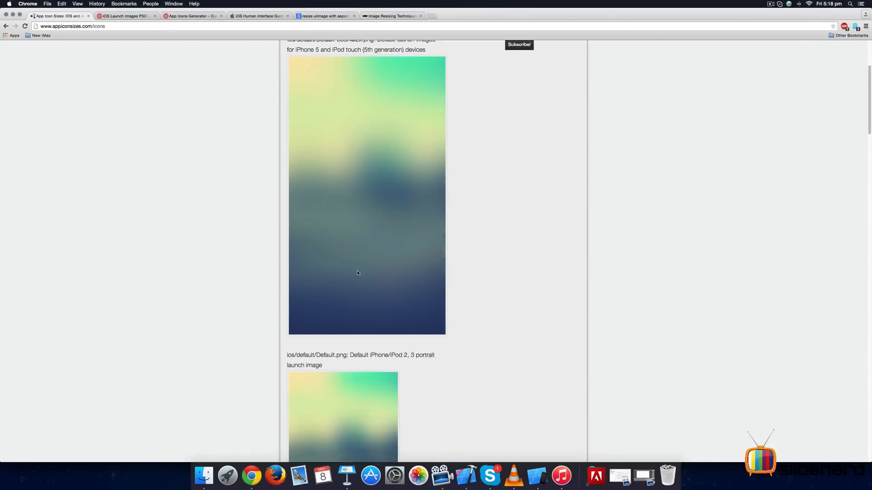
{"action": "scroll", "scroll_direction": "down", "scroll_amount": 3}
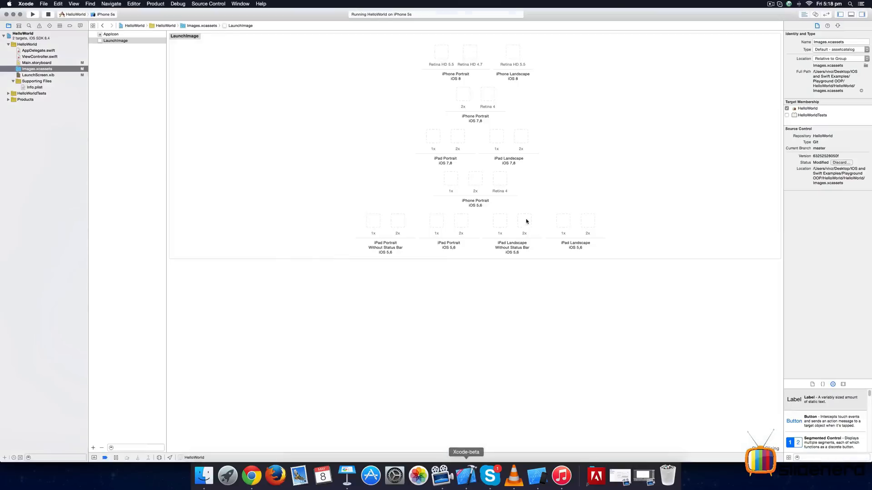
{"action": "mouse_move", "coordinate": [544, 137]}
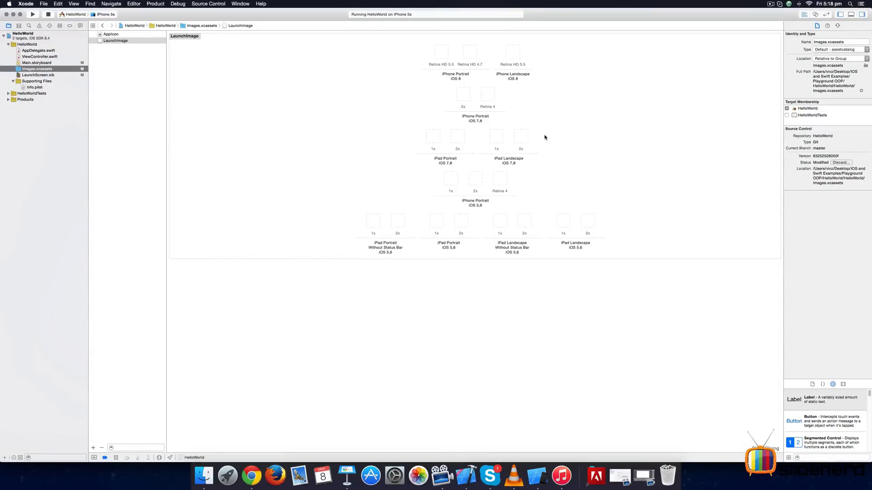
{"action": "mouse_move", "coordinate": [453, 242]}
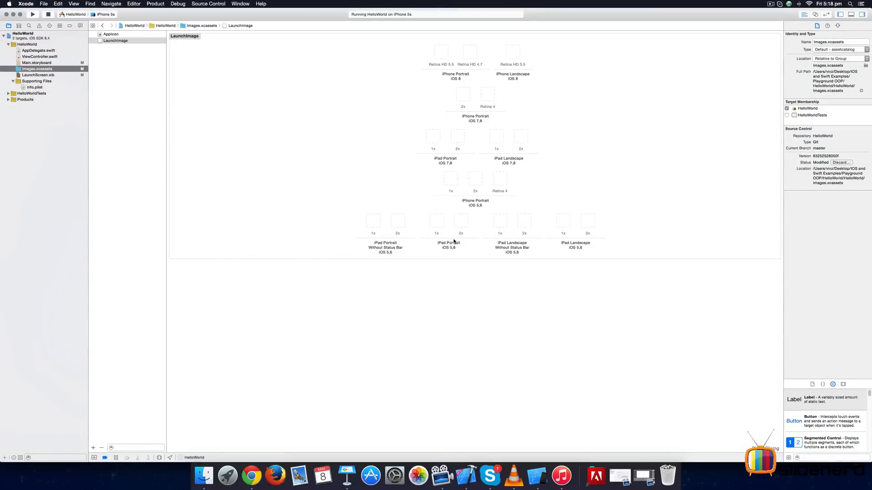
{"action": "left_click", "coordinate": [252, 475]}
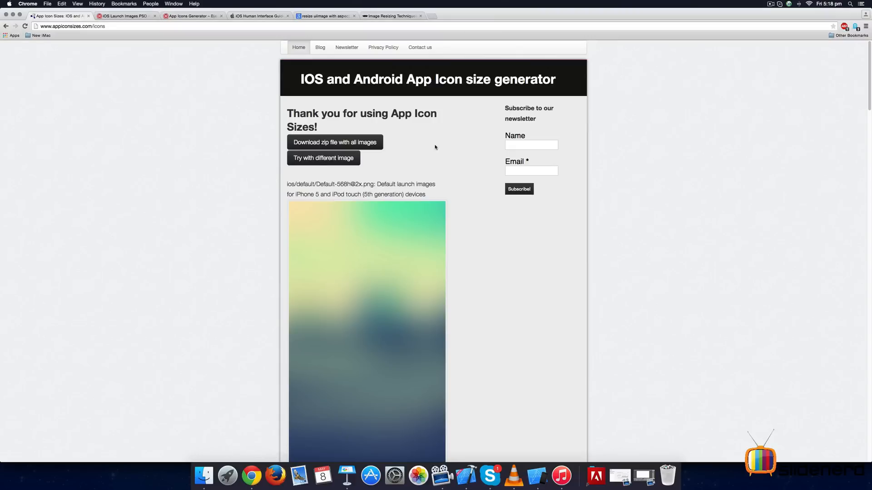
{"action": "mouse_move", "coordinate": [407, 193]}
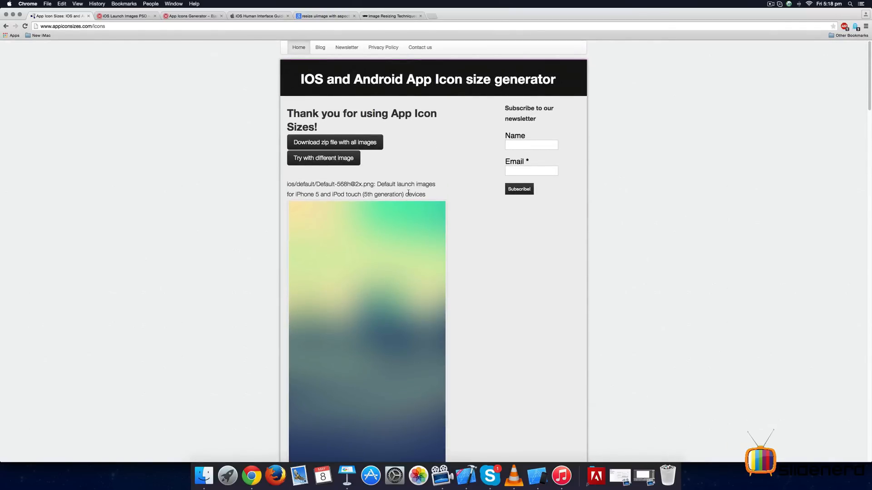
{"action": "scroll", "scroll_direction": "down", "scroll_amount": 3}
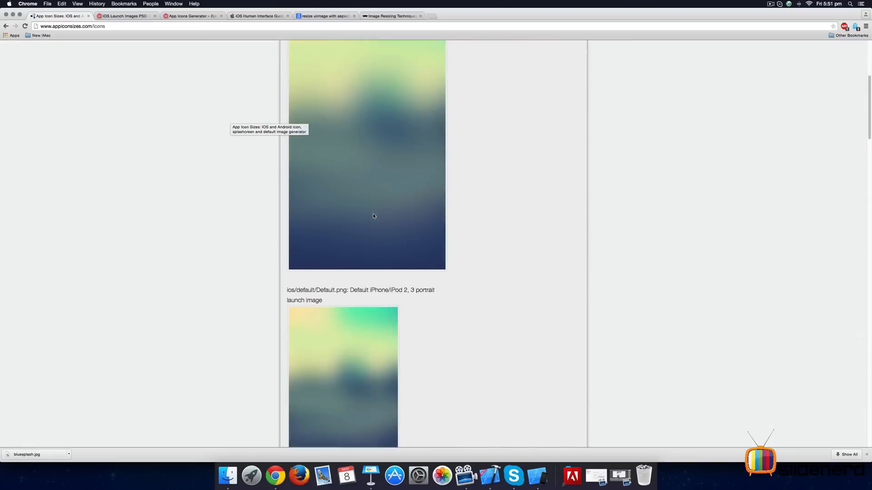
{"action": "scroll", "scroll_direction": "down", "scroll_amount": 3}
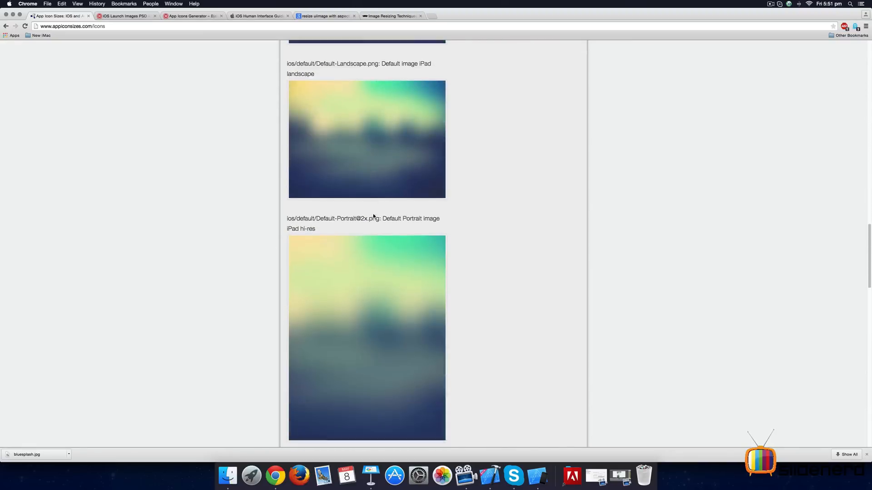
{"action": "left_click", "coordinate": [259, 15]}
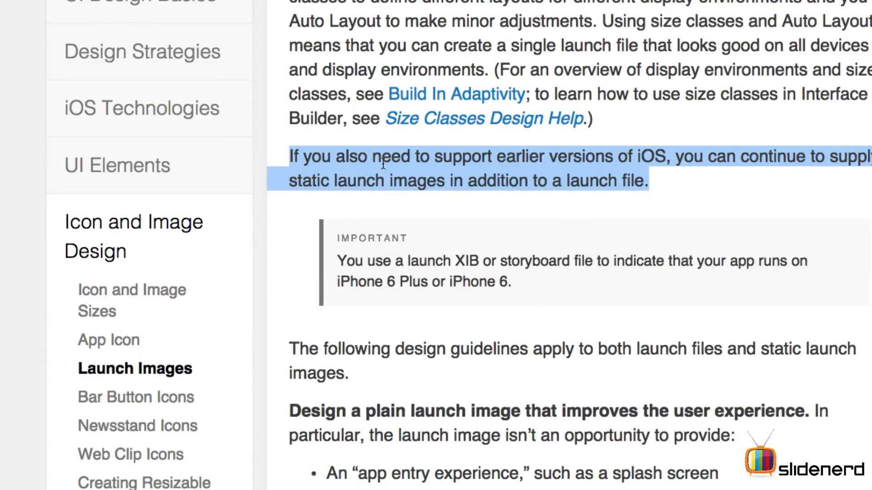
{"action": "mouse_move", "coordinate": [615, 163]}
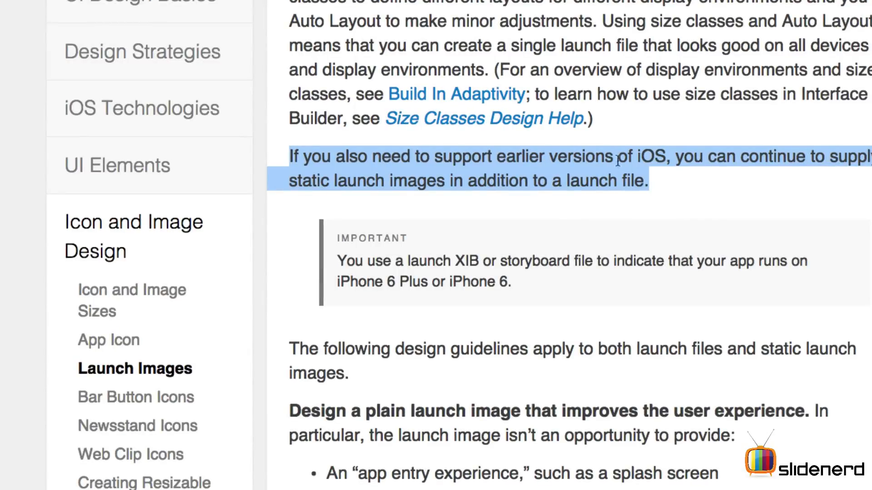
{"action": "mouse_move", "coordinate": [823, 161]}
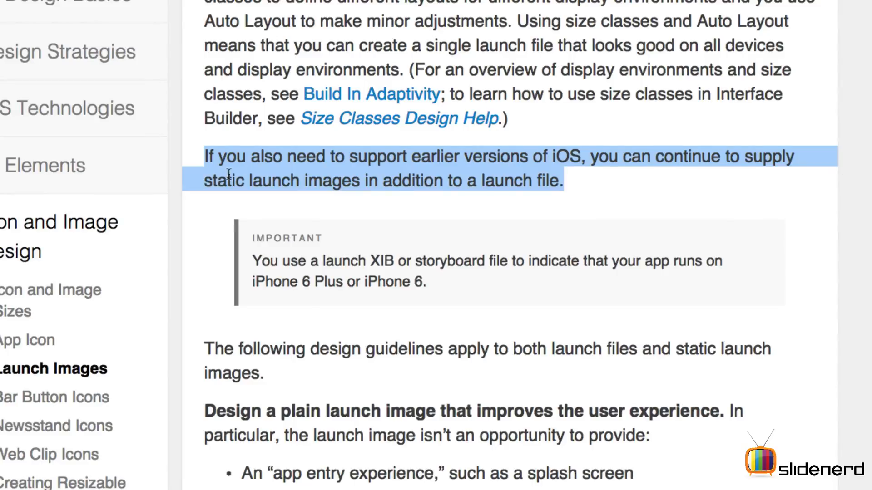
{"action": "mouse_move", "coordinate": [495, 174]}
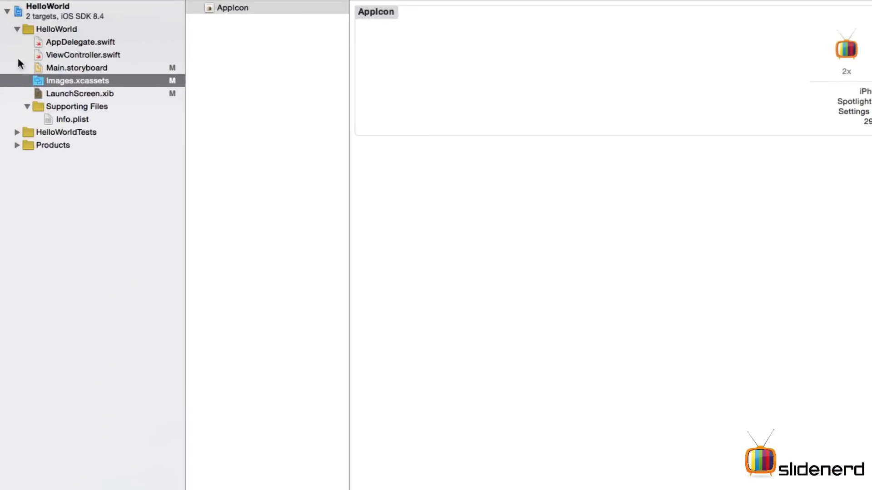
{"action": "mouse_move", "coordinate": [83, 96]}
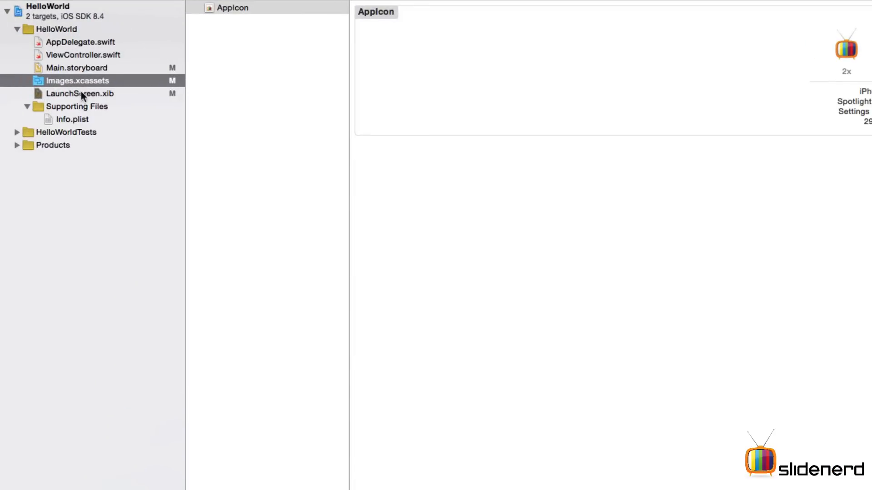
Show the Object Library in the Utilities area to find the Image View object.
{"action": "left_click", "coordinate": [80, 93]}
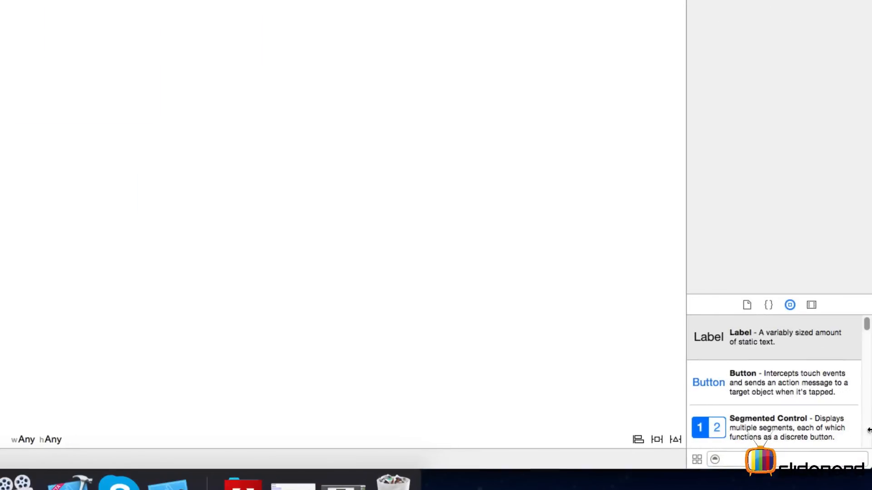
{"action": "mouse_move", "coordinate": [790, 306]}
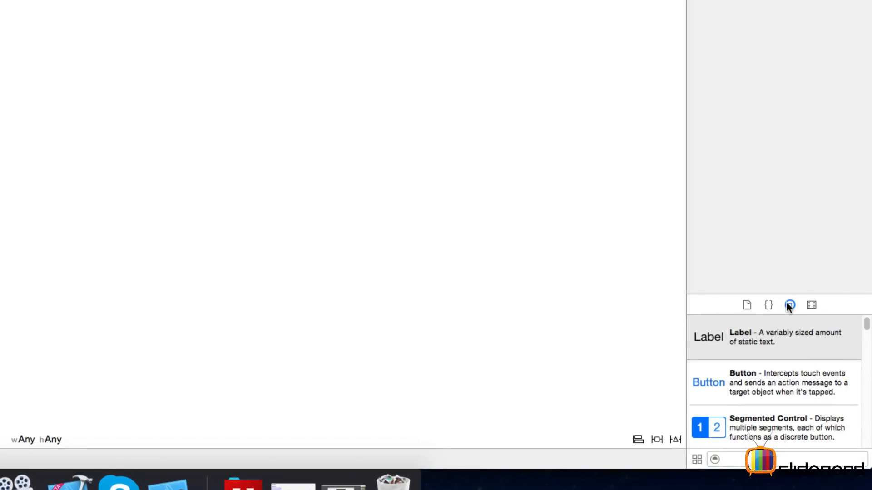
{"action": "left_click", "coordinate": [789, 305]}
{"action": "type", "text": "image"}
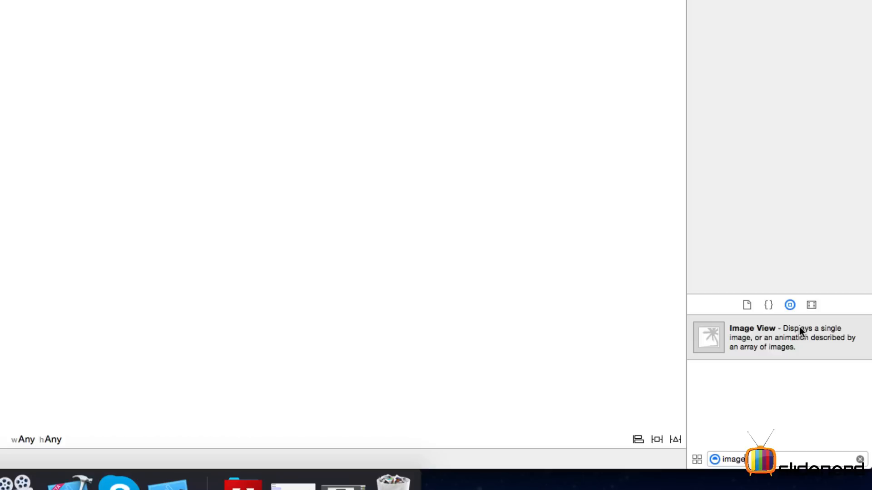
{"action": "mouse_move", "coordinate": [820, 335]}
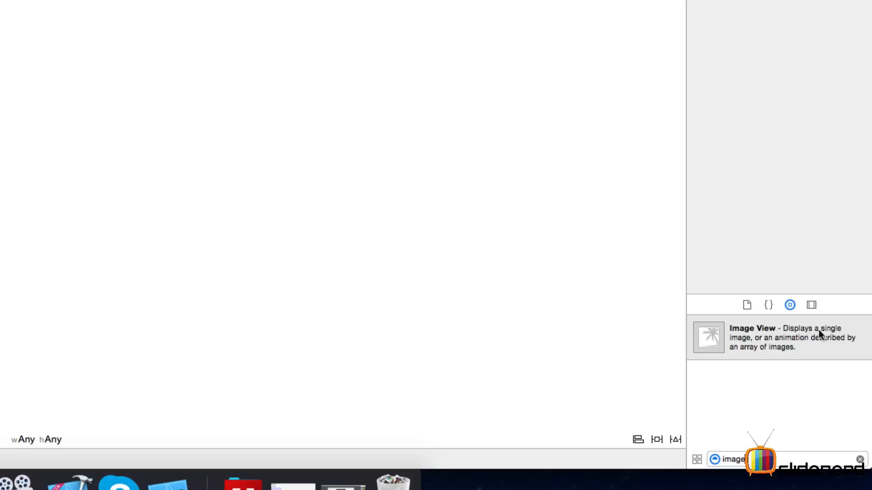
{"action": "mouse_move", "coordinate": [829, 348]}
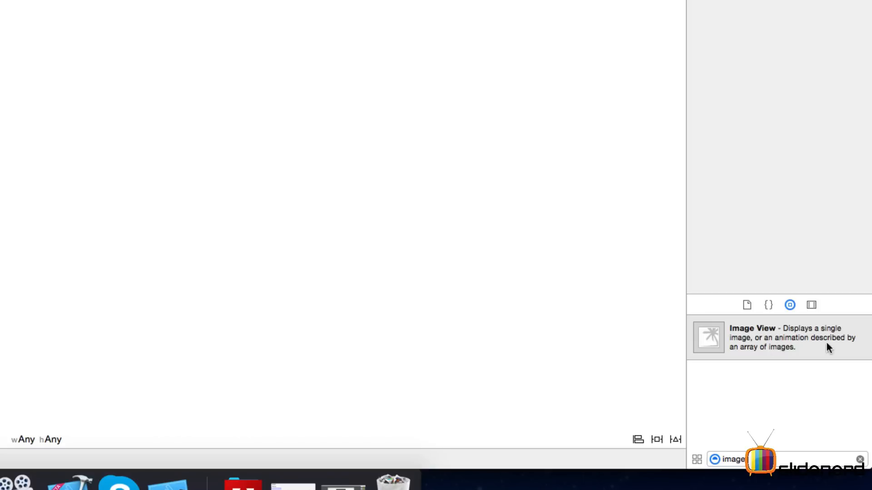
{"action": "mouse_move", "coordinate": [768, 349]}
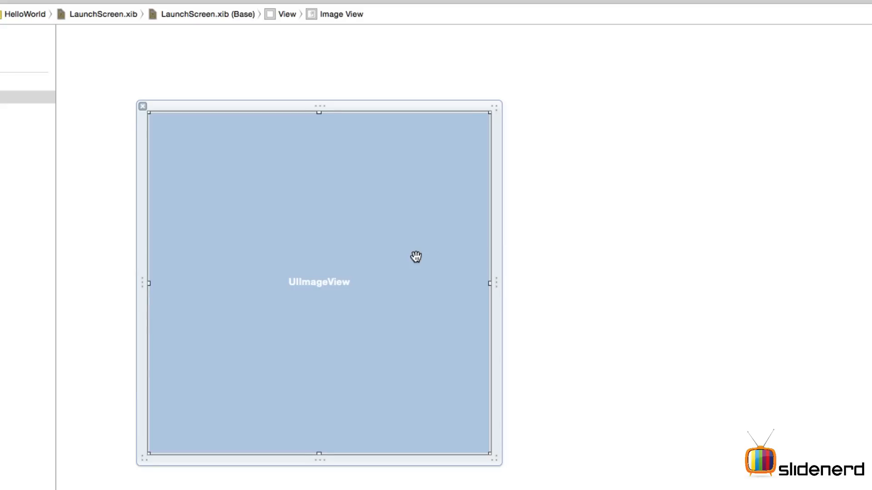
{"action": "mouse_move", "coordinate": [355, 243]}
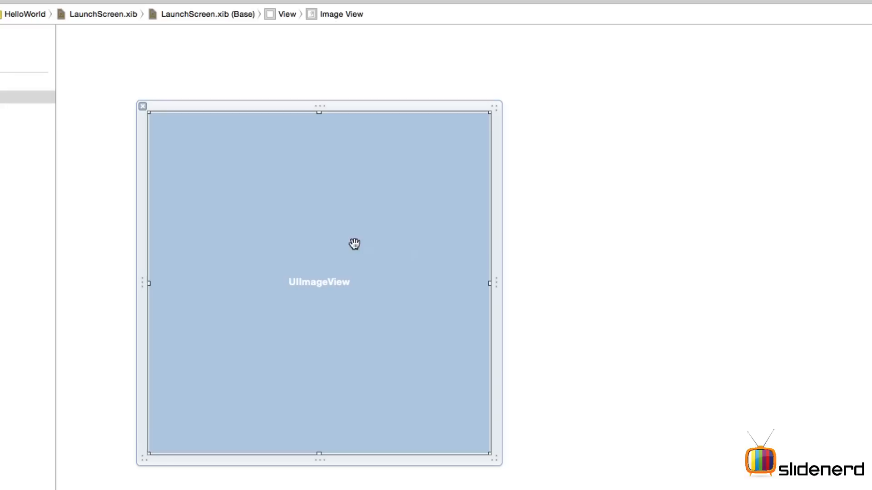
{"action": "mouse_move", "coordinate": [247, 182]}
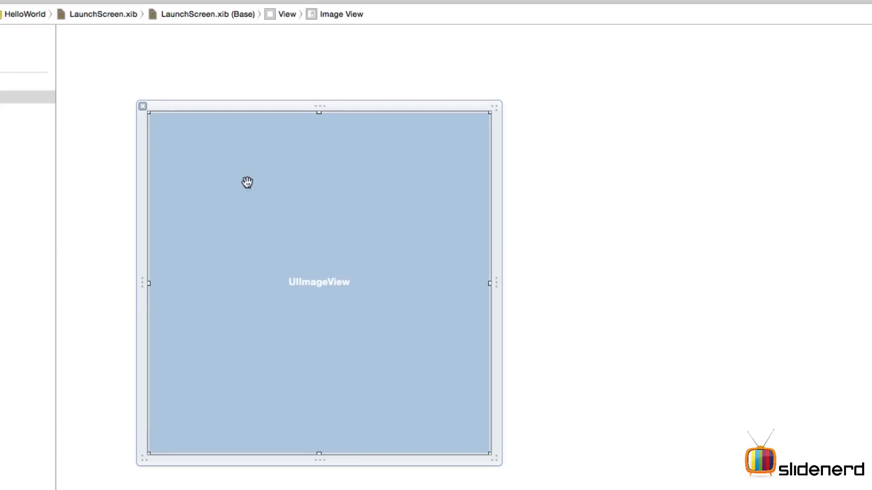
{"action": "mouse_move", "coordinate": [316, 419]}
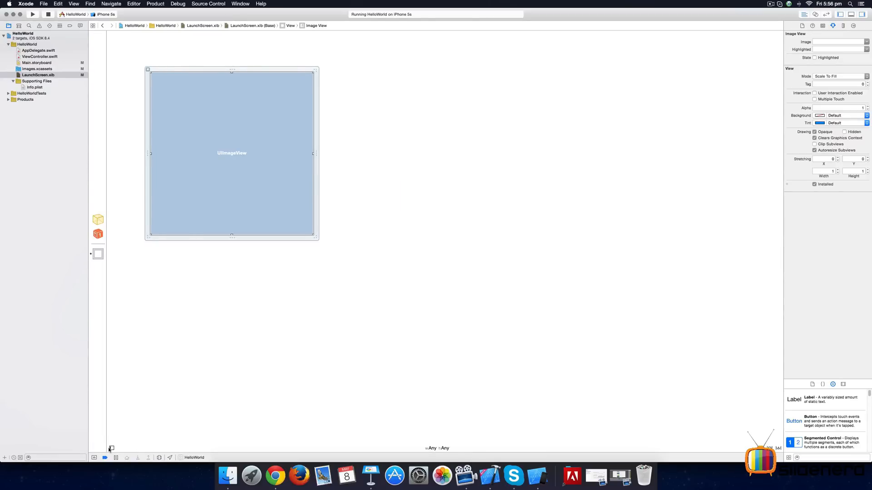
Reveal the document outline and select the Image View nested under View.
{"action": "left_click", "coordinate": [111, 447]}
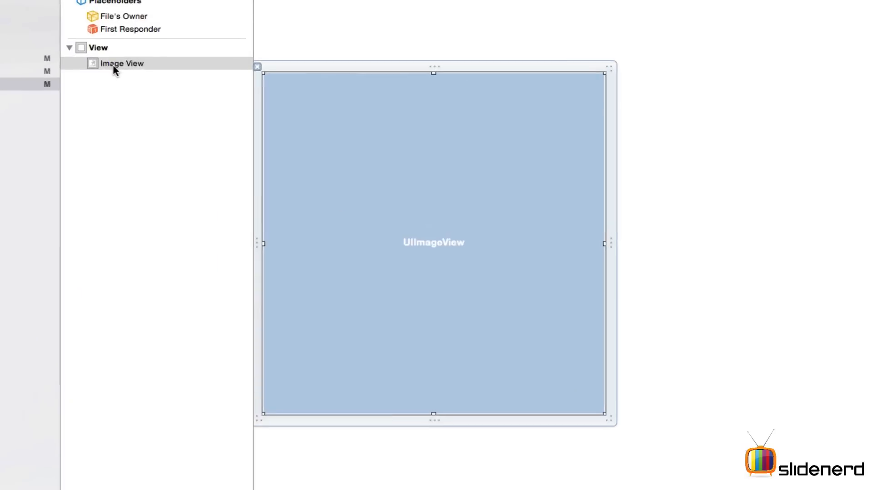
{"action": "left_click", "coordinate": [98, 47]}
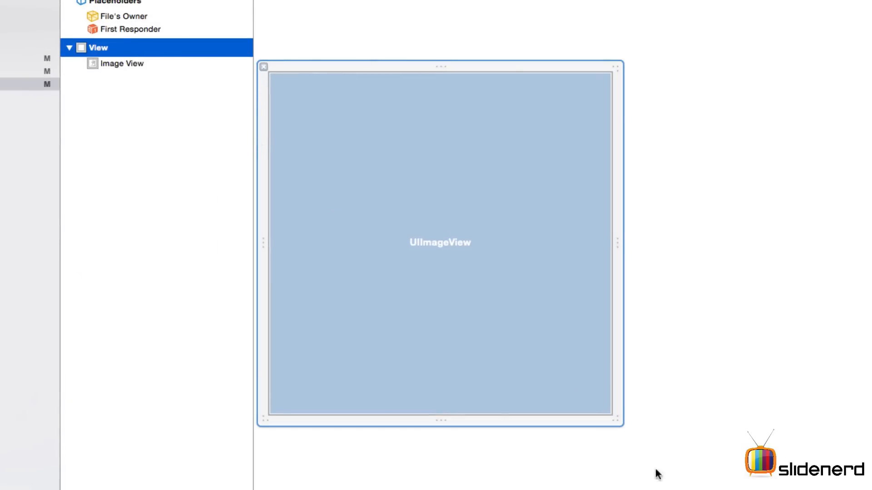
{"action": "left_click", "coordinate": [121, 64]}
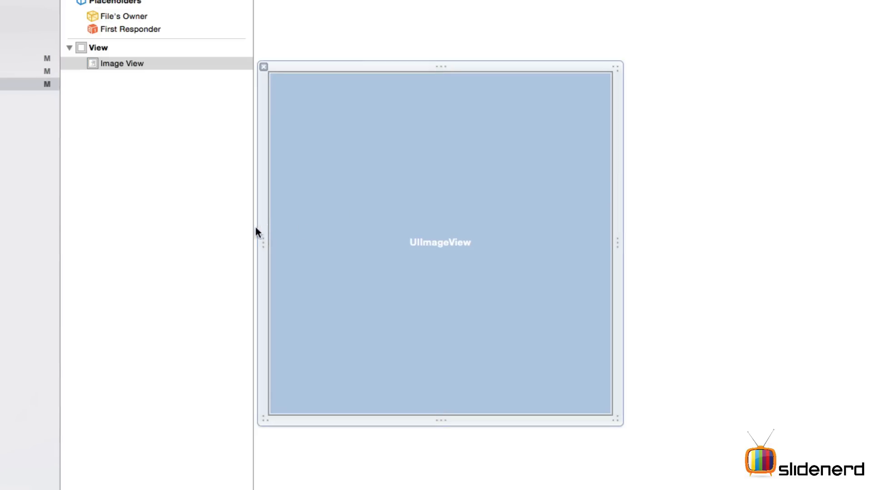
{"action": "mouse_move", "coordinate": [464, 187]}
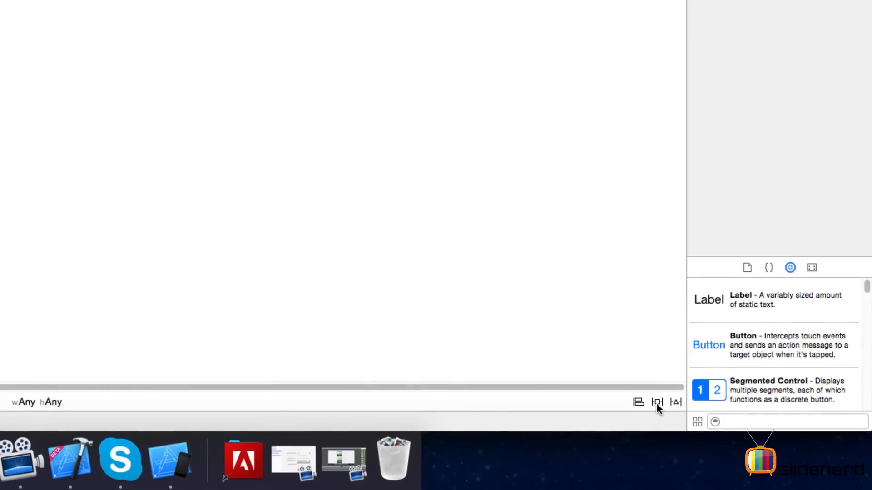
Add four zero-spacing constraints pinning the image view to every edge.
{"action": "left_click", "coordinate": [657, 402]}
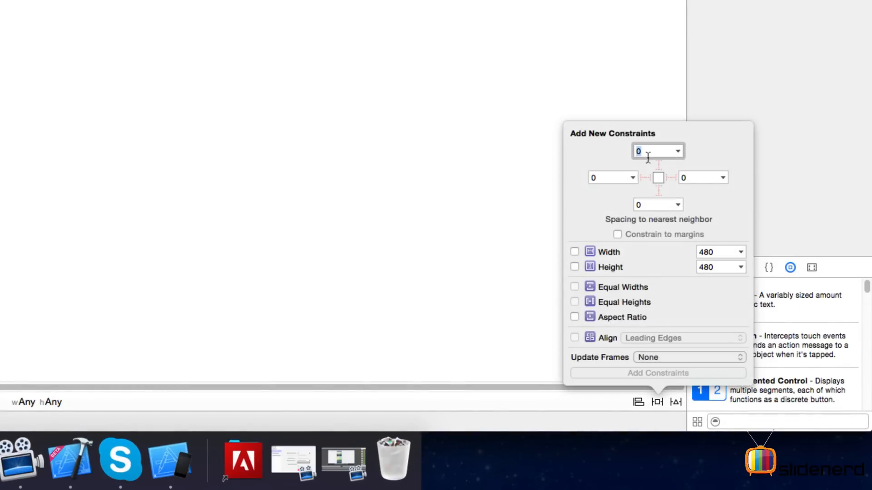
{"action": "left_click", "coordinate": [671, 178]}
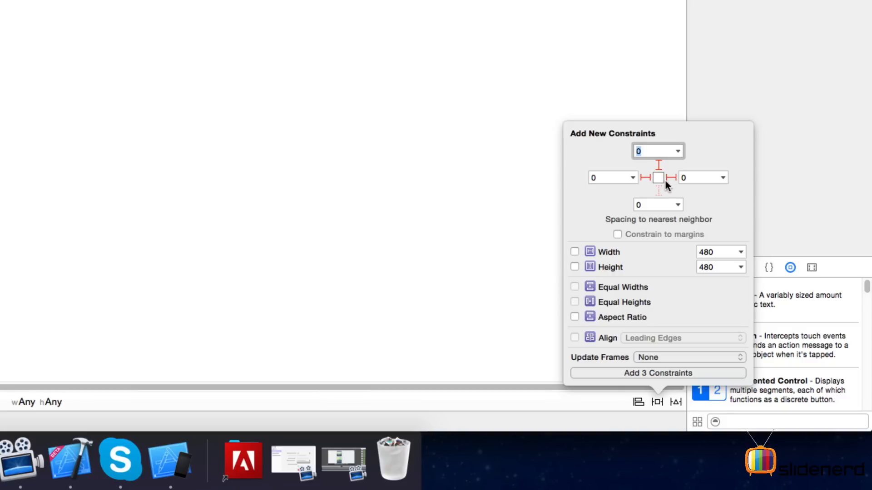
{"action": "left_click", "coordinate": [658, 191]}
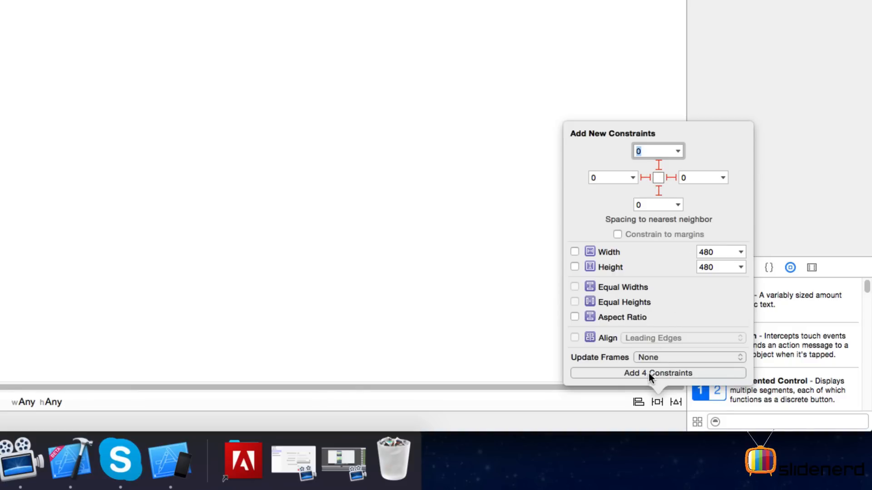
{"action": "left_click", "coordinate": [658, 373]}
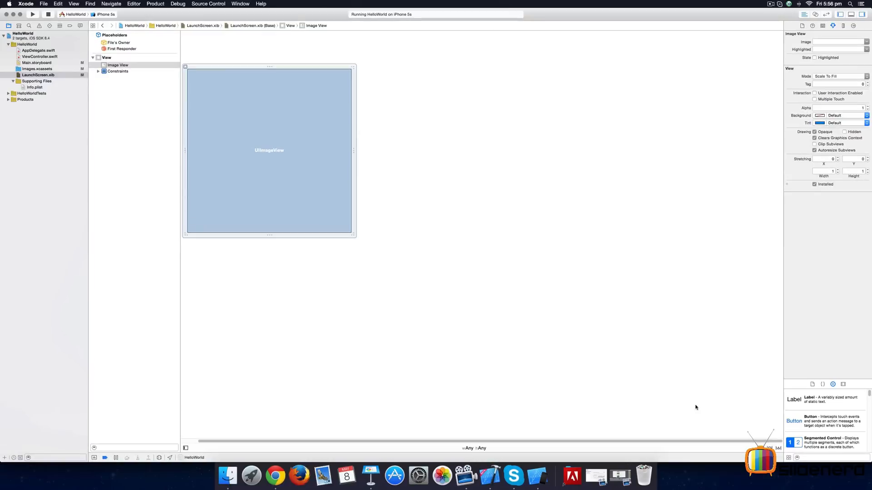
{"action": "mouse_move", "coordinate": [223, 121]}
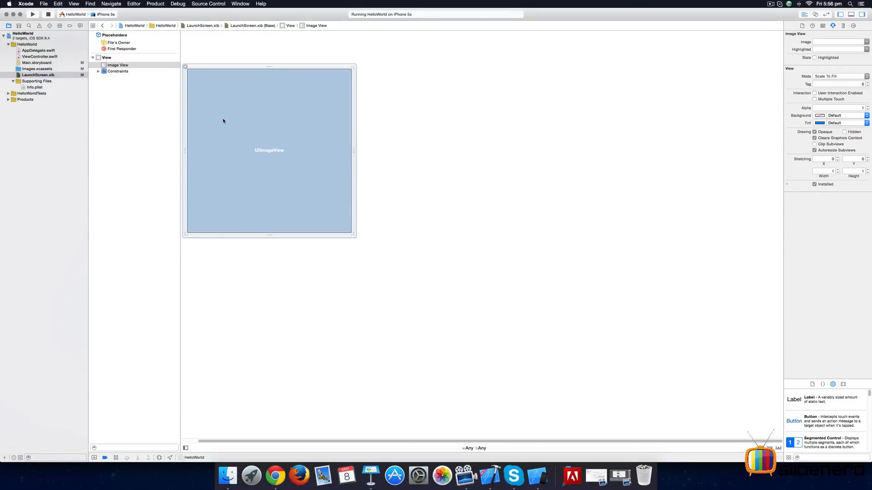
{"action": "mouse_move", "coordinate": [272, 73]}
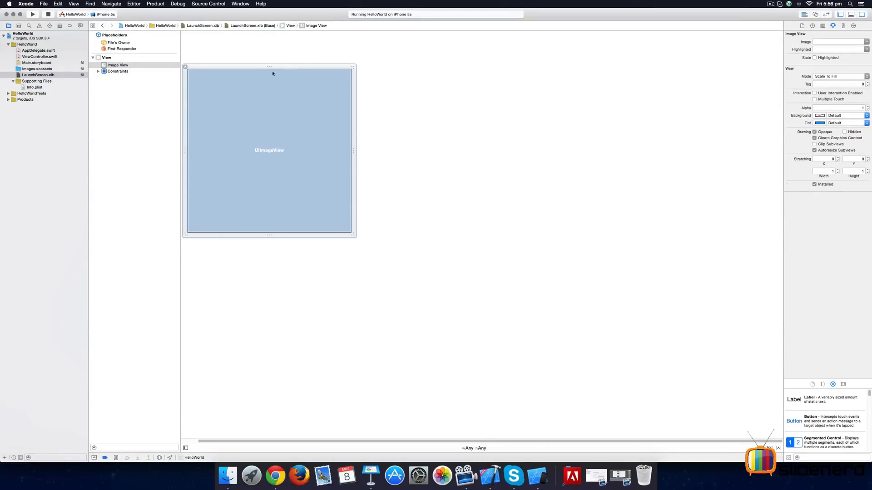
{"action": "mouse_move", "coordinate": [266, 239]}
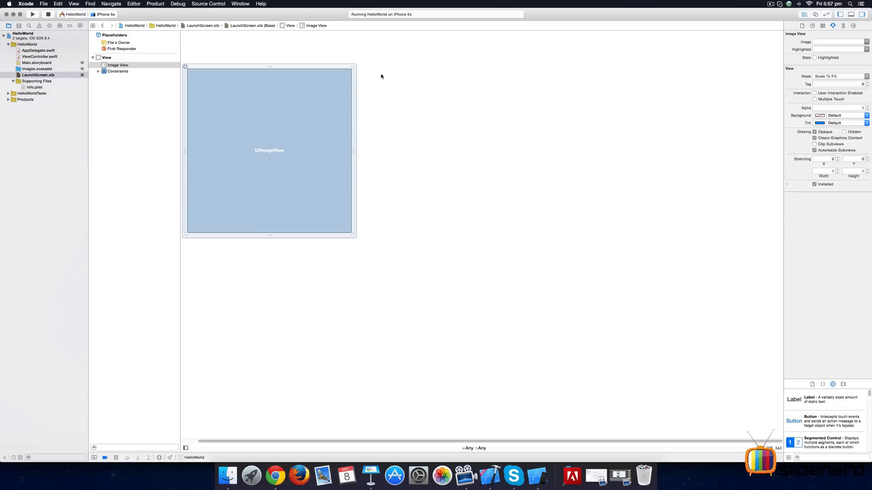
{"action": "mouse_move", "coordinate": [297, 92]}
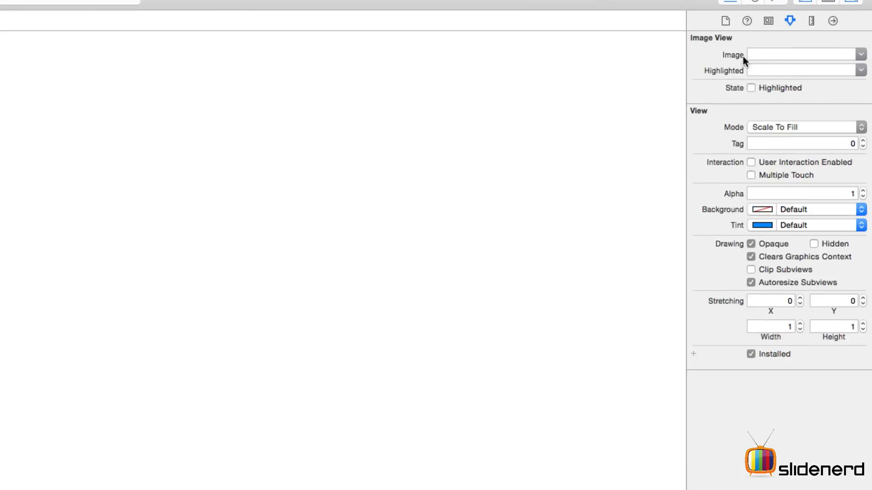
{"action": "left_click", "coordinate": [802, 54]}
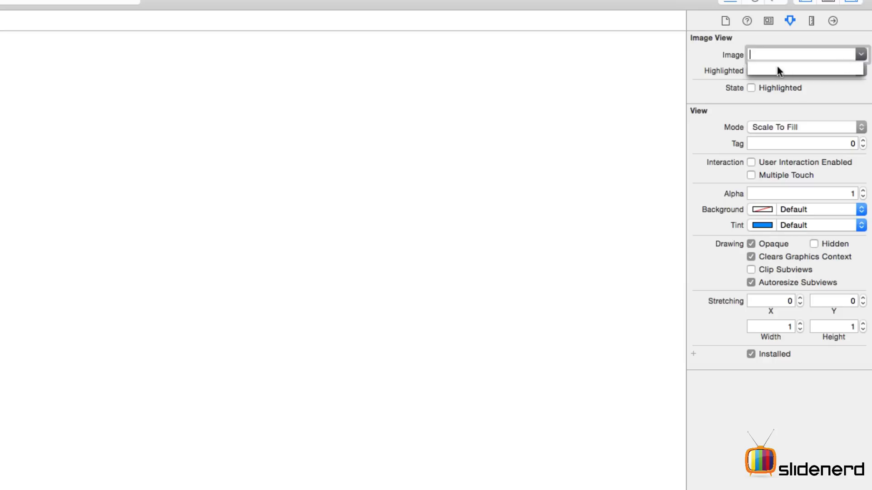
{"action": "mouse_move", "coordinate": [770, 66]}
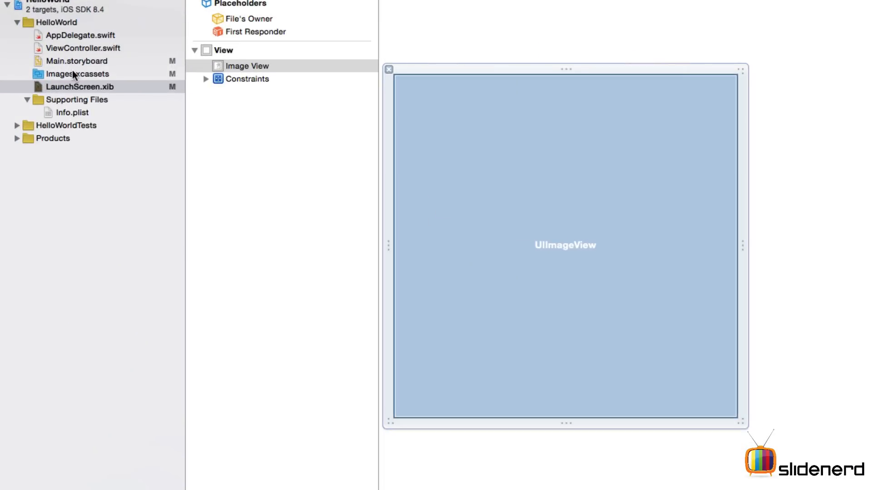
Create a bluesplash image set with bluesplash.jpg in its Universal 3x slot.
{"action": "left_click", "coordinate": [78, 73]}
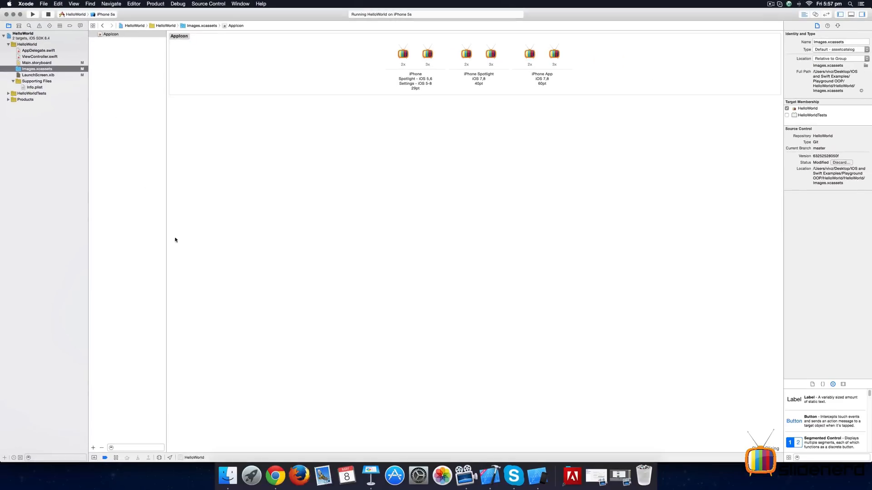
{"action": "left_click", "coordinate": [227, 475]}
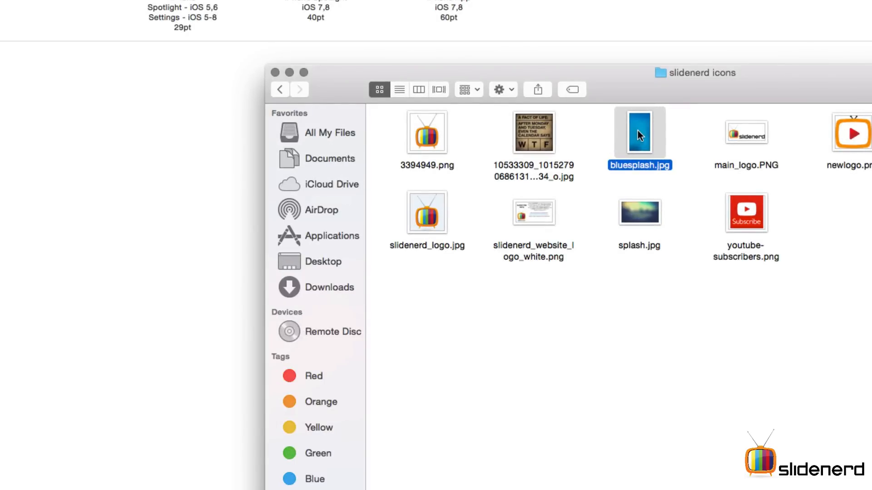
{"action": "mouse_move", "coordinate": [643, 138]}
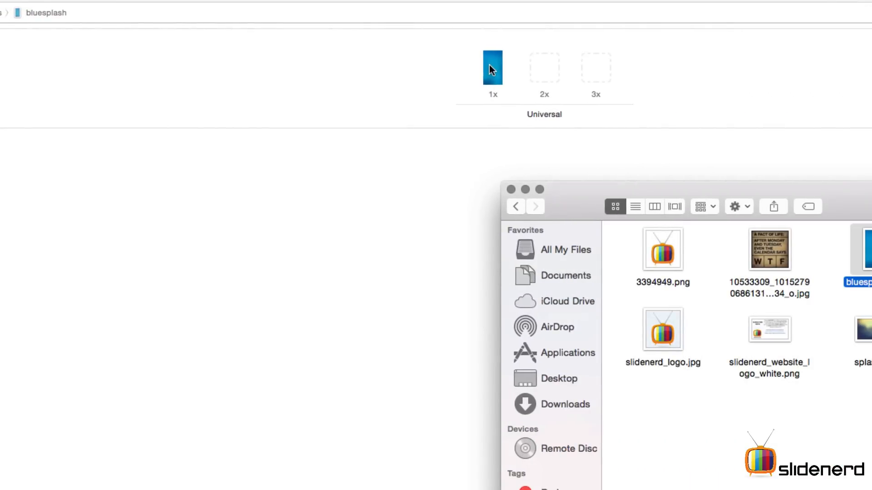
{"action": "left_click", "coordinate": [595, 67]}
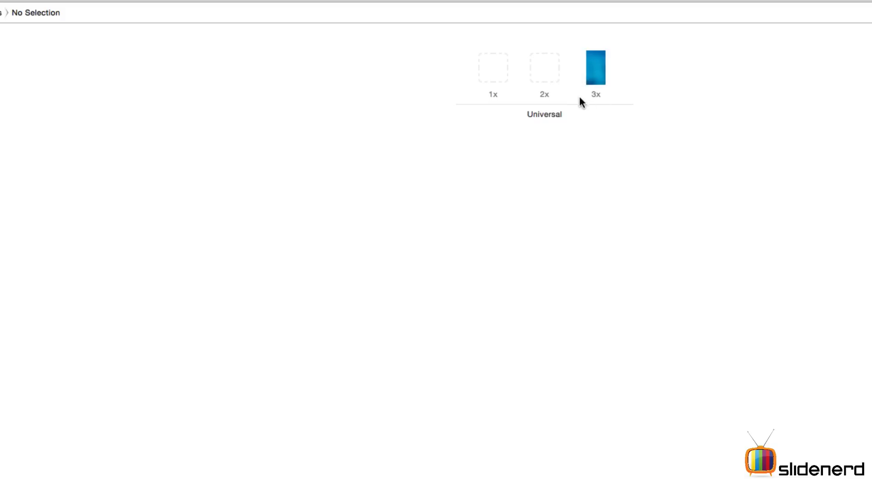
{"action": "mouse_move", "coordinate": [562, 99]}
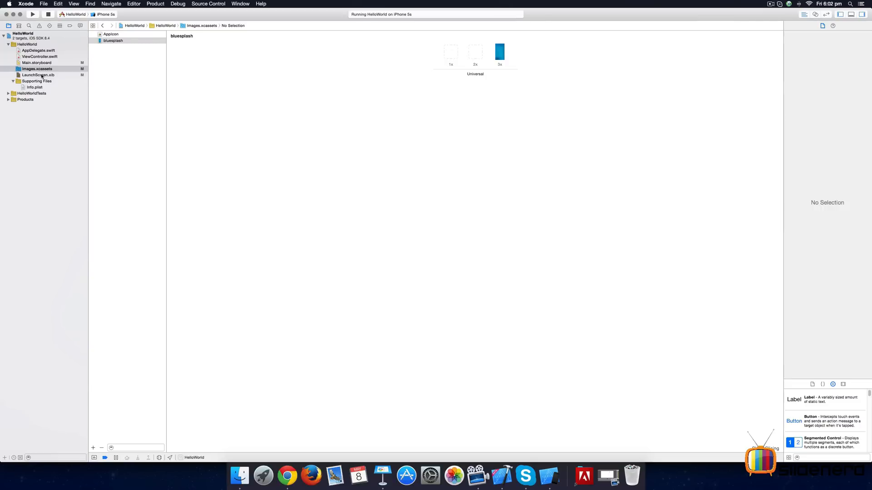
Set the launch screen image view's image to bluesplash.
{"action": "left_click", "coordinate": [38, 75]}
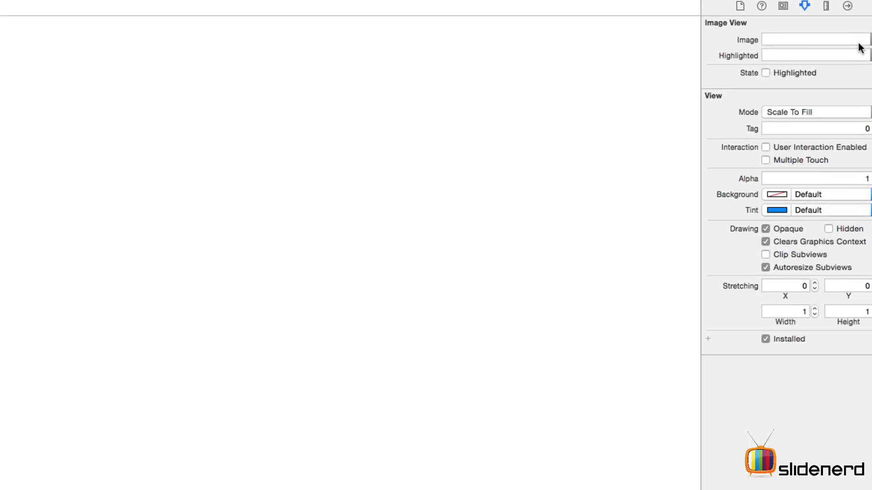
{"action": "left_click", "coordinate": [863, 39]}
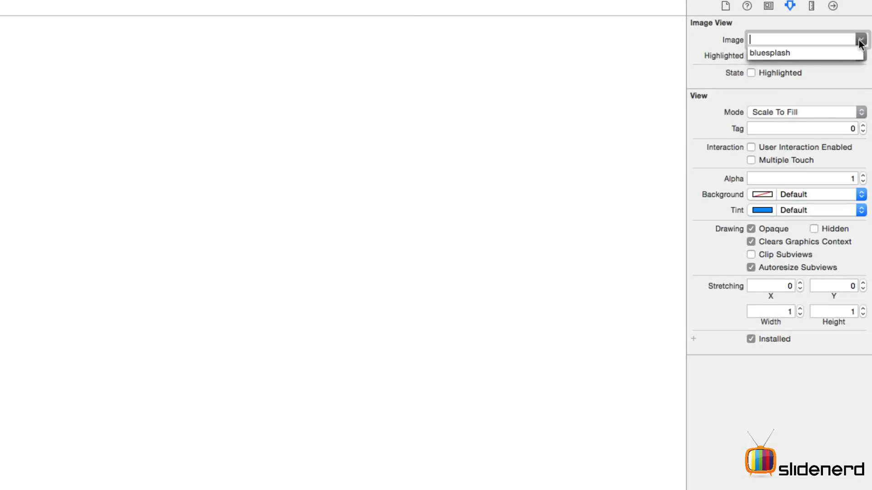
{"action": "mouse_move", "coordinate": [779, 57]}
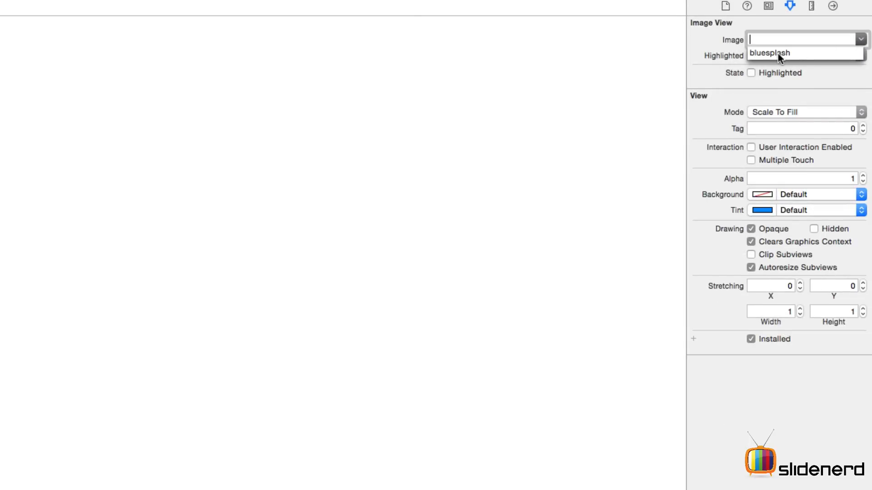
{"action": "left_click", "coordinate": [771, 52]}
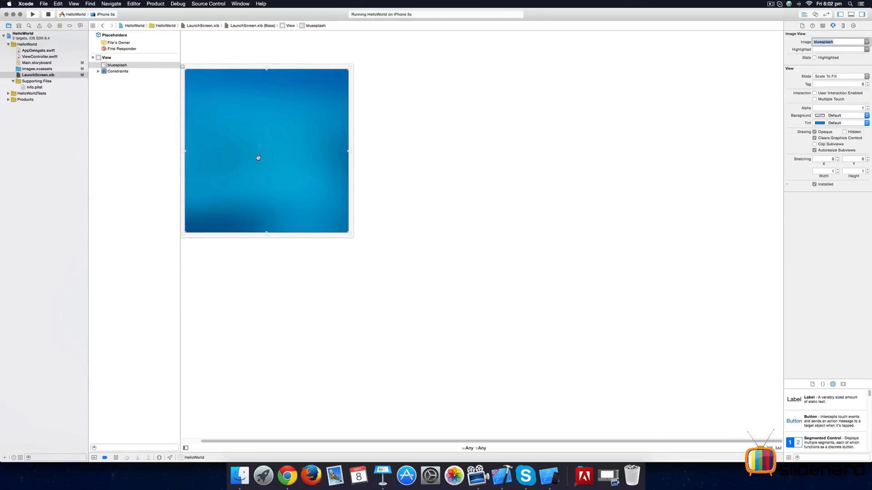
{"action": "mouse_move", "coordinate": [288, 88]}
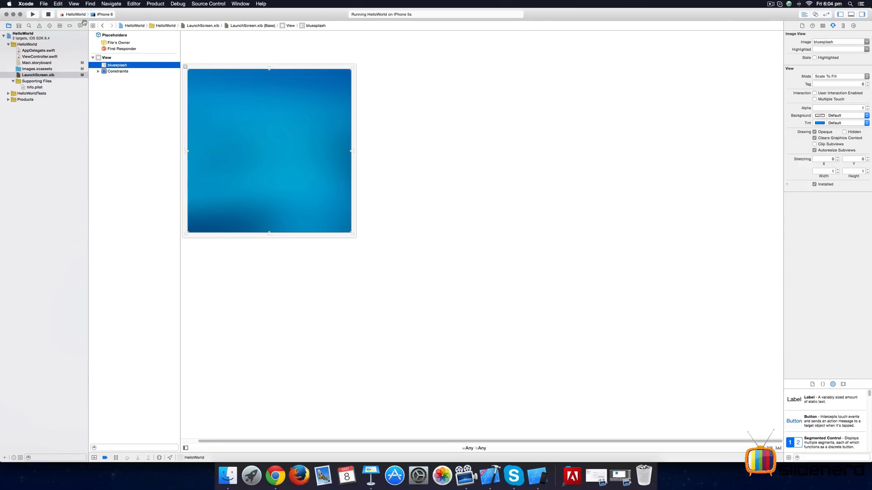
Run HelloWorld on the iPhone 6 simulator, stopping the instance already running.
{"action": "left_click", "coordinate": [104, 13]}
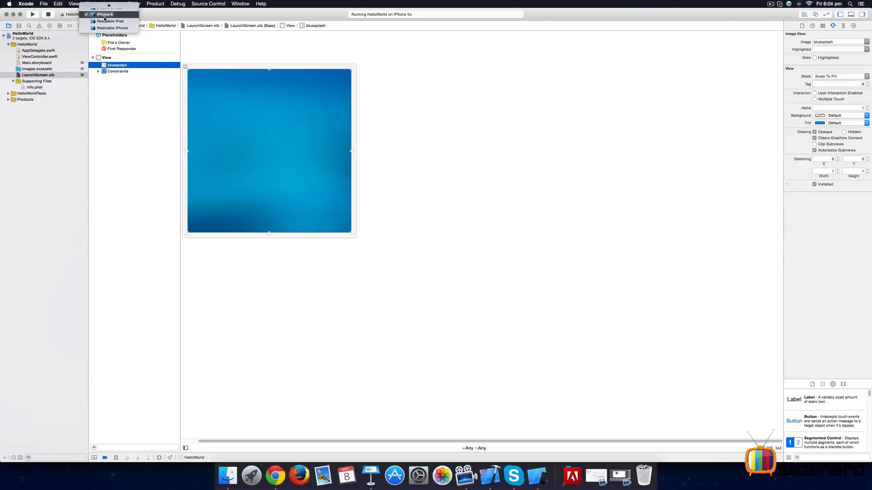
{"action": "left_click", "coordinate": [104, 13]}
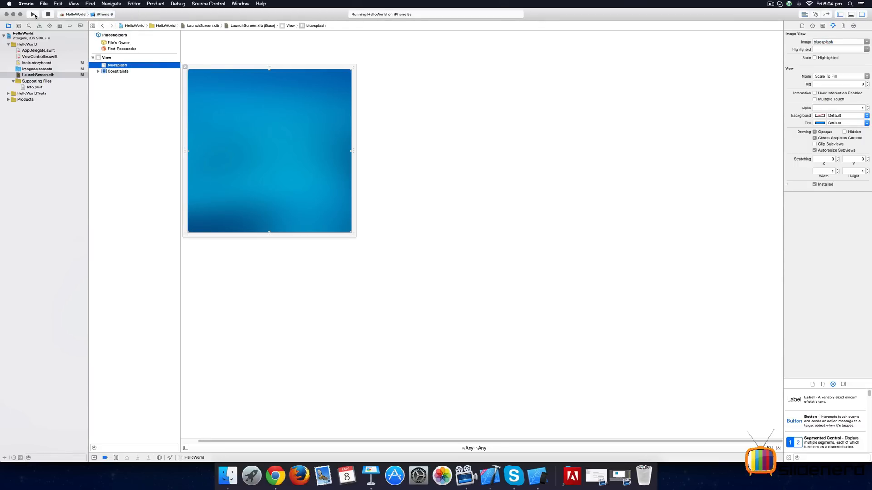
{"action": "left_click", "coordinate": [33, 13]}
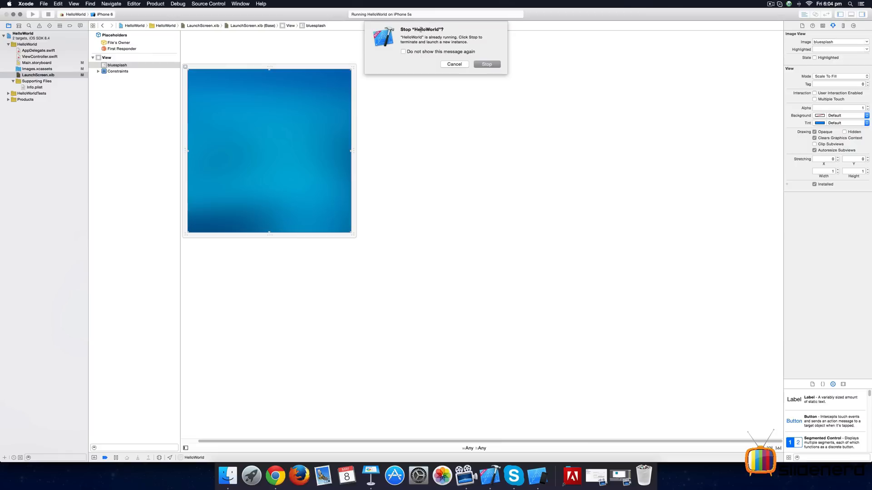
{"action": "left_click", "coordinate": [486, 63]}
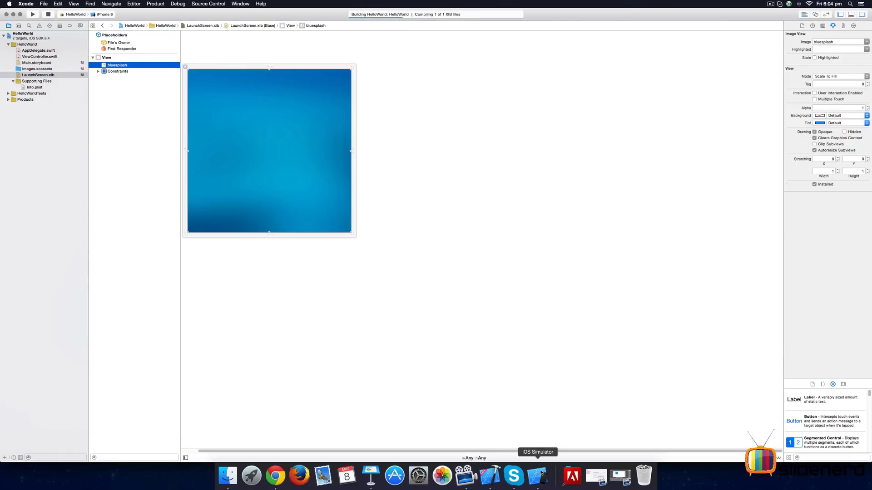
{"action": "left_click", "coordinate": [33, 13]}
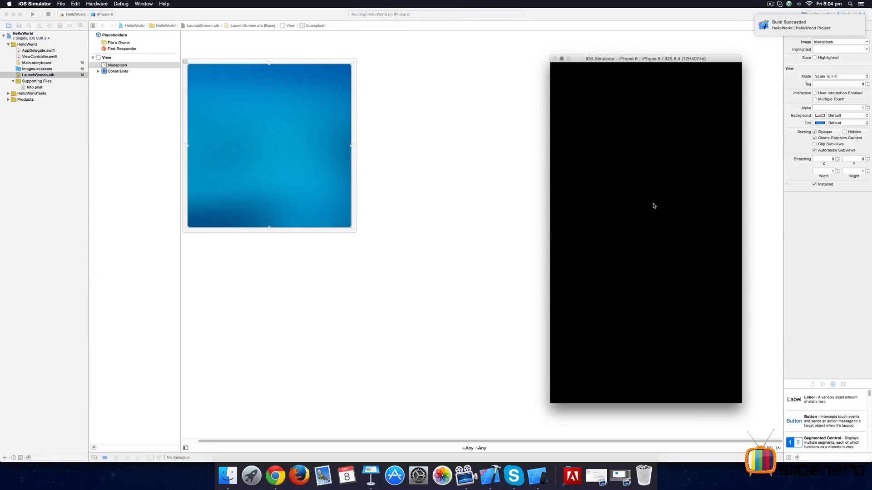
{"action": "mouse_move", "coordinate": [653, 121]}
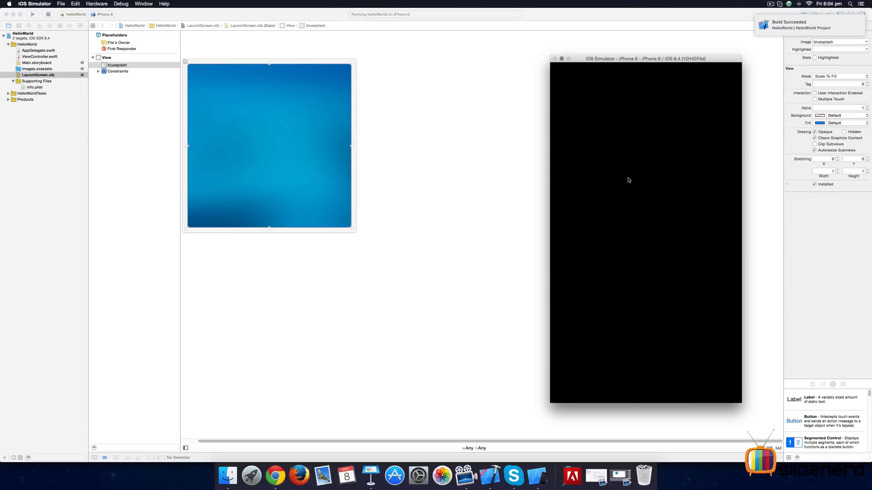
{"action": "mouse_move", "coordinate": [142, 55]}
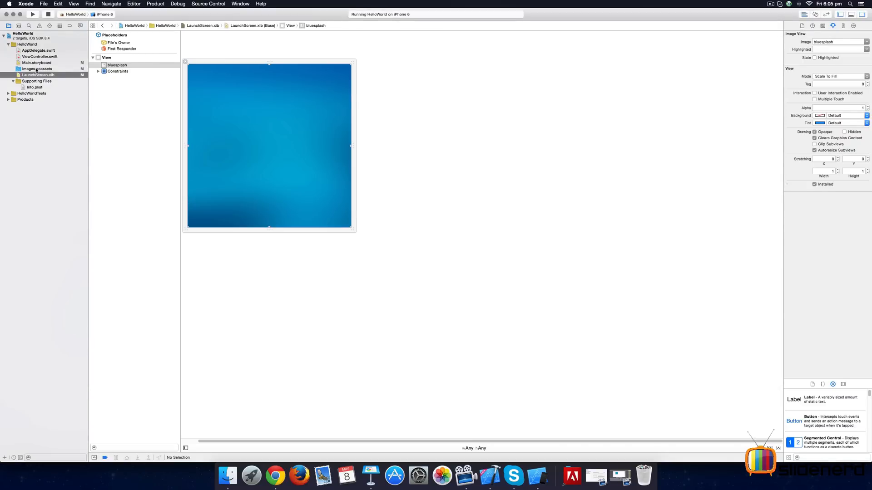
Launch HelloWorld in the Simulator so the bluesplash screen shows before the Hello World screen, then return to Xcode.
{"action": "left_click", "coordinate": [36, 68]}
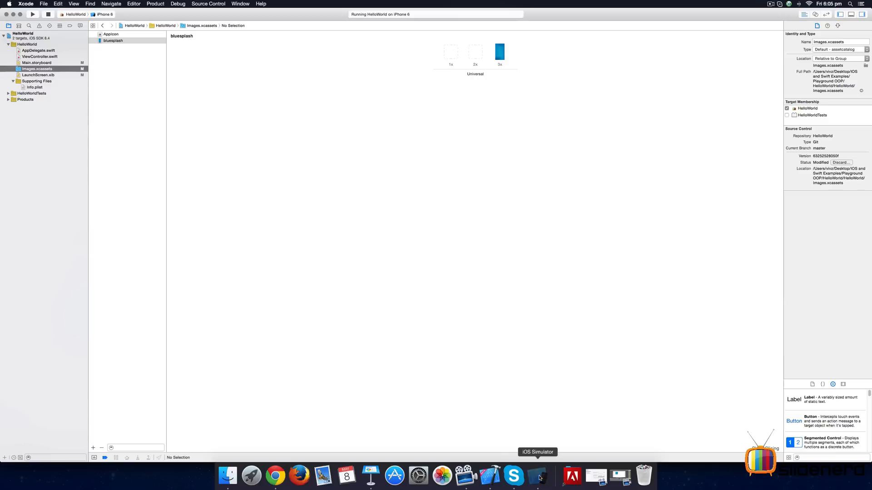
{"action": "left_click", "coordinate": [537, 474]}
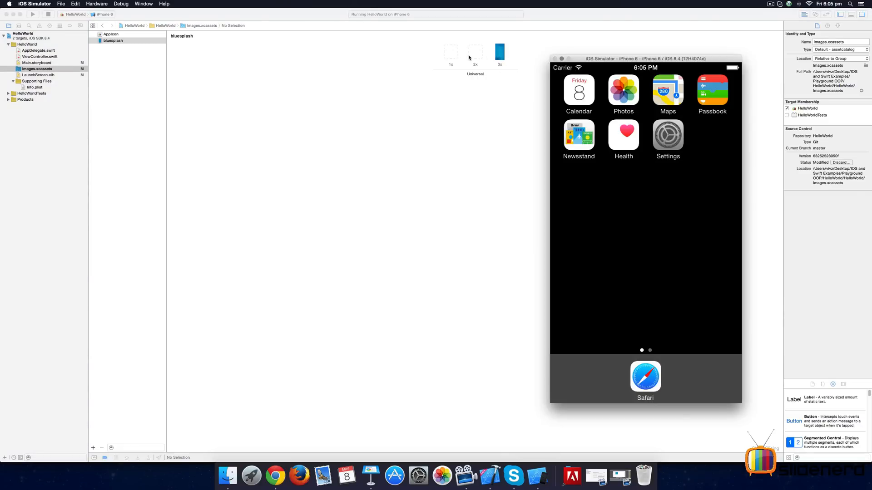
{"action": "left_click", "coordinate": [33, 13]}
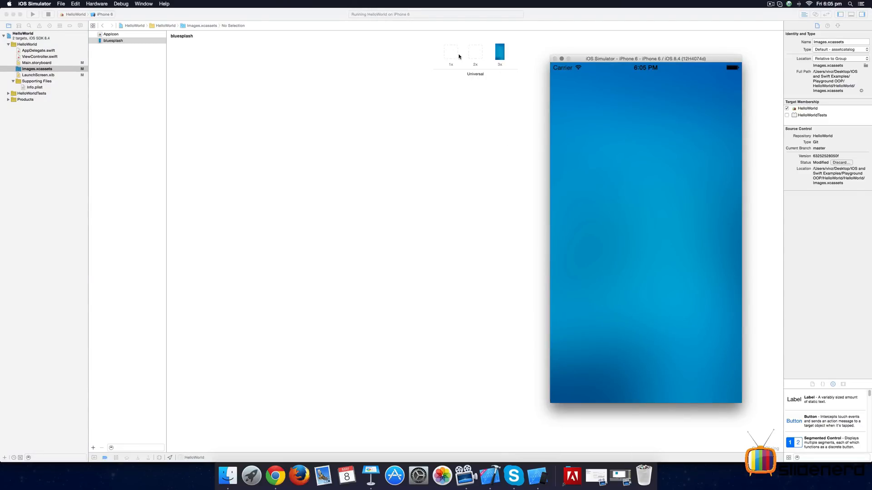
{"action": "mouse_move", "coordinate": [621, 249]}
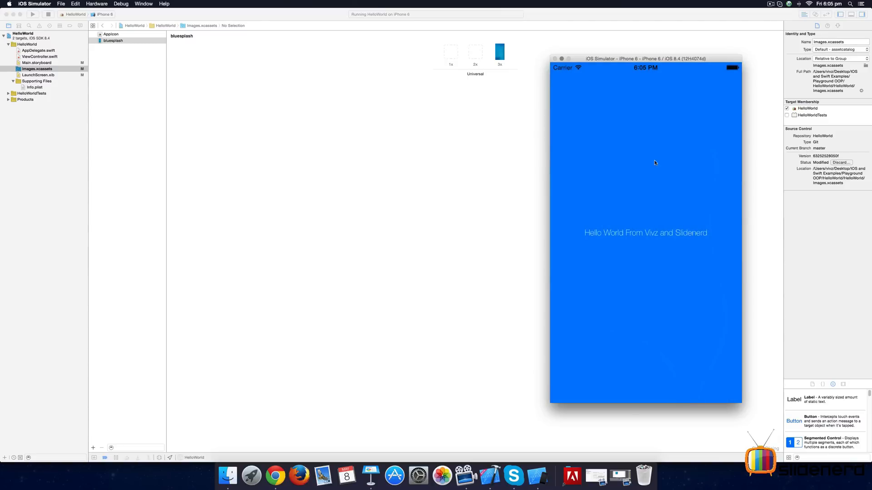
{"action": "mouse_move", "coordinate": [643, 170]}
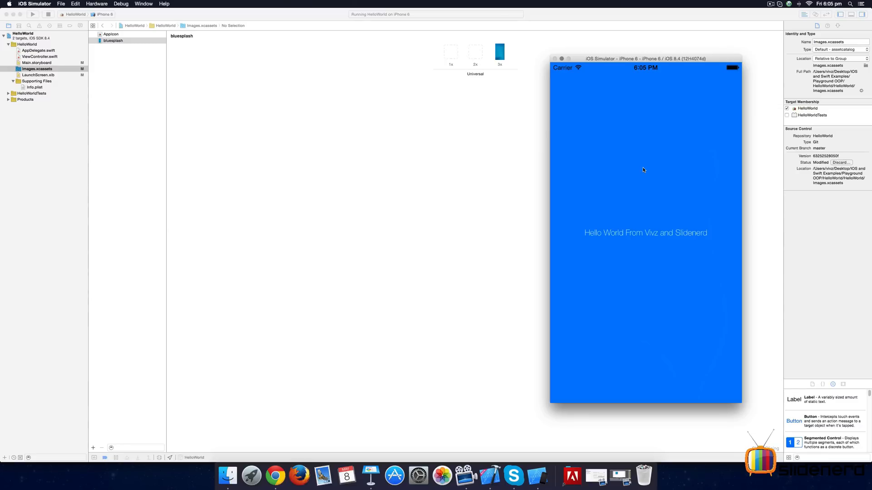
{"action": "left_click", "coordinate": [38, 75]}
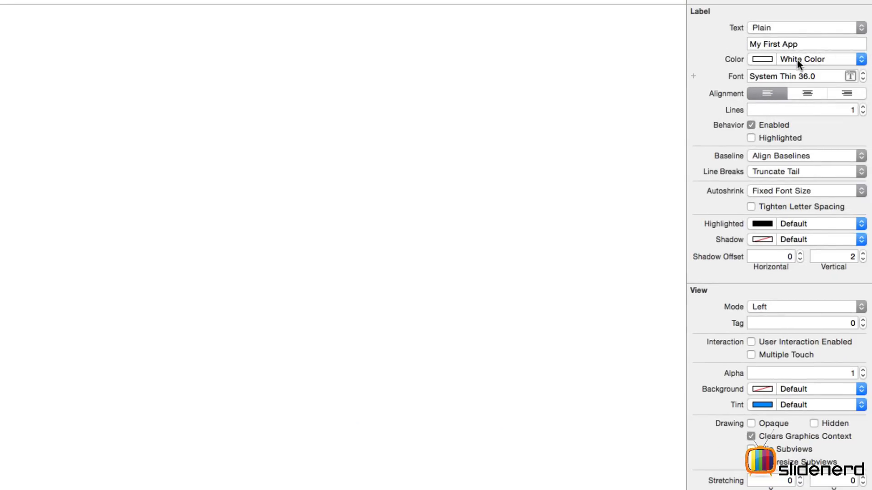
{"action": "mouse_move", "coordinate": [817, 194]}
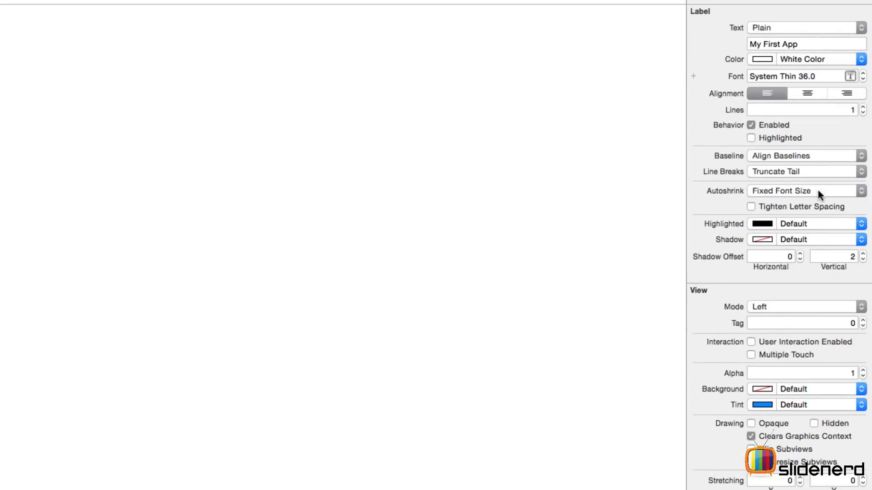
{"action": "mouse_move", "coordinate": [807, 371]}
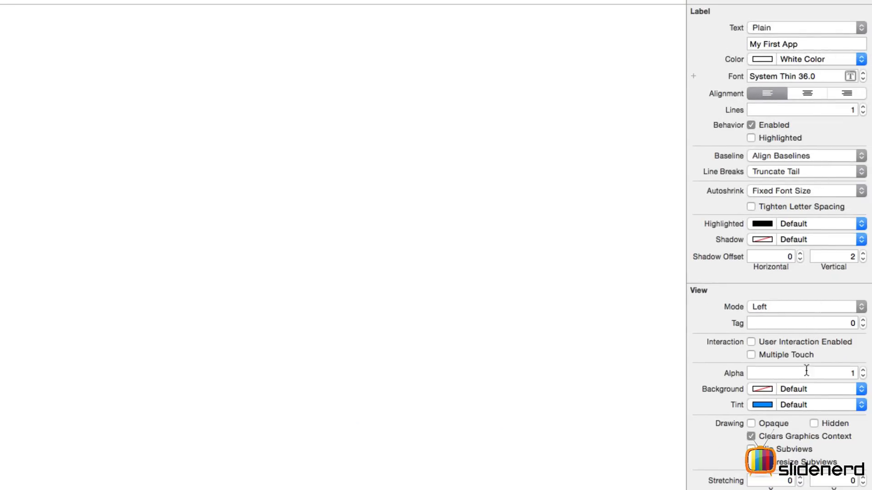
{"action": "mouse_move", "coordinate": [765, 244]}
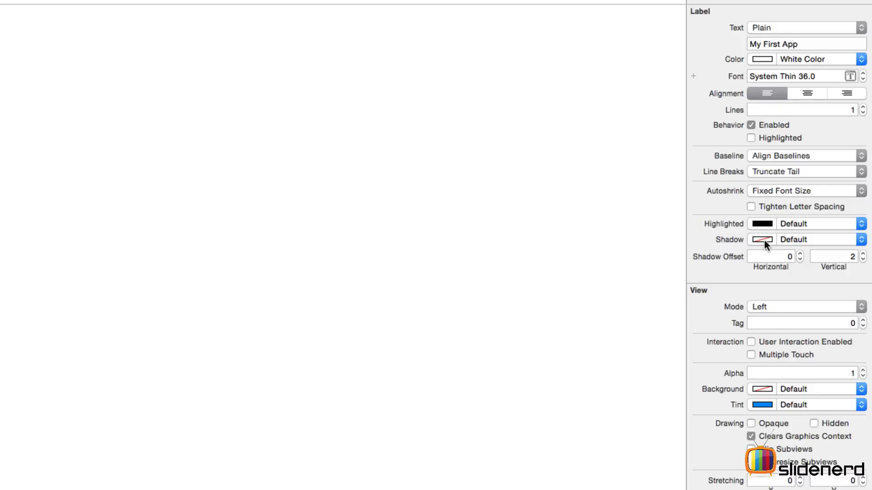
Give the white 'My First App' label a black shadow over the bluesplash background.
{"action": "left_click", "coordinate": [762, 239]}
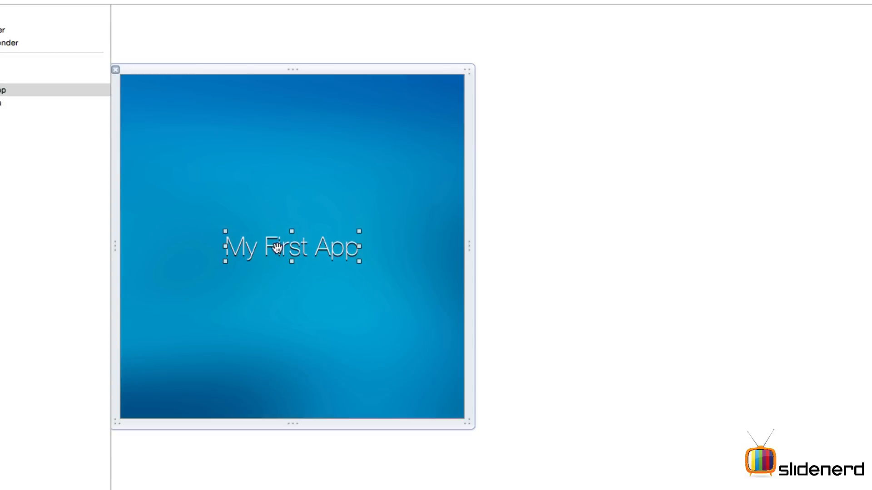
{"action": "mouse_move", "coordinate": [249, 267]}
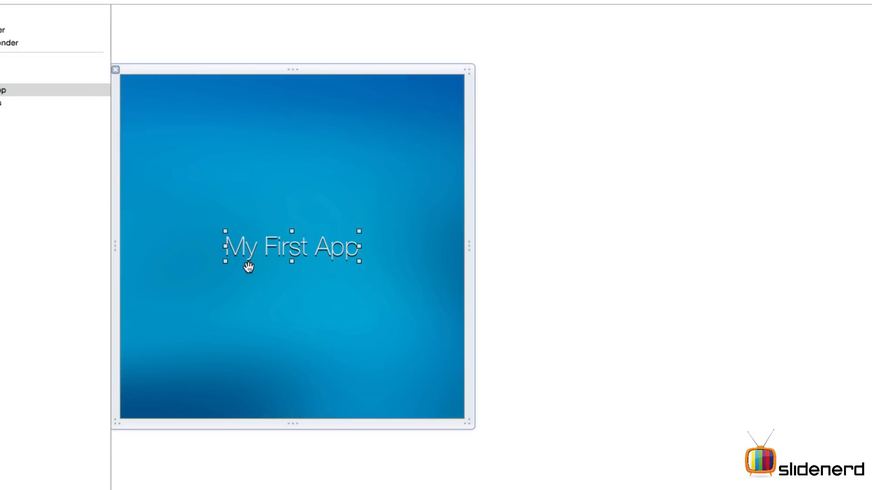
{"action": "mouse_move", "coordinate": [251, 254]}
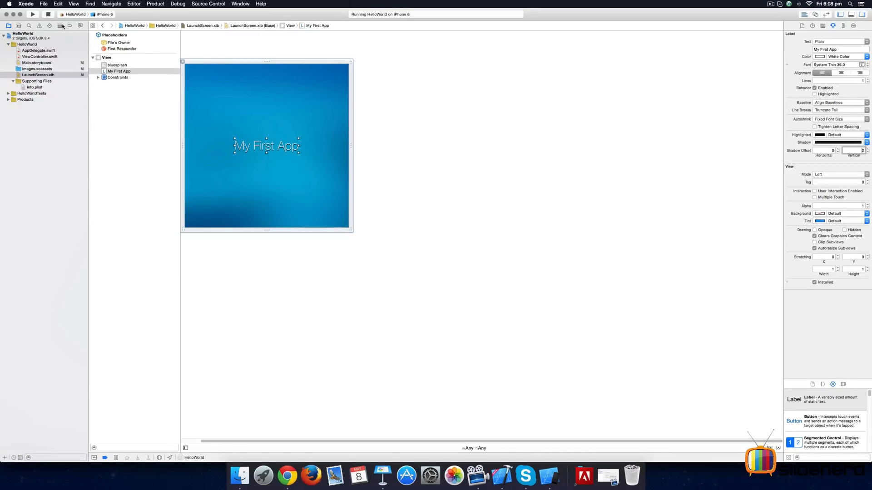
Rebuild and relaunch HelloWorld, stopping the old instance, to show the updated splash then Hello World.
{"action": "left_click", "coordinate": [33, 14]}
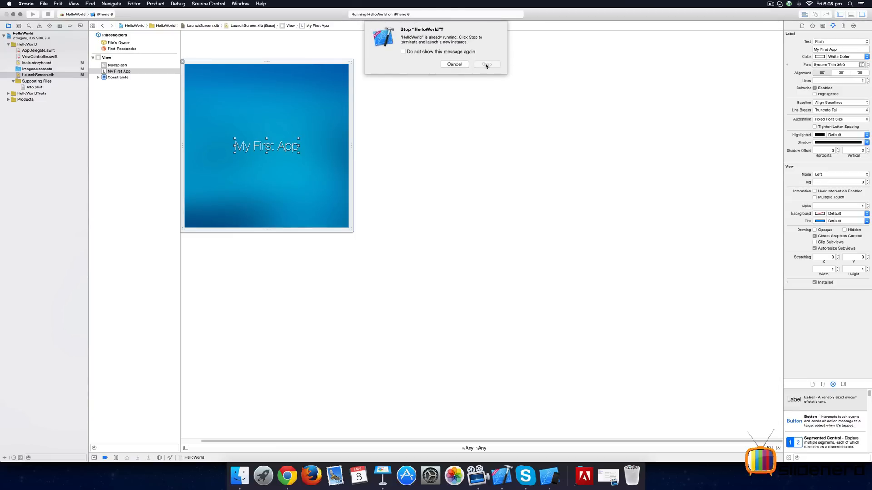
{"action": "left_click", "coordinate": [485, 64]}
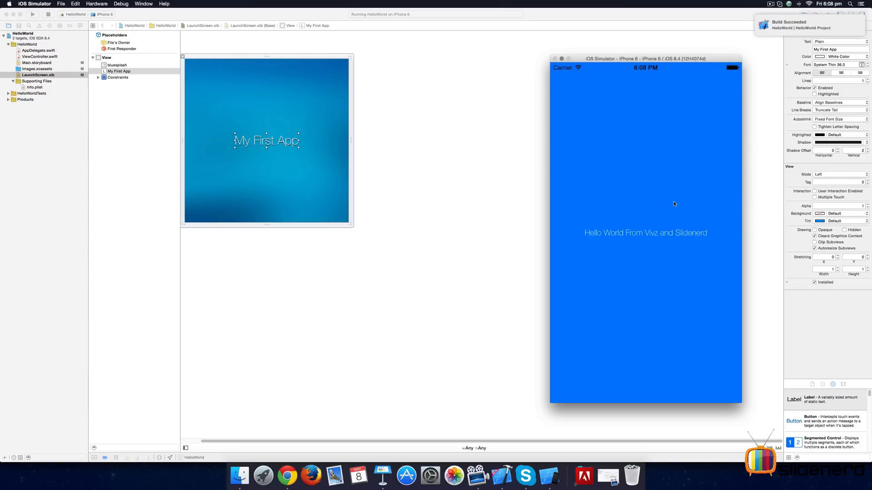
{"action": "mouse_move", "coordinate": [690, 193]}
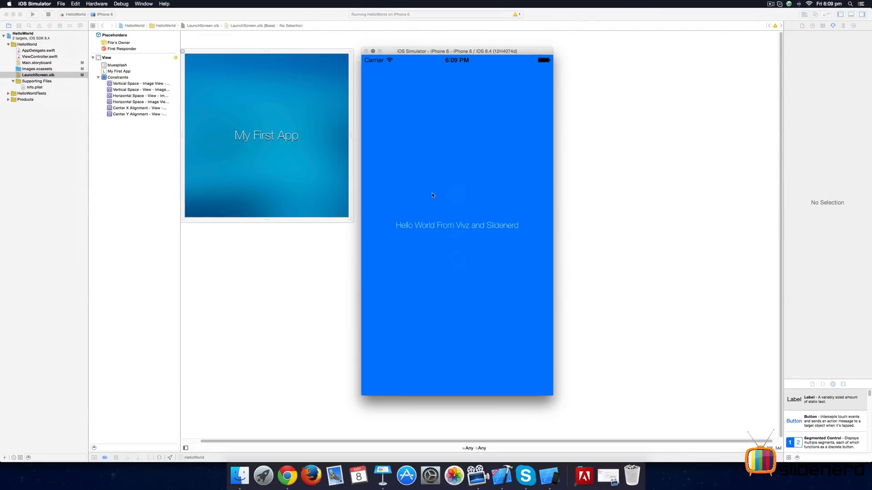
{"action": "mouse_move", "coordinate": [453, 146]}
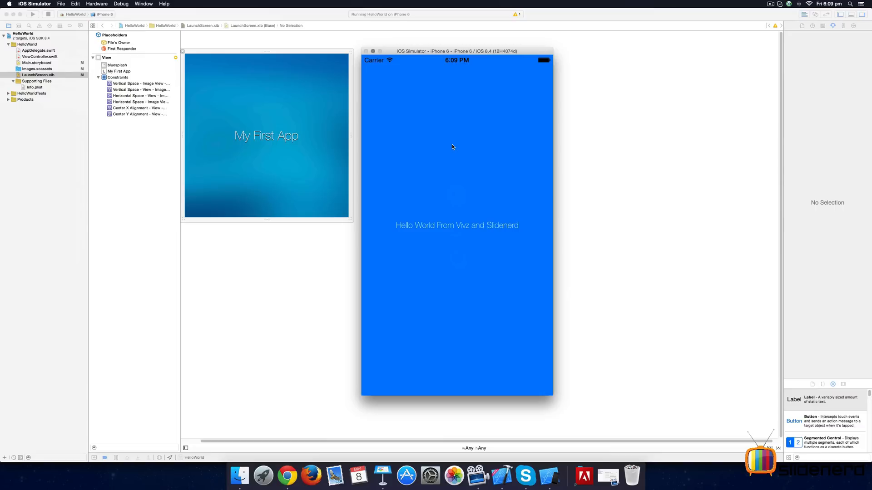